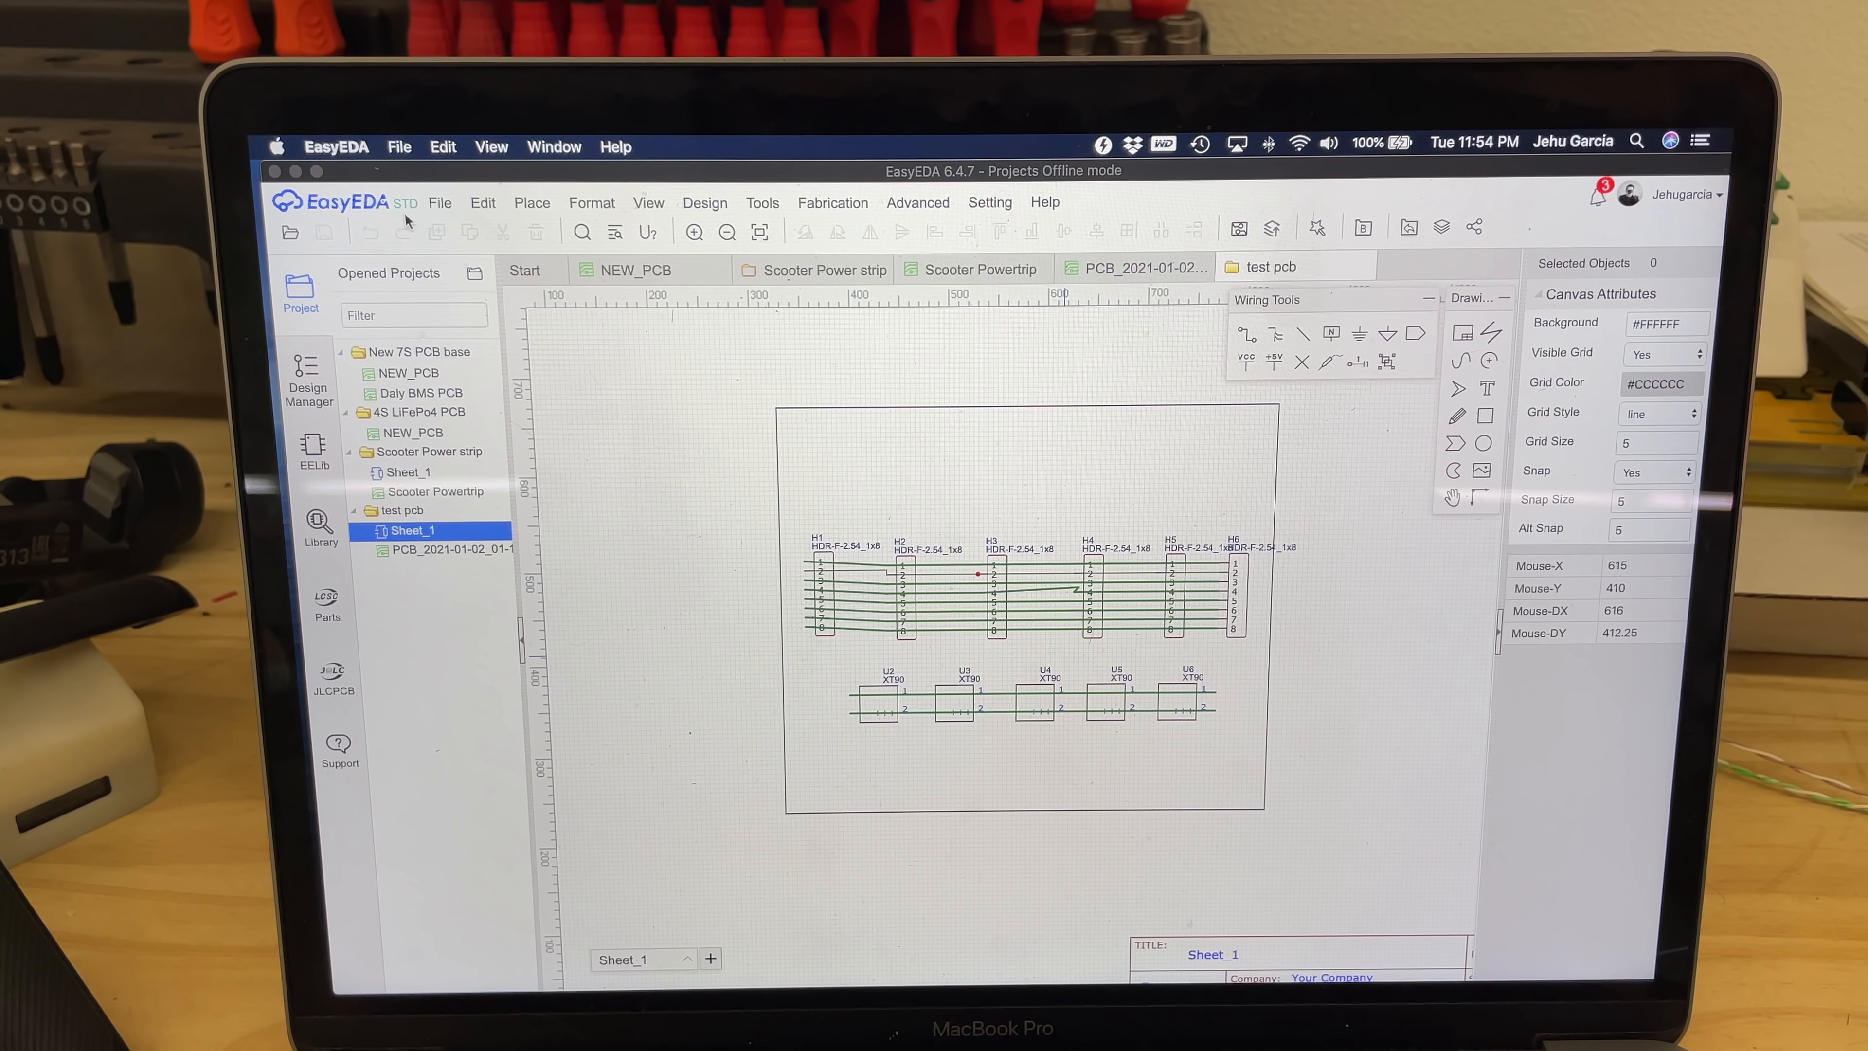
pyautogui.moveTo(715, 450)
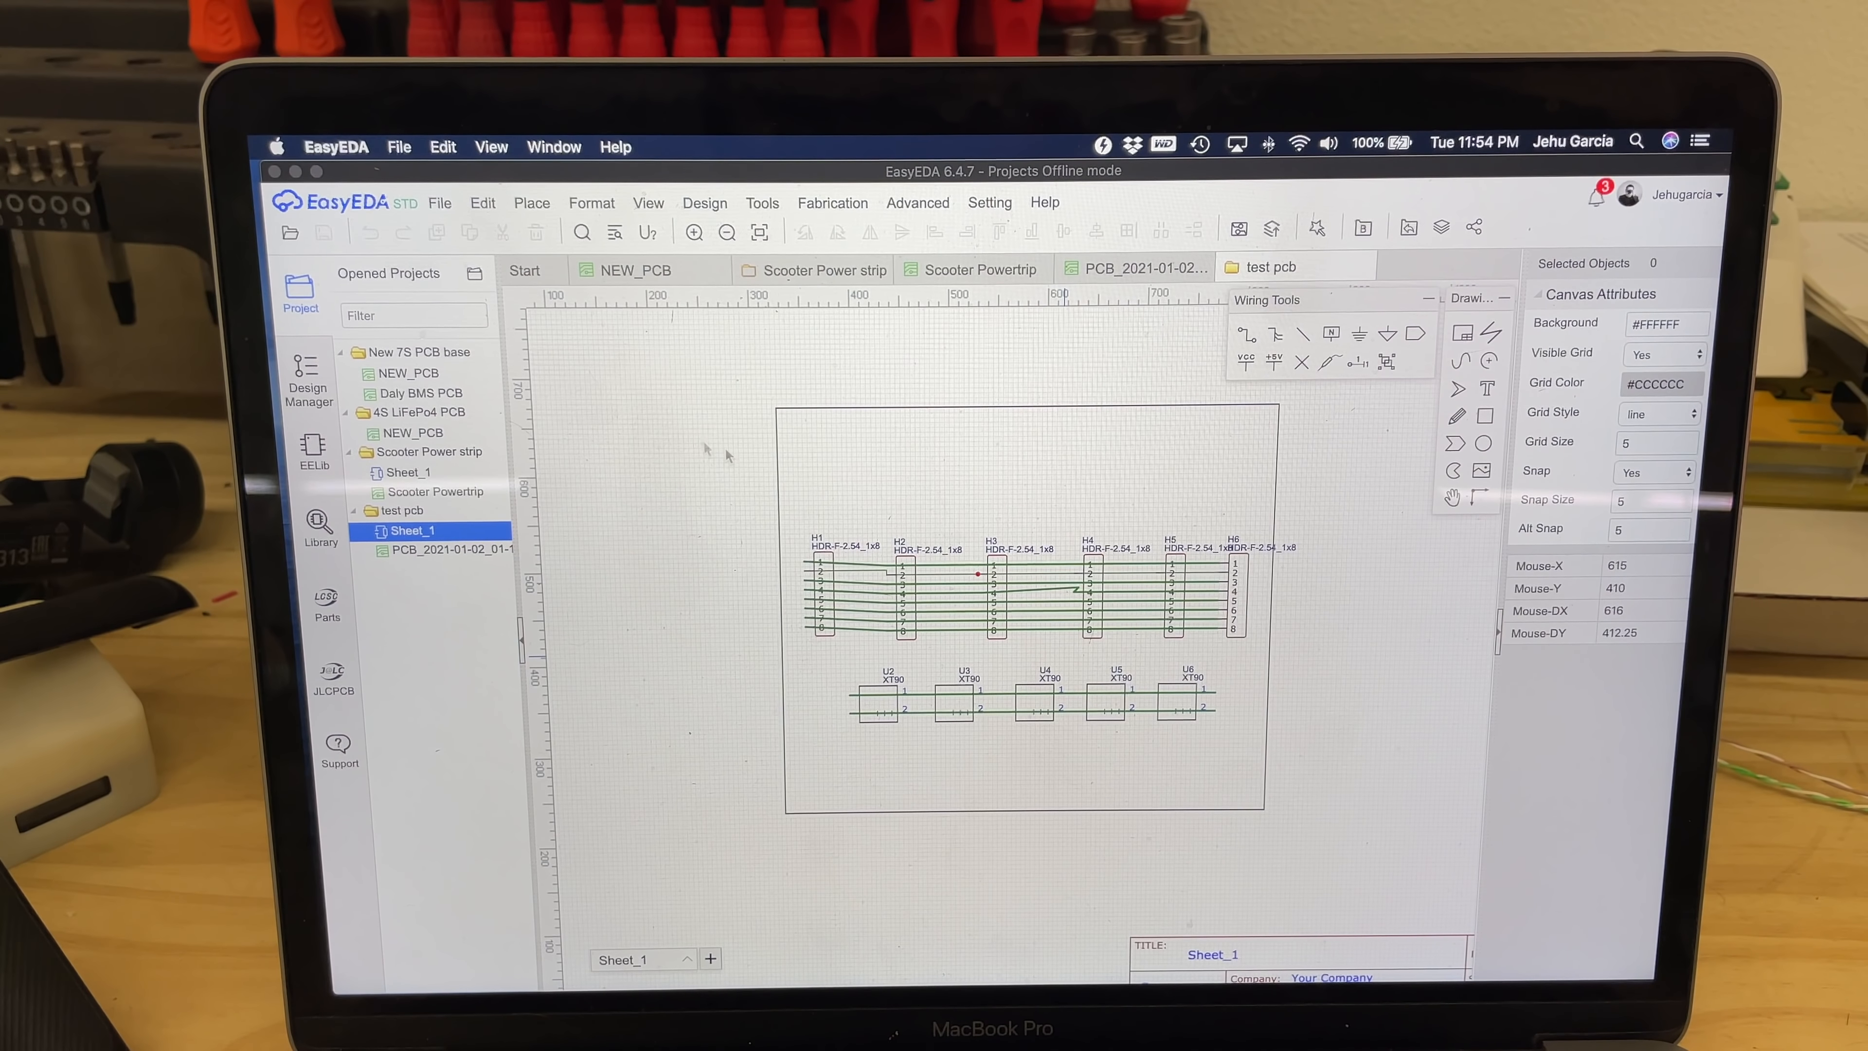
pyautogui.moveTo(744, 535)
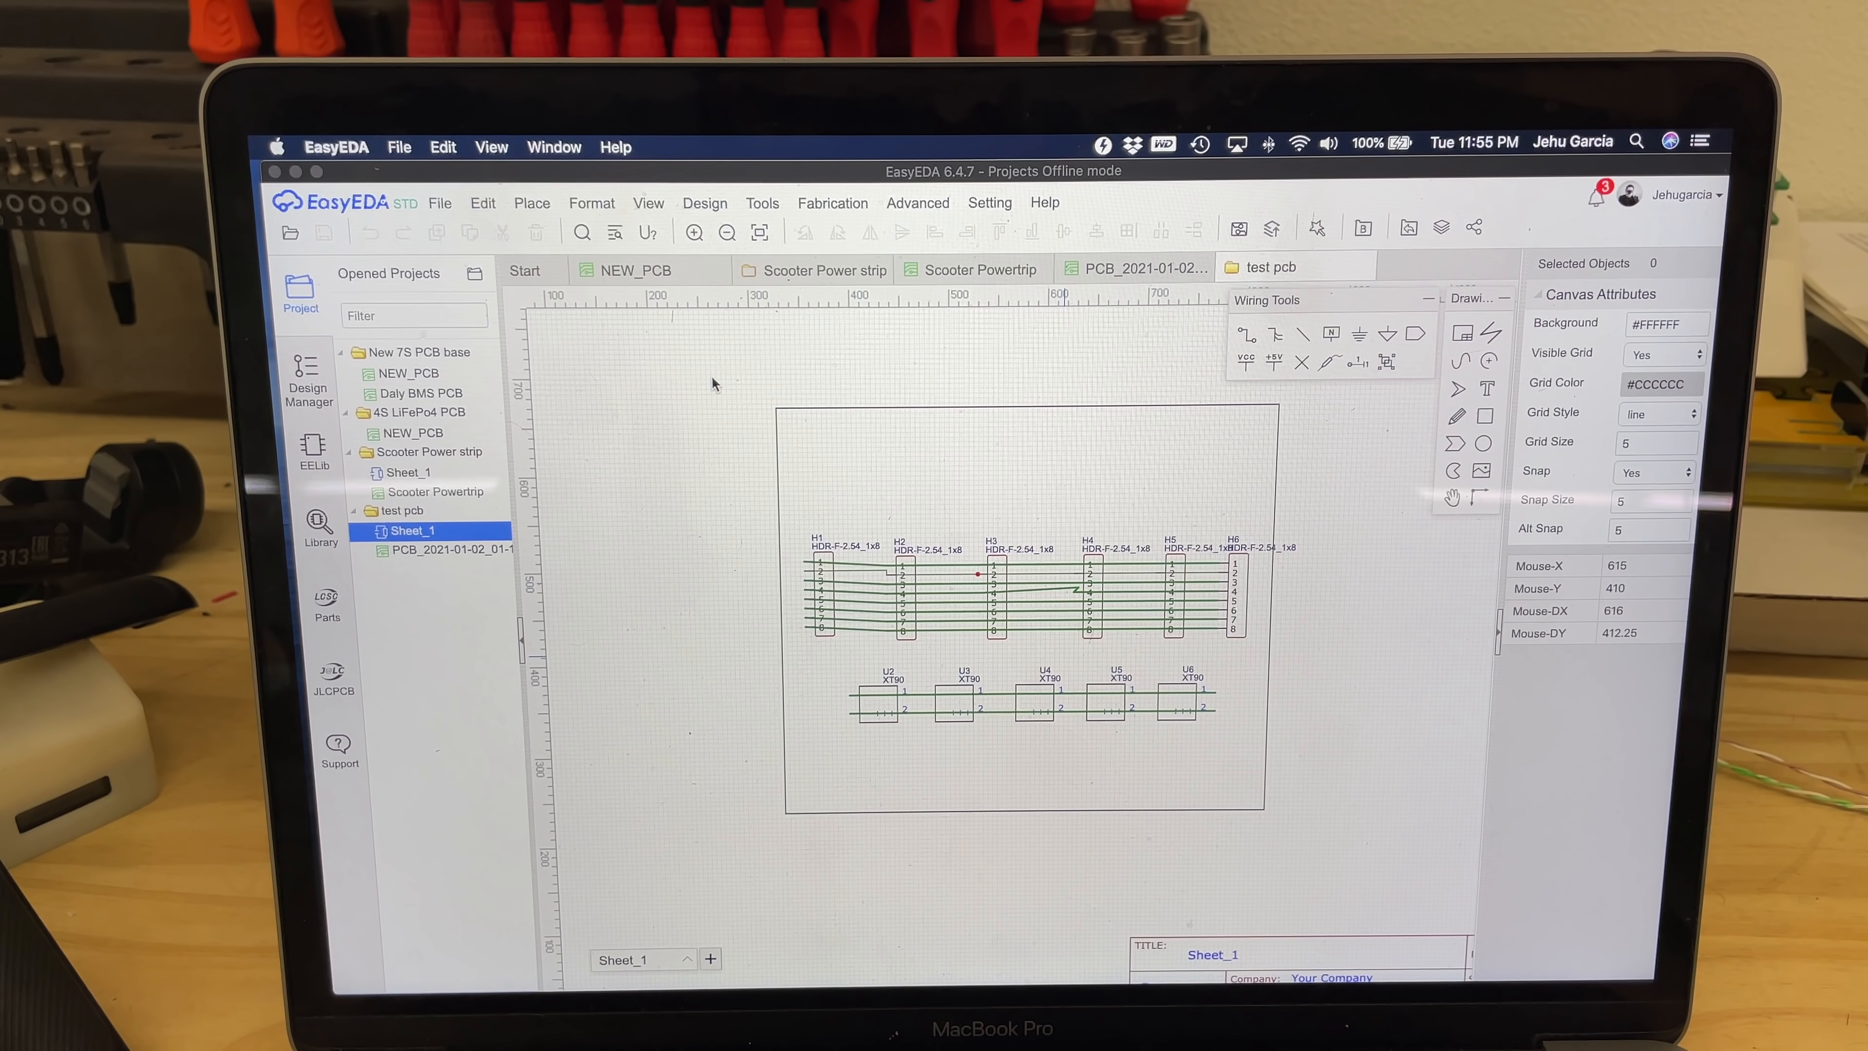
pyautogui.moveTo(917, 465)
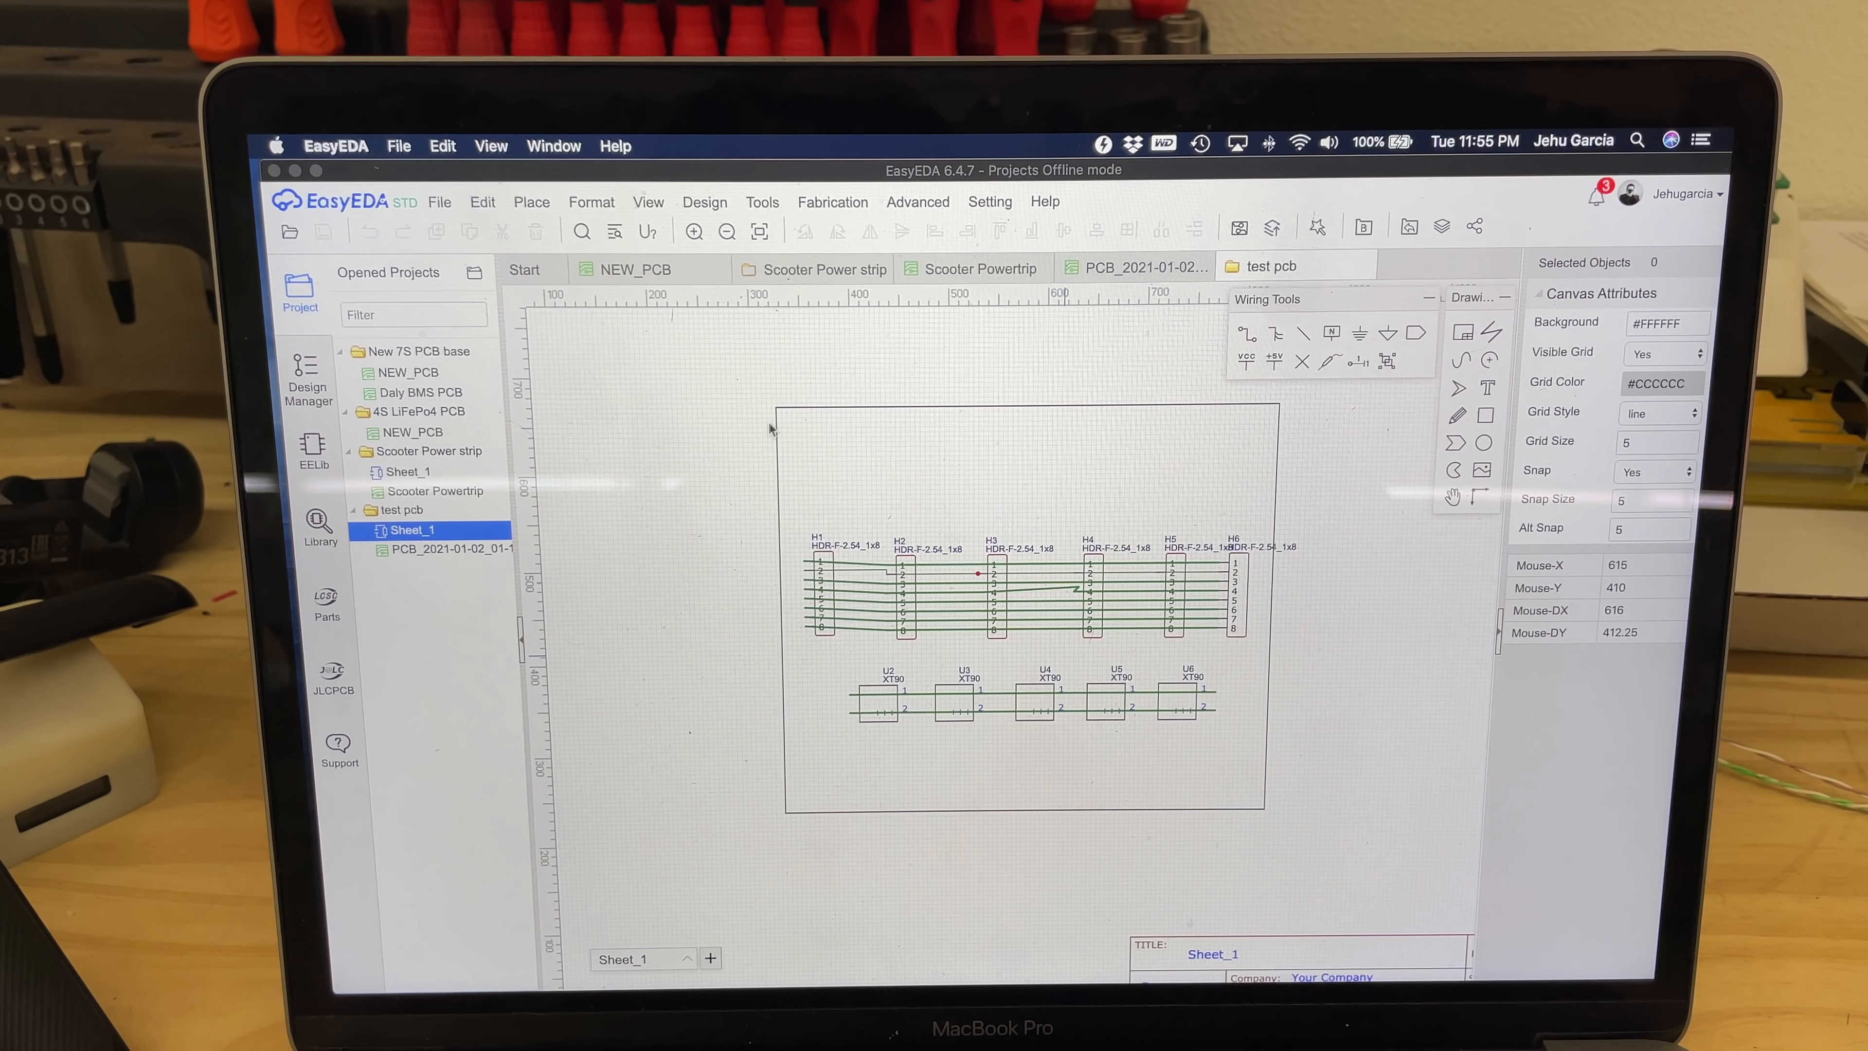
pyautogui.moveTo(967, 600)
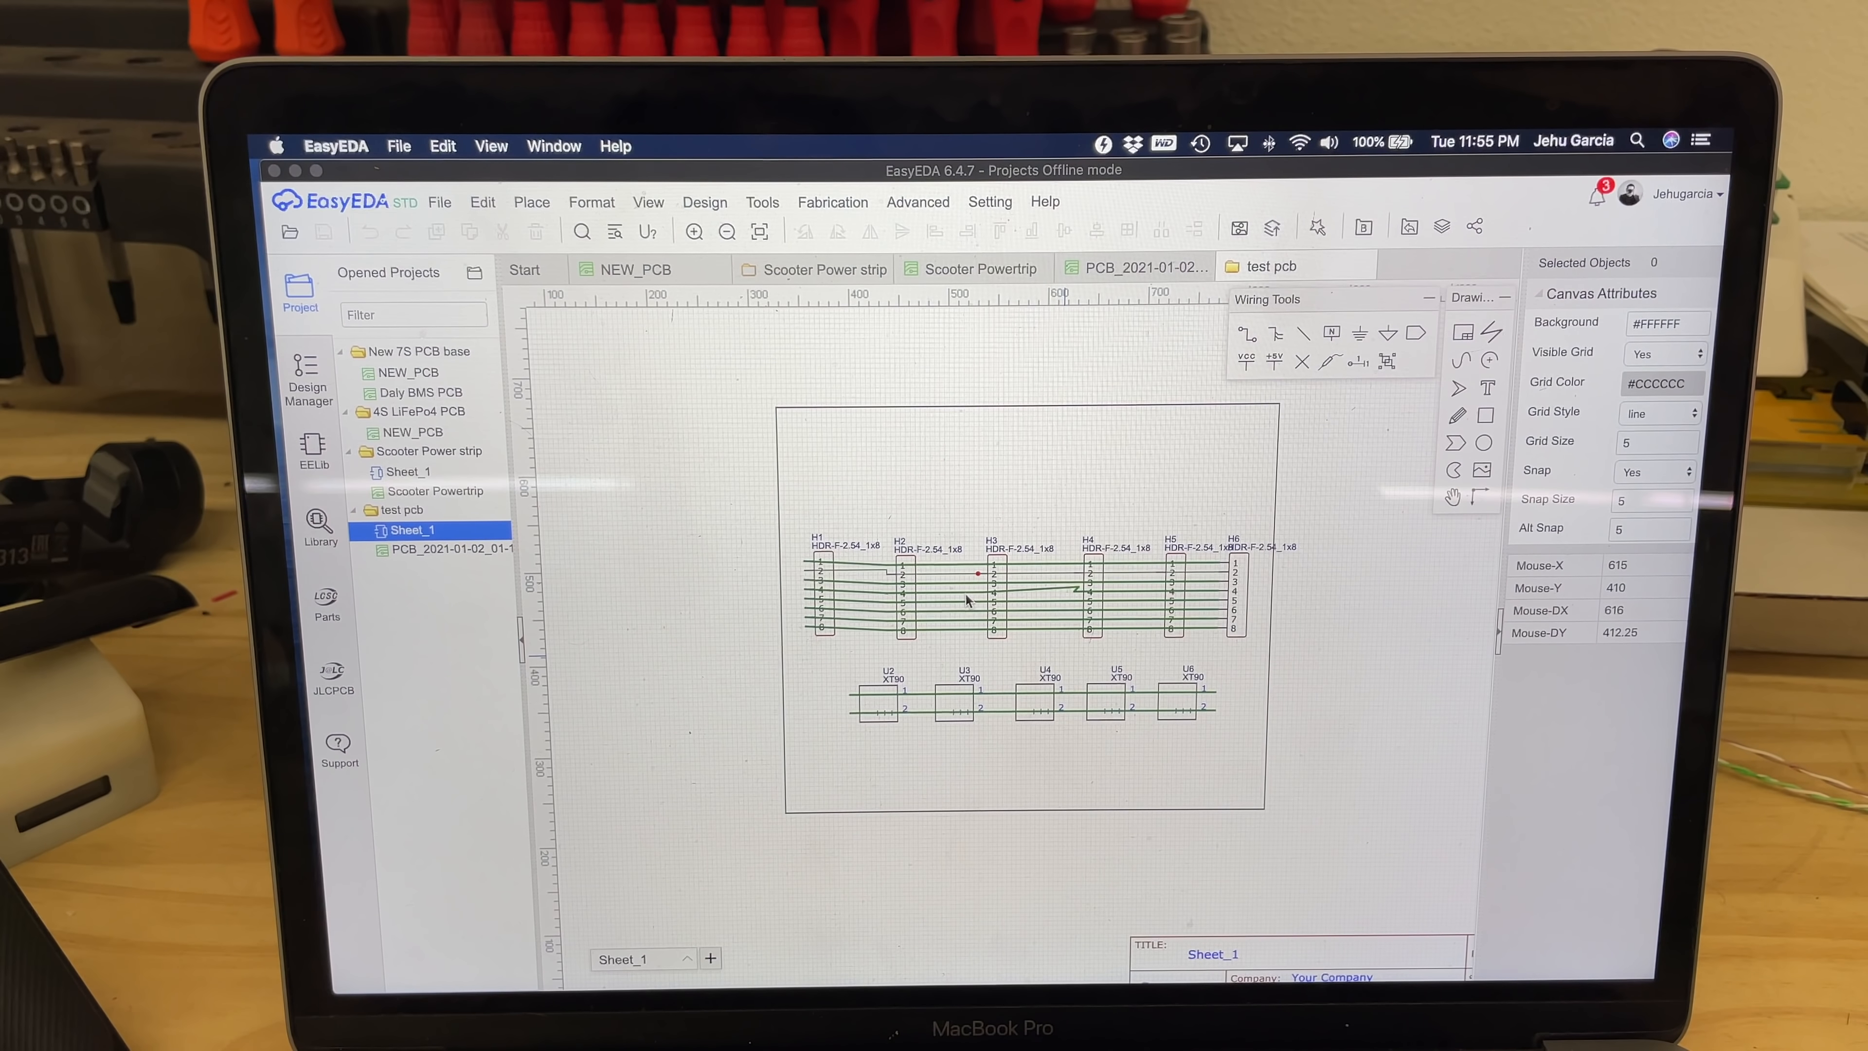
pyautogui.moveTo(817, 441)
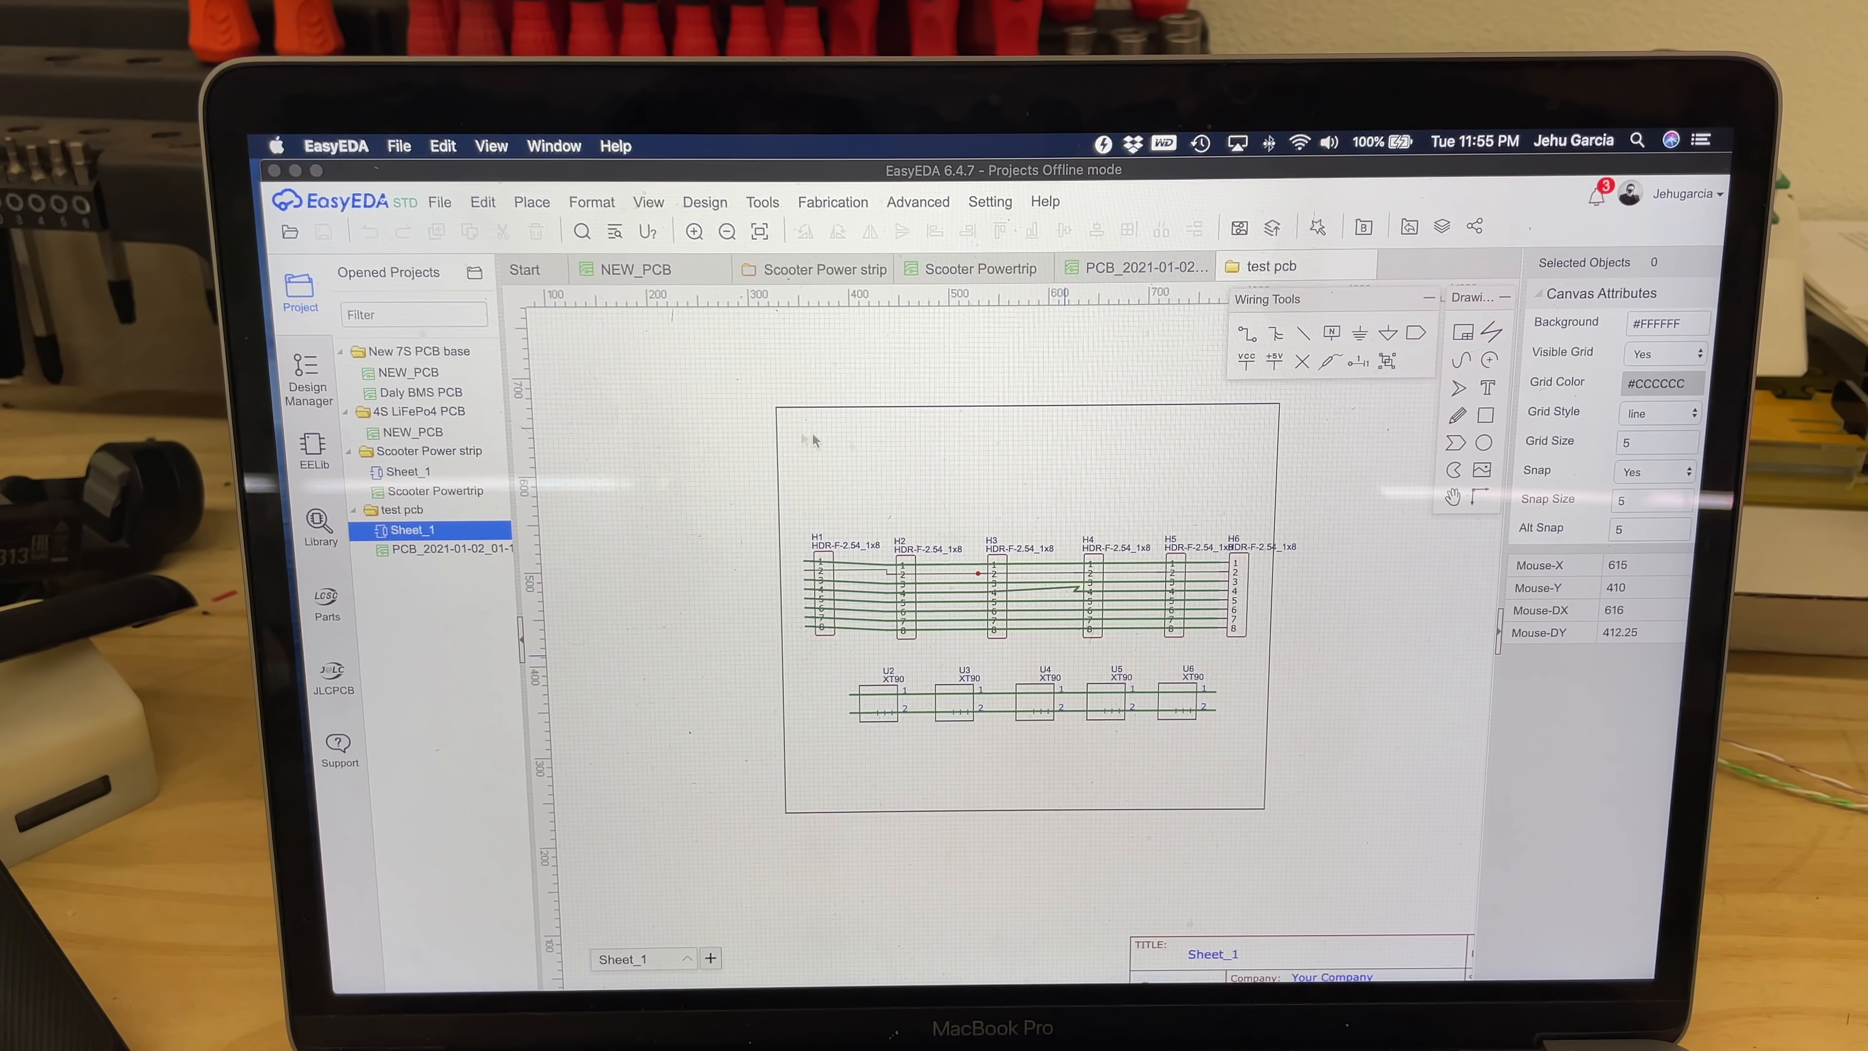
pyautogui.moveTo(834, 572)
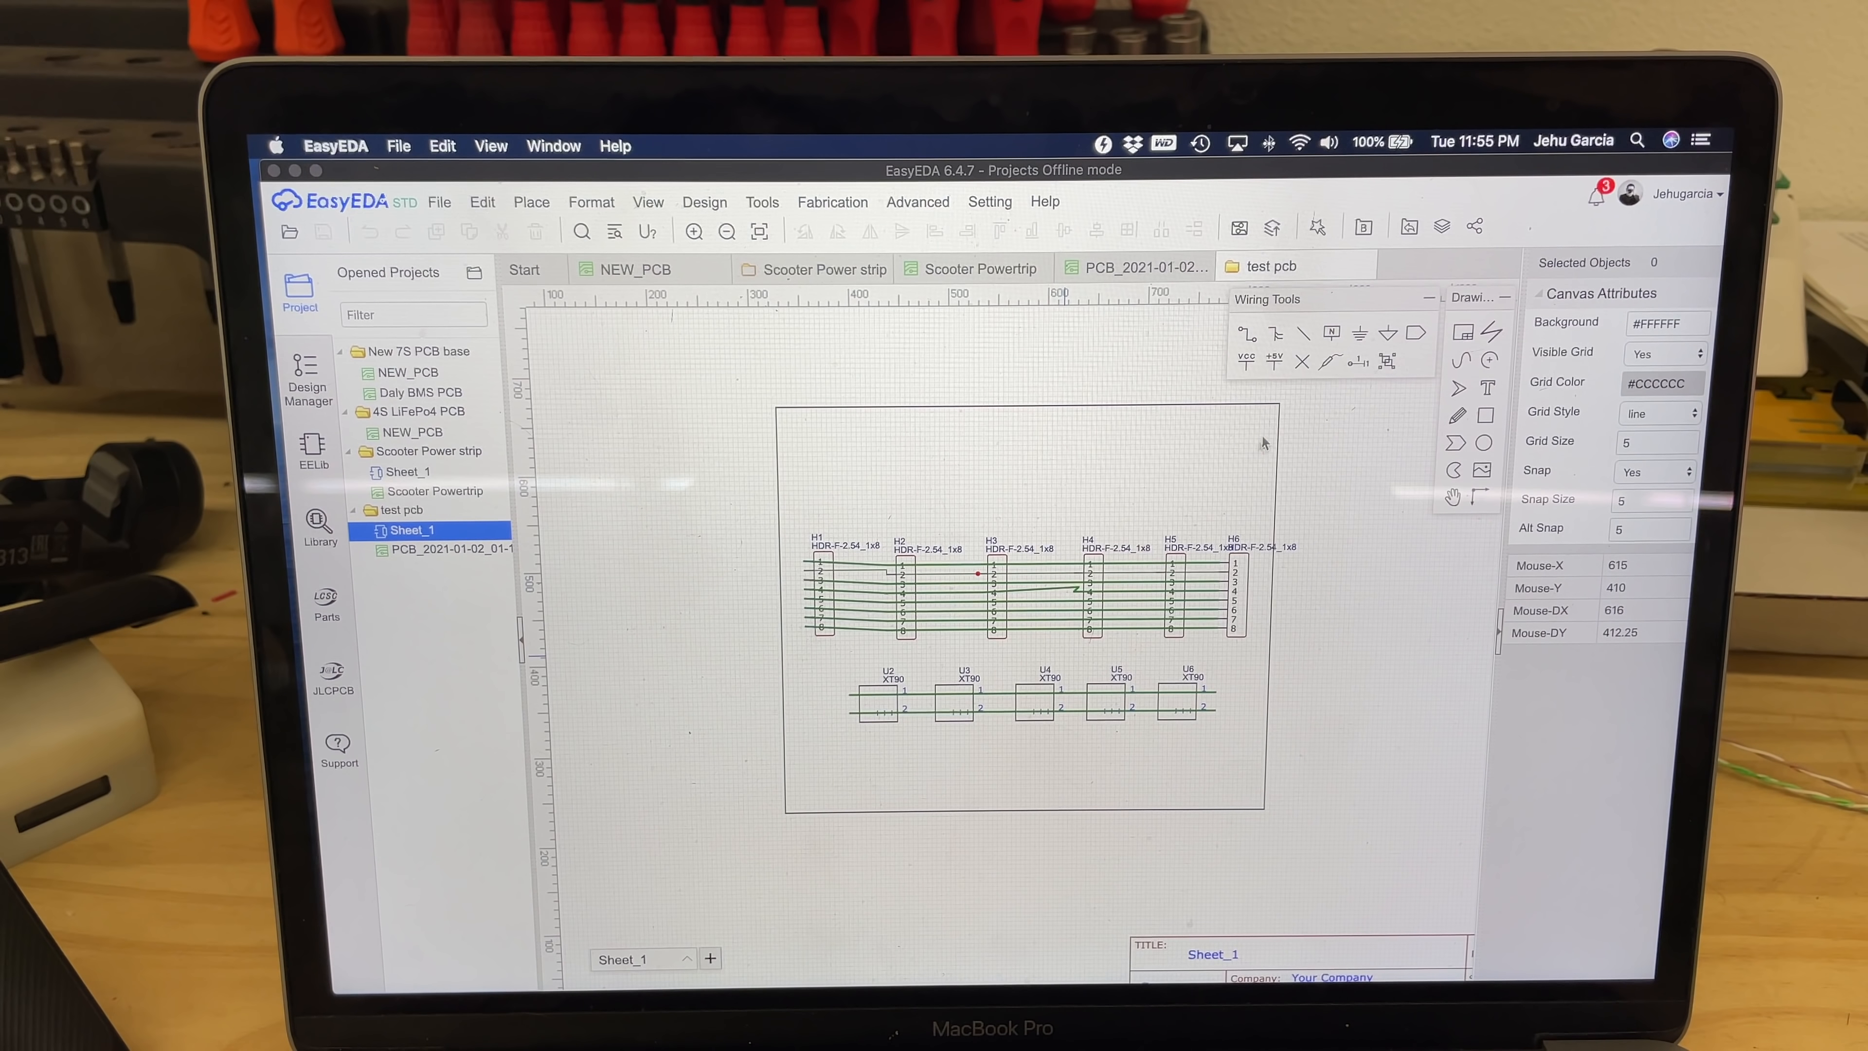
pyautogui.moveTo(845, 521)
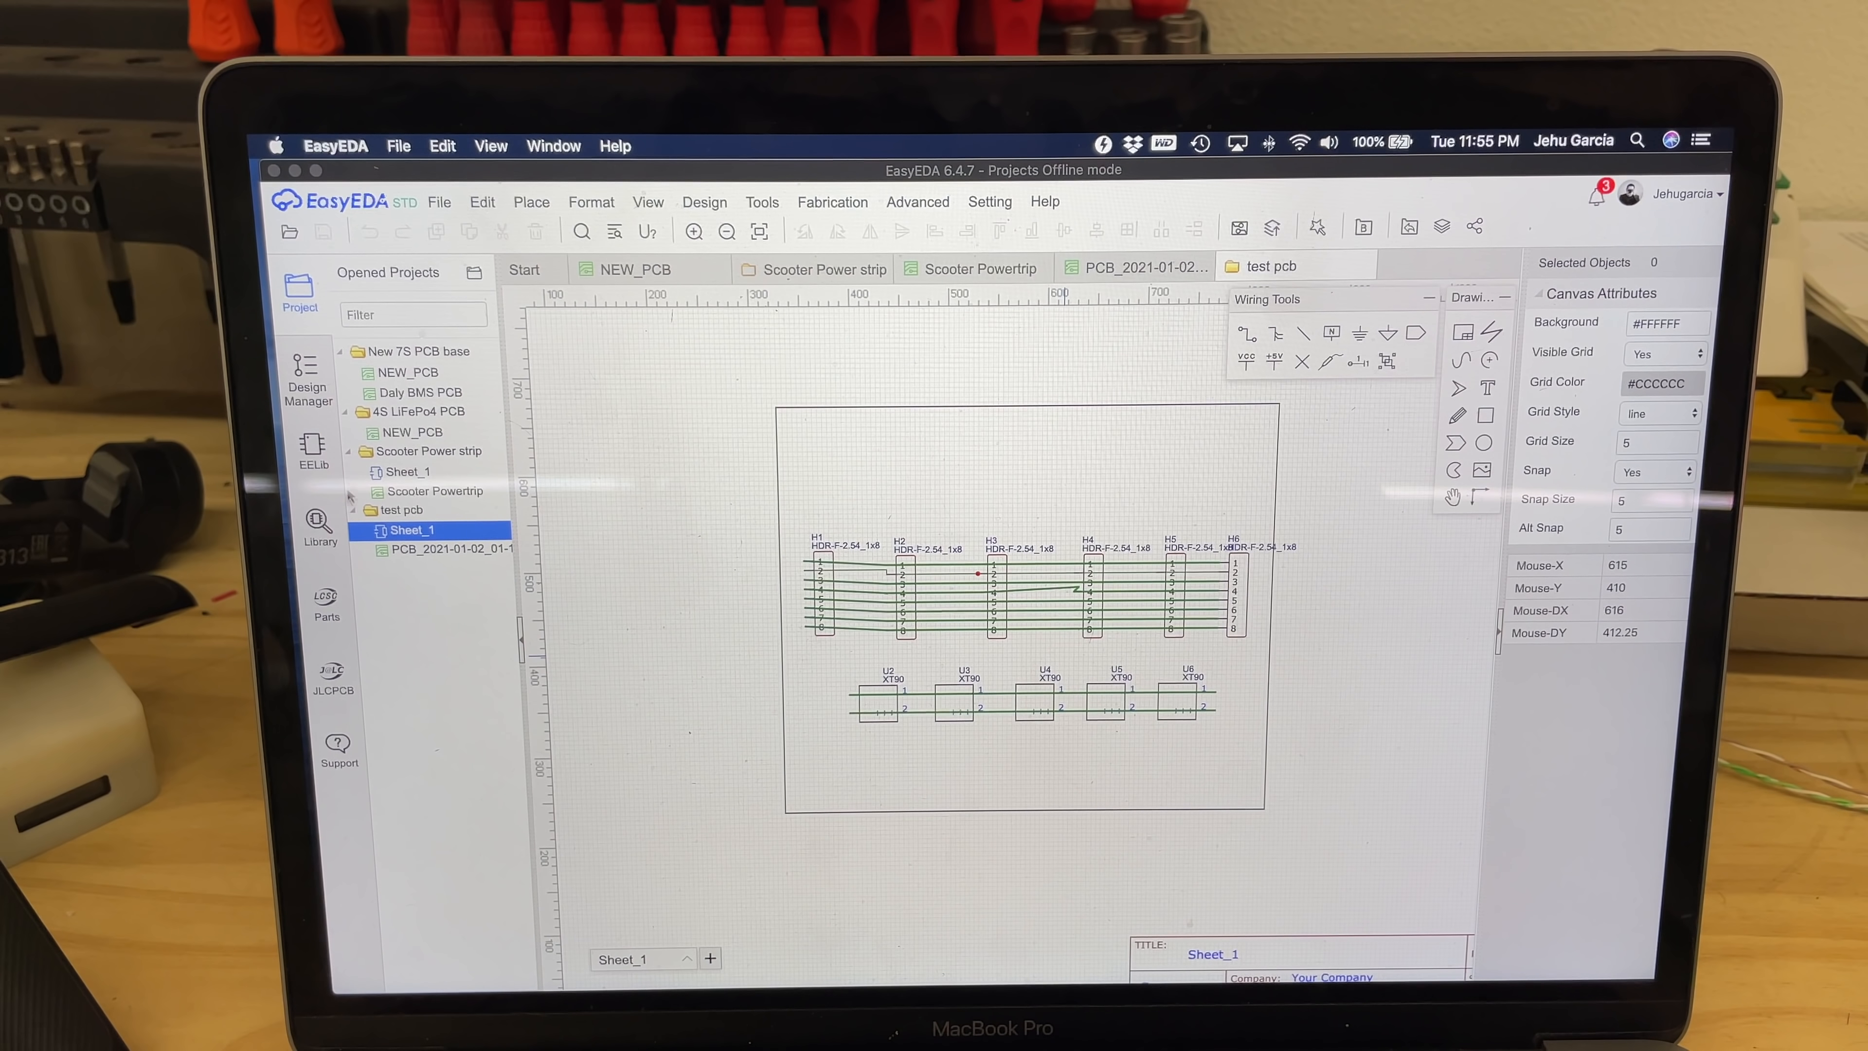
# - Search the component library for 'xt60' and preview the first XT60 part
pyautogui.click(318, 525)
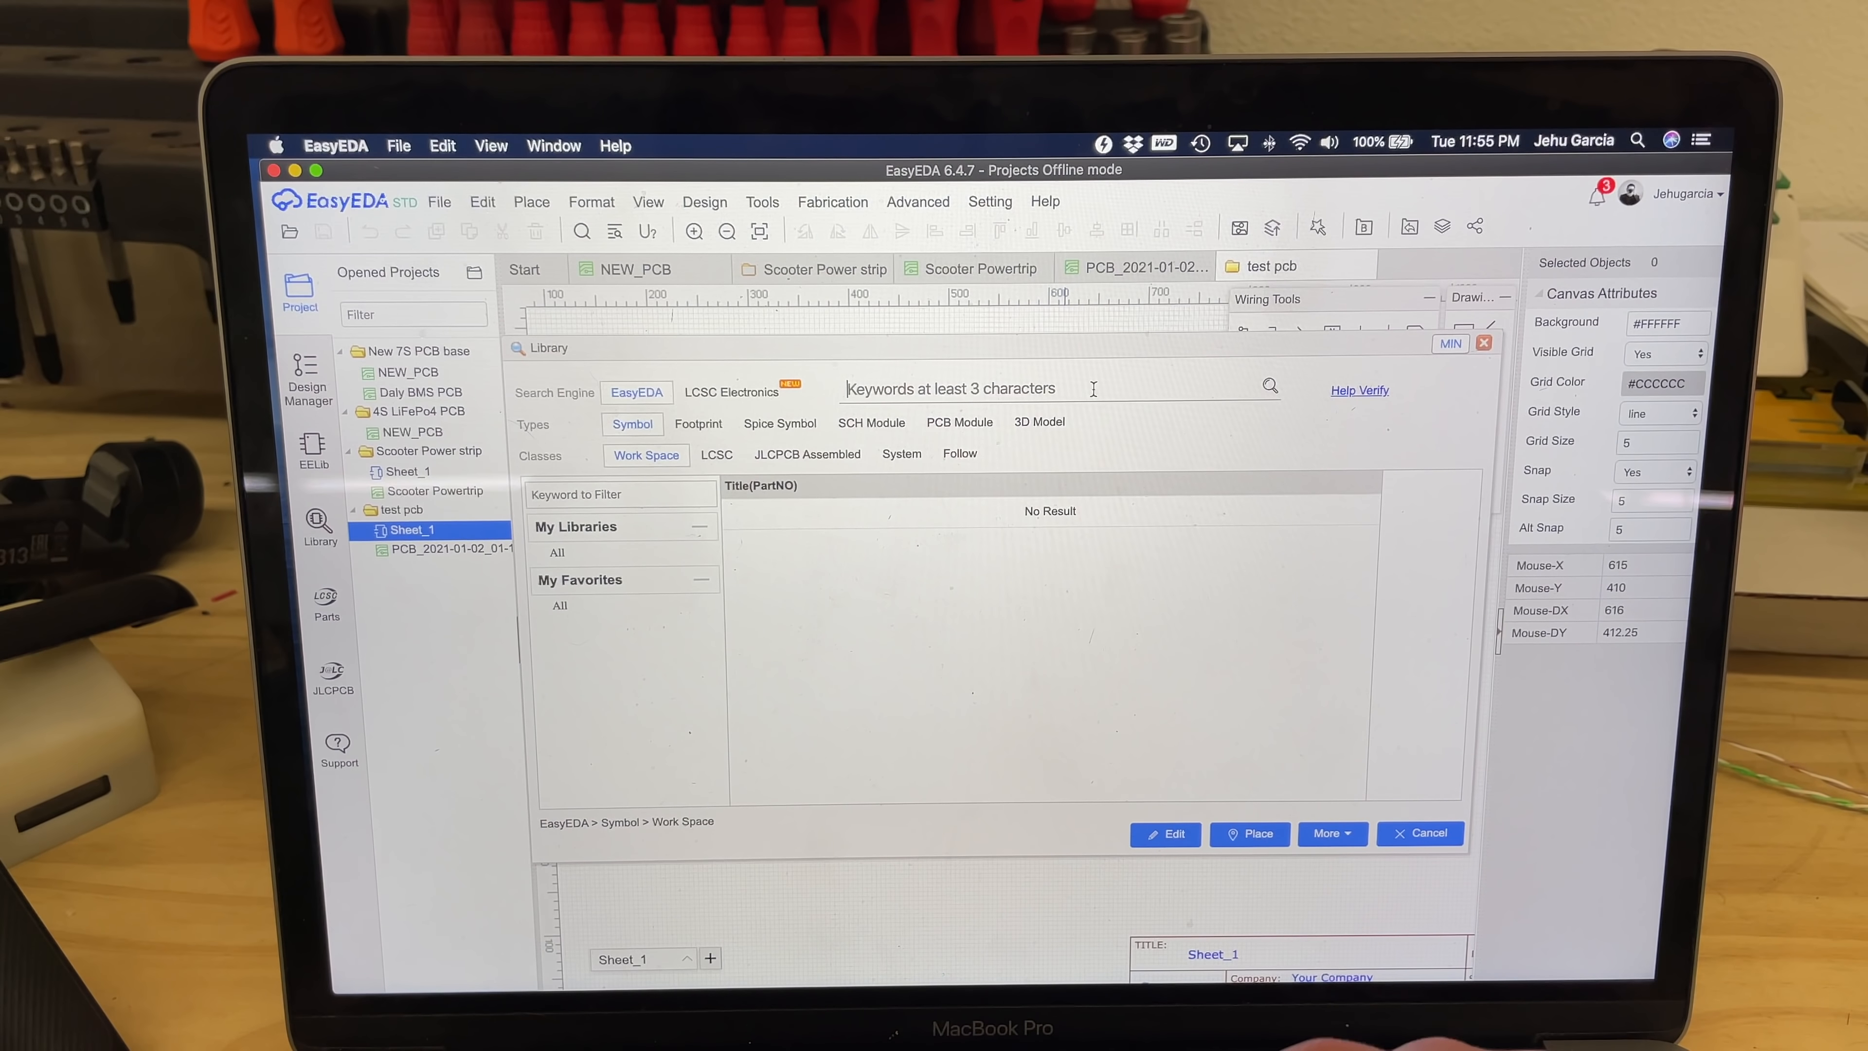
pyautogui.write('xt6')
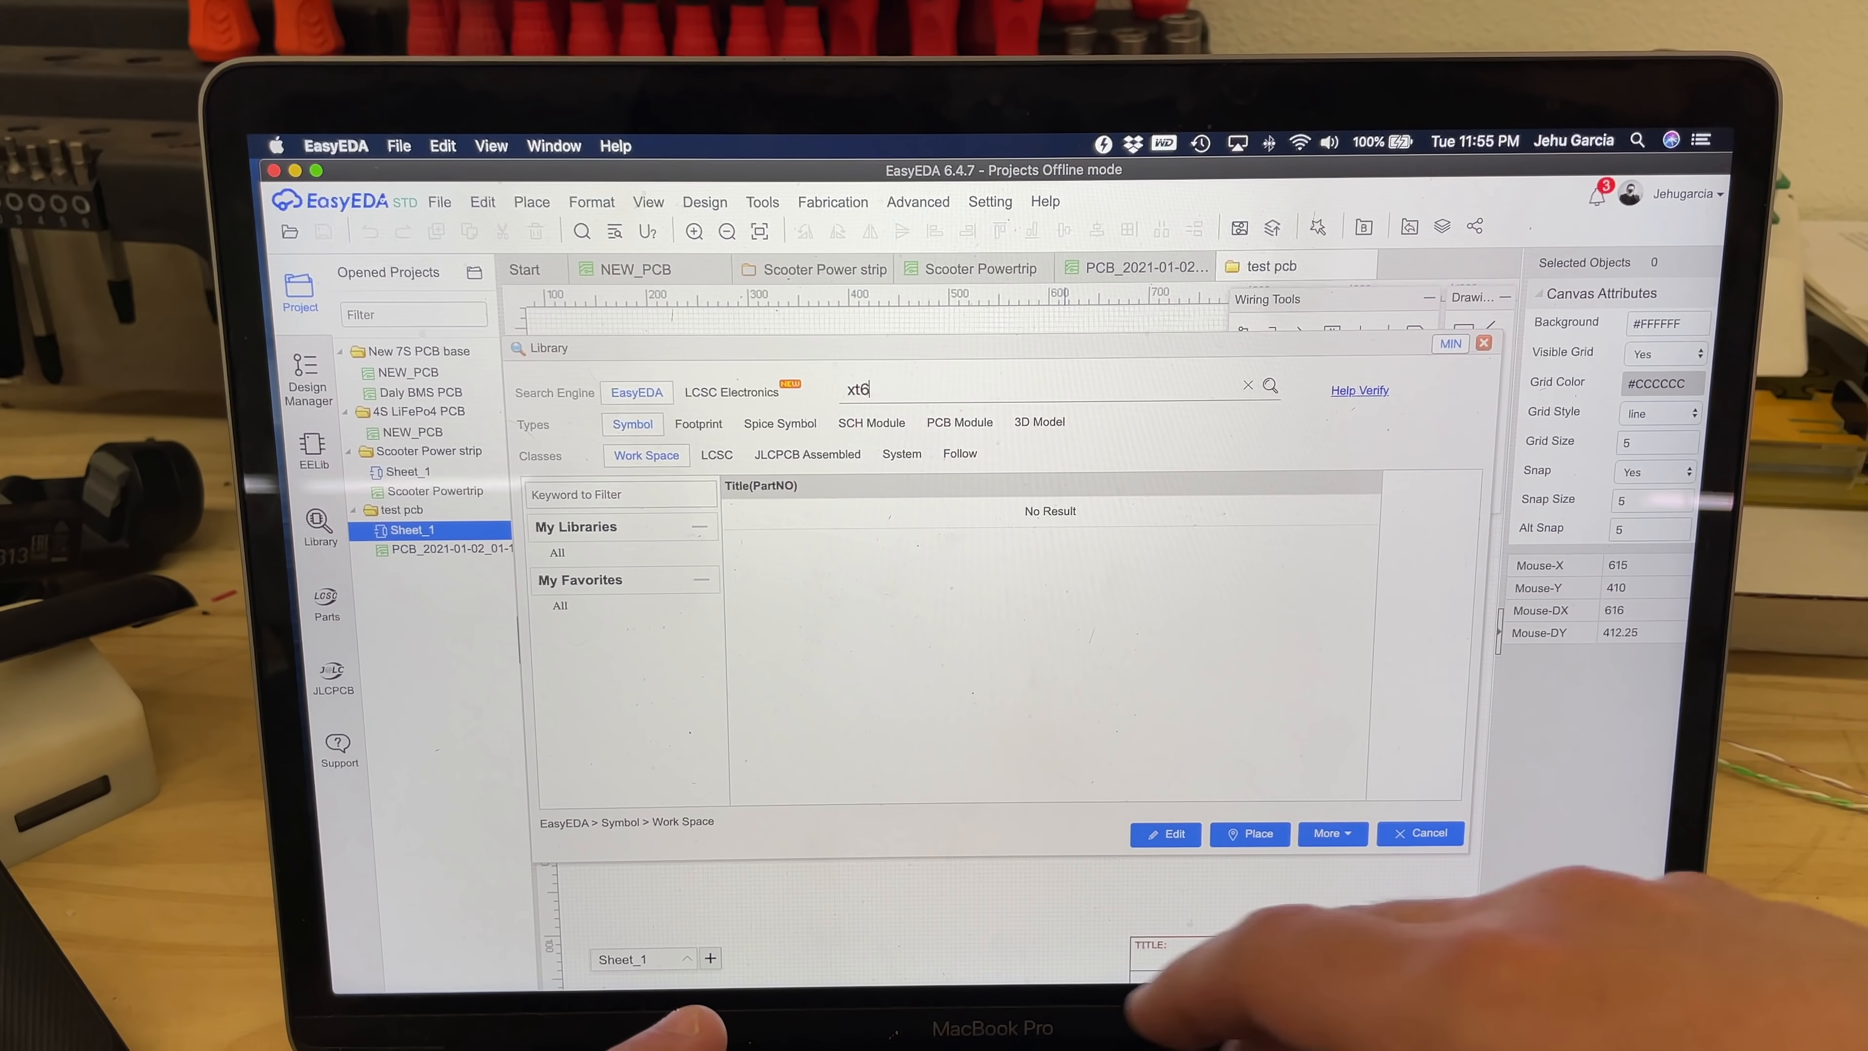
pyautogui.write('0')
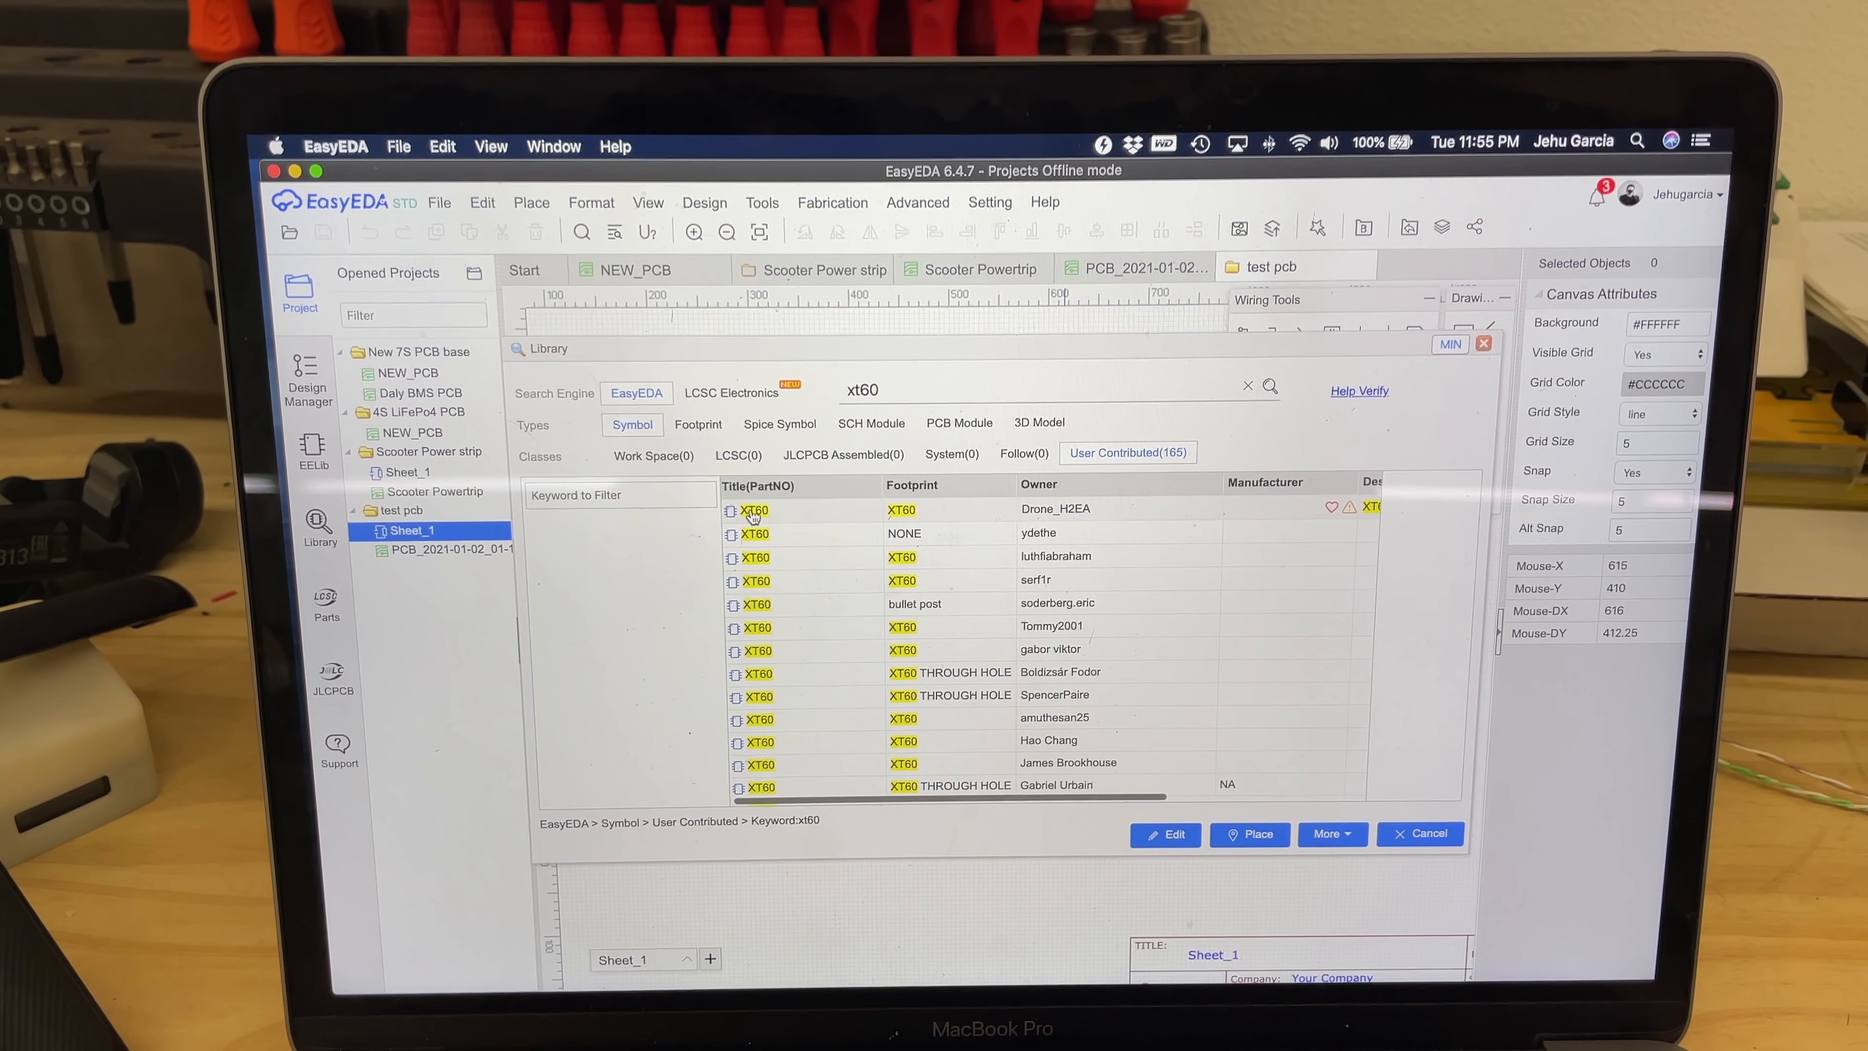
pyautogui.click(753, 509)
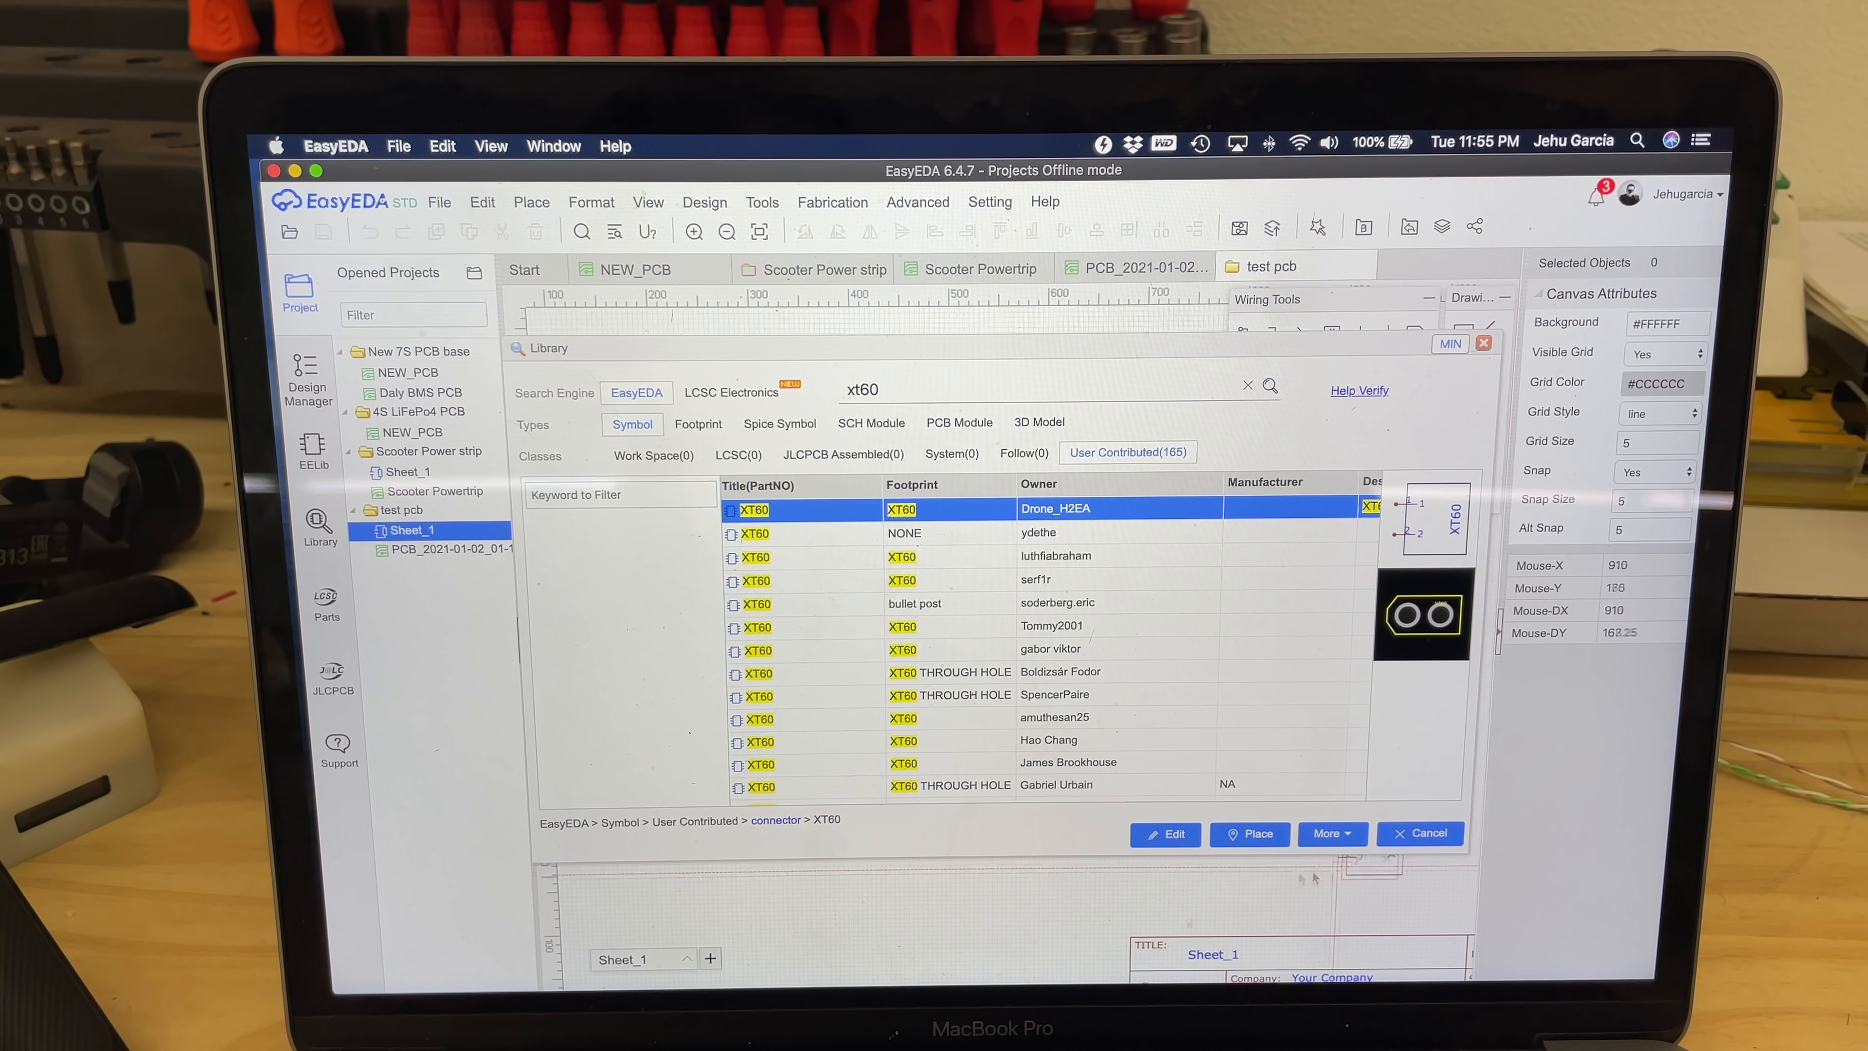
pyautogui.moveTo(1400, 542)
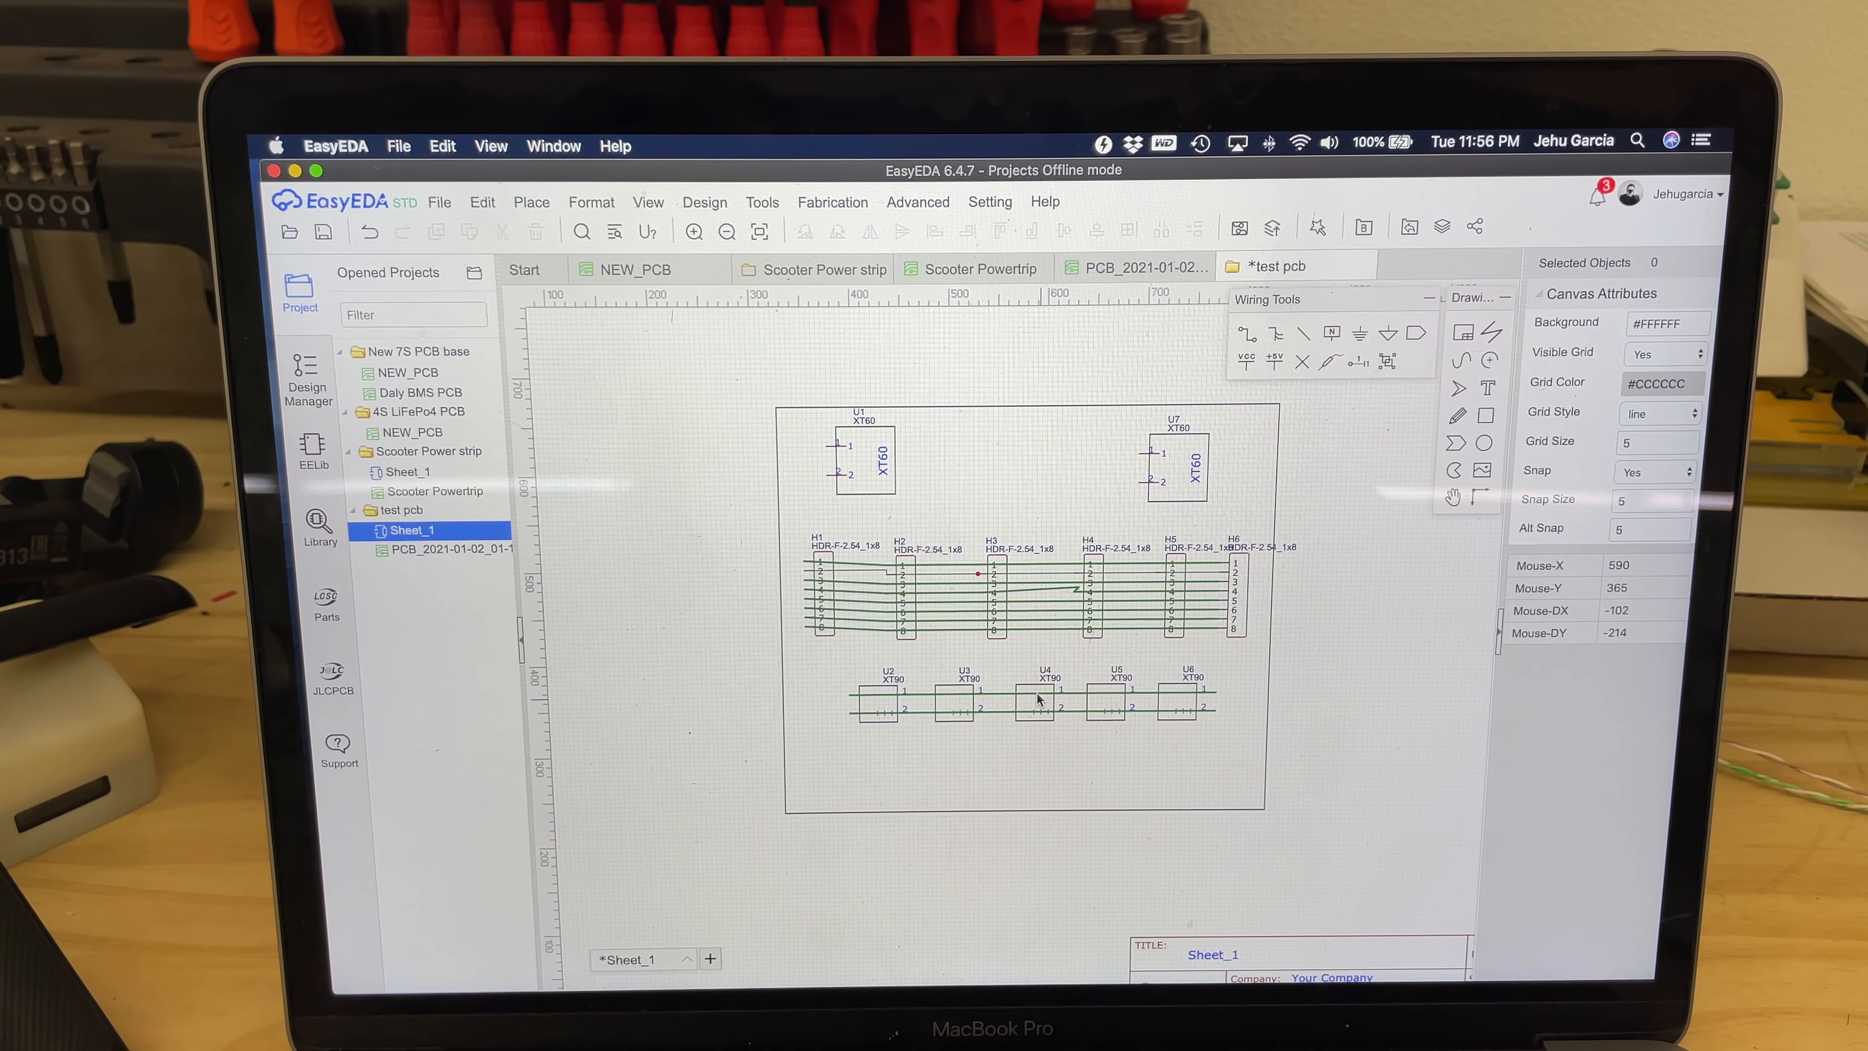
pyautogui.moveTo(1343, 431)
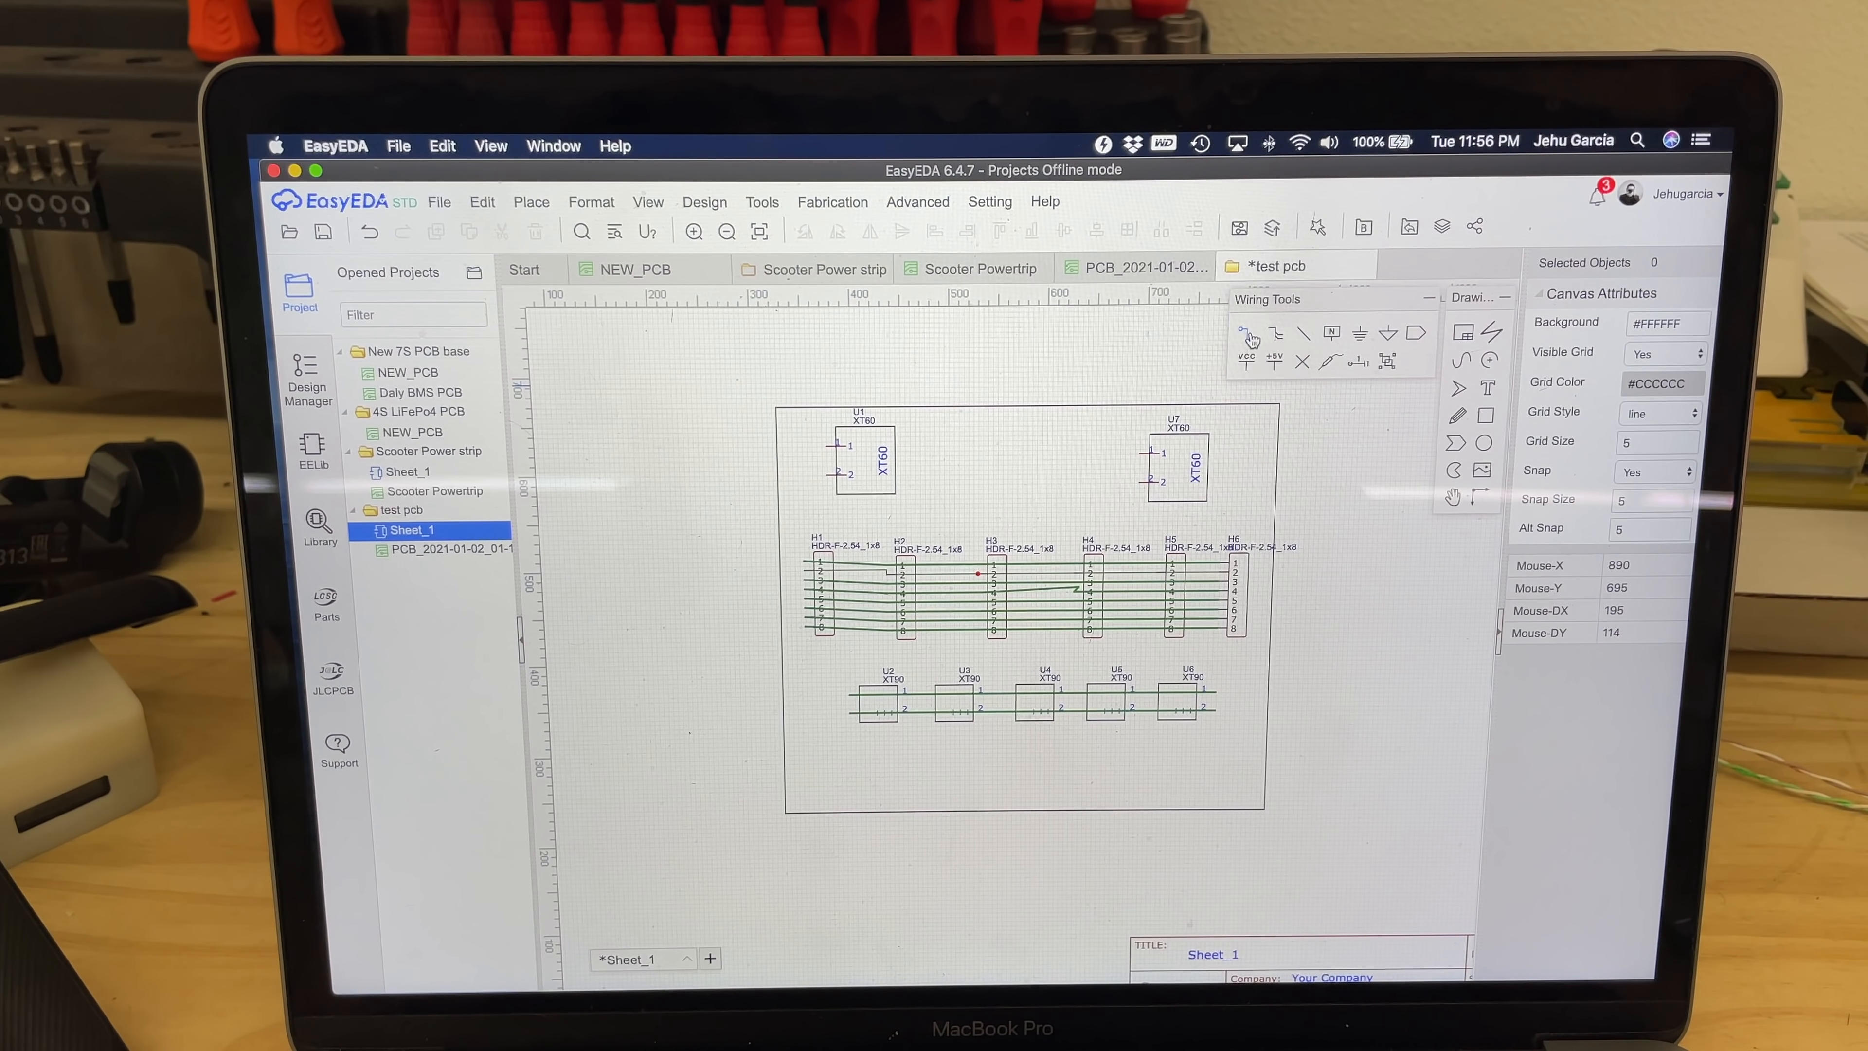
pyautogui.moveTo(826, 450)
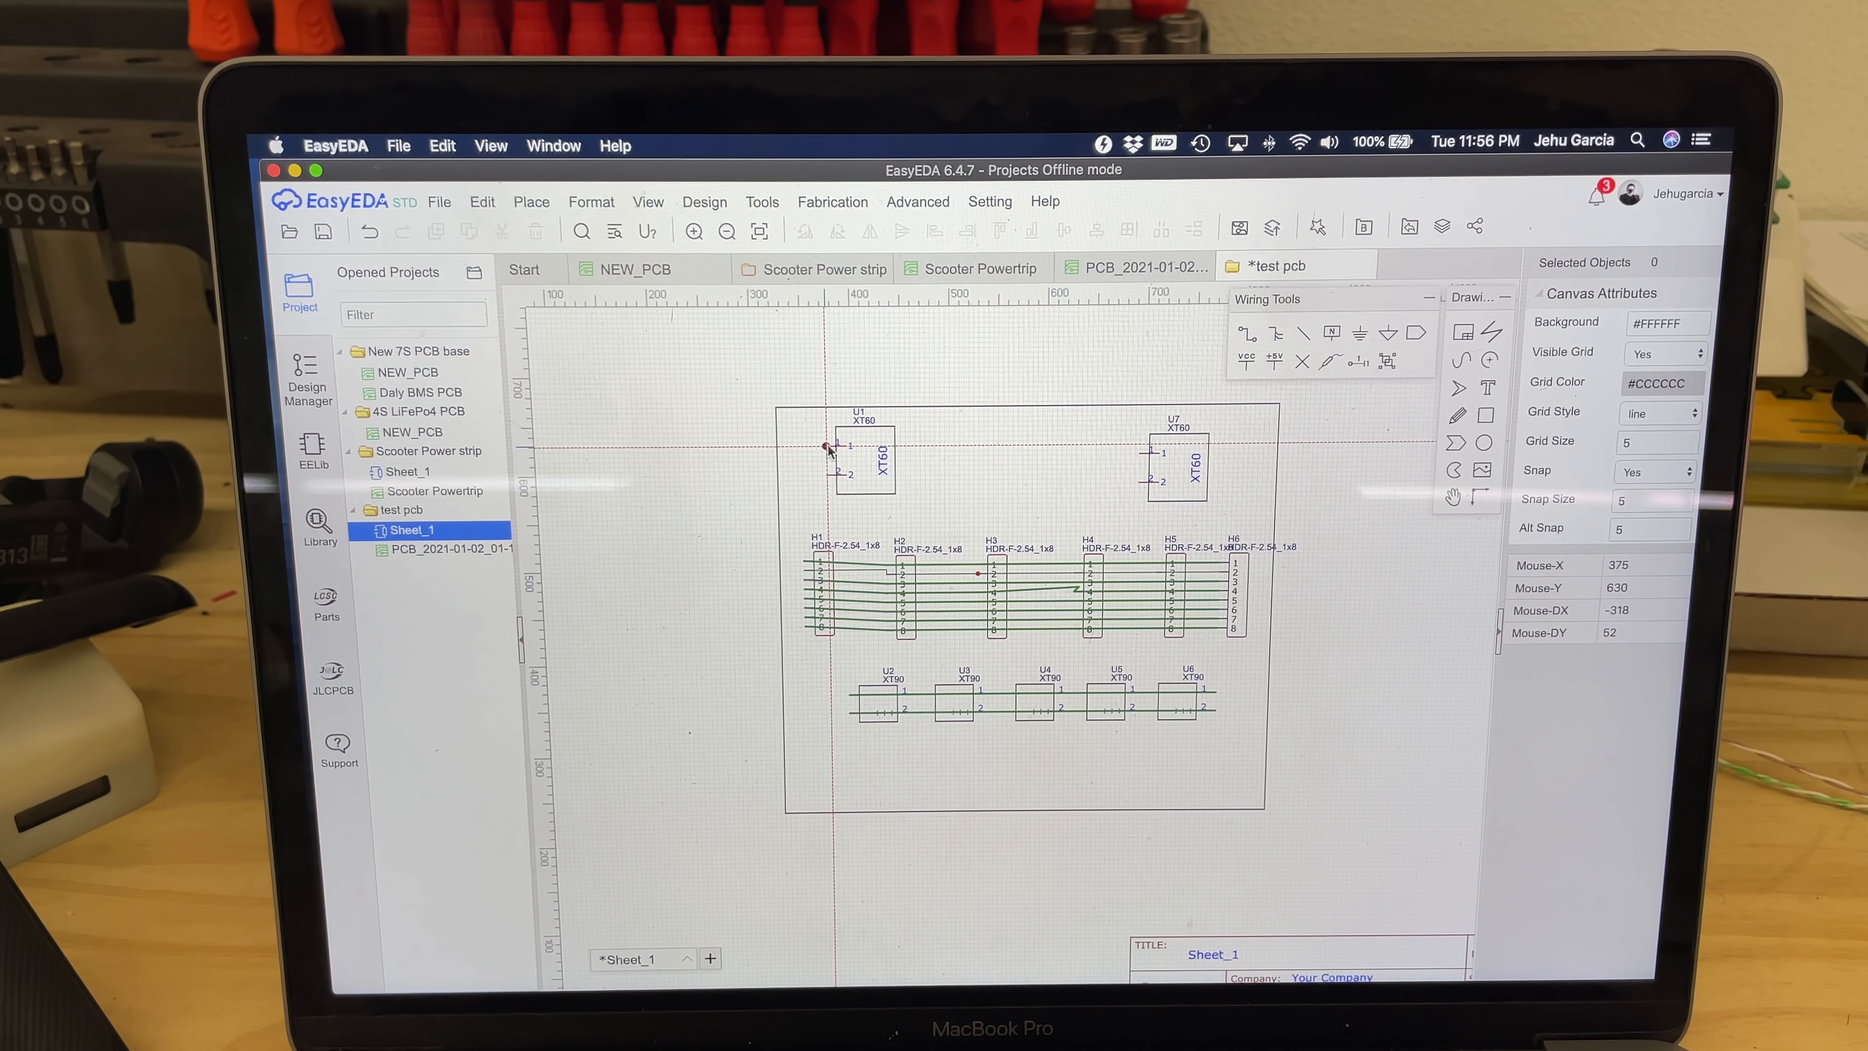
pyautogui.moveTo(1145, 457)
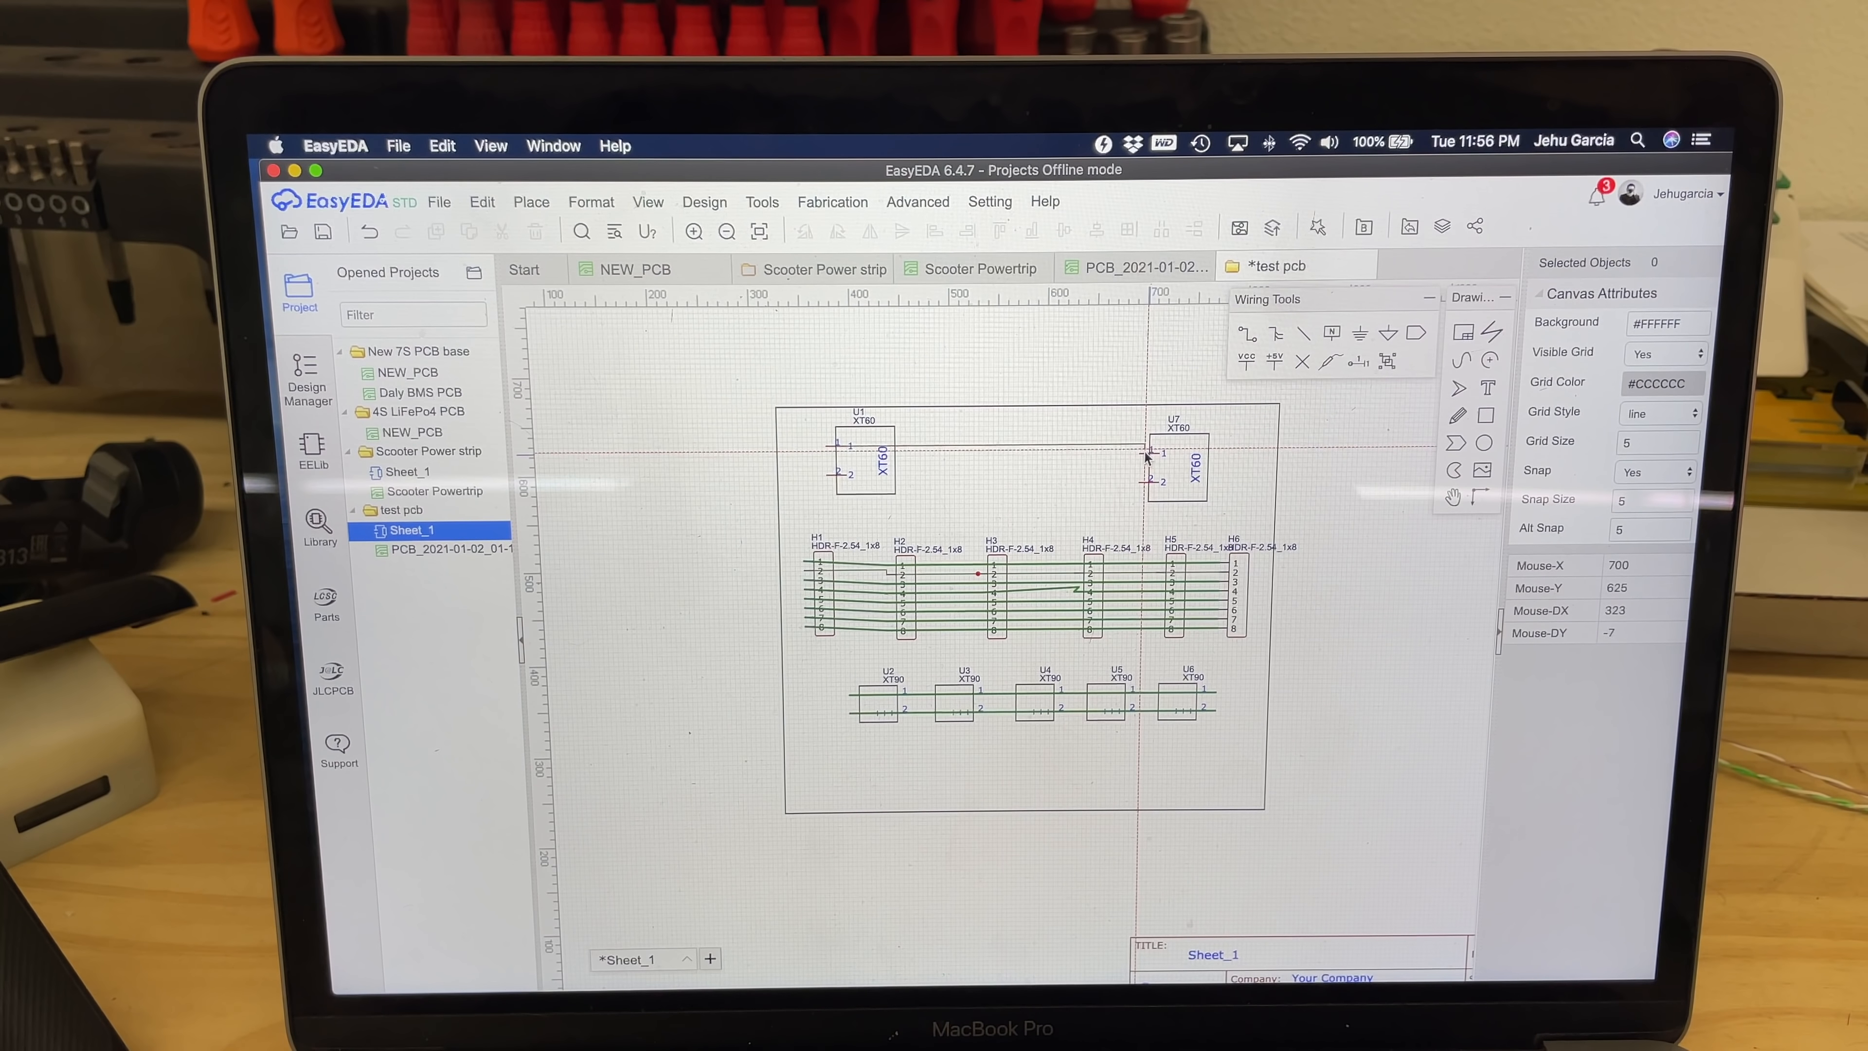
pyautogui.moveTo(1185, 447)
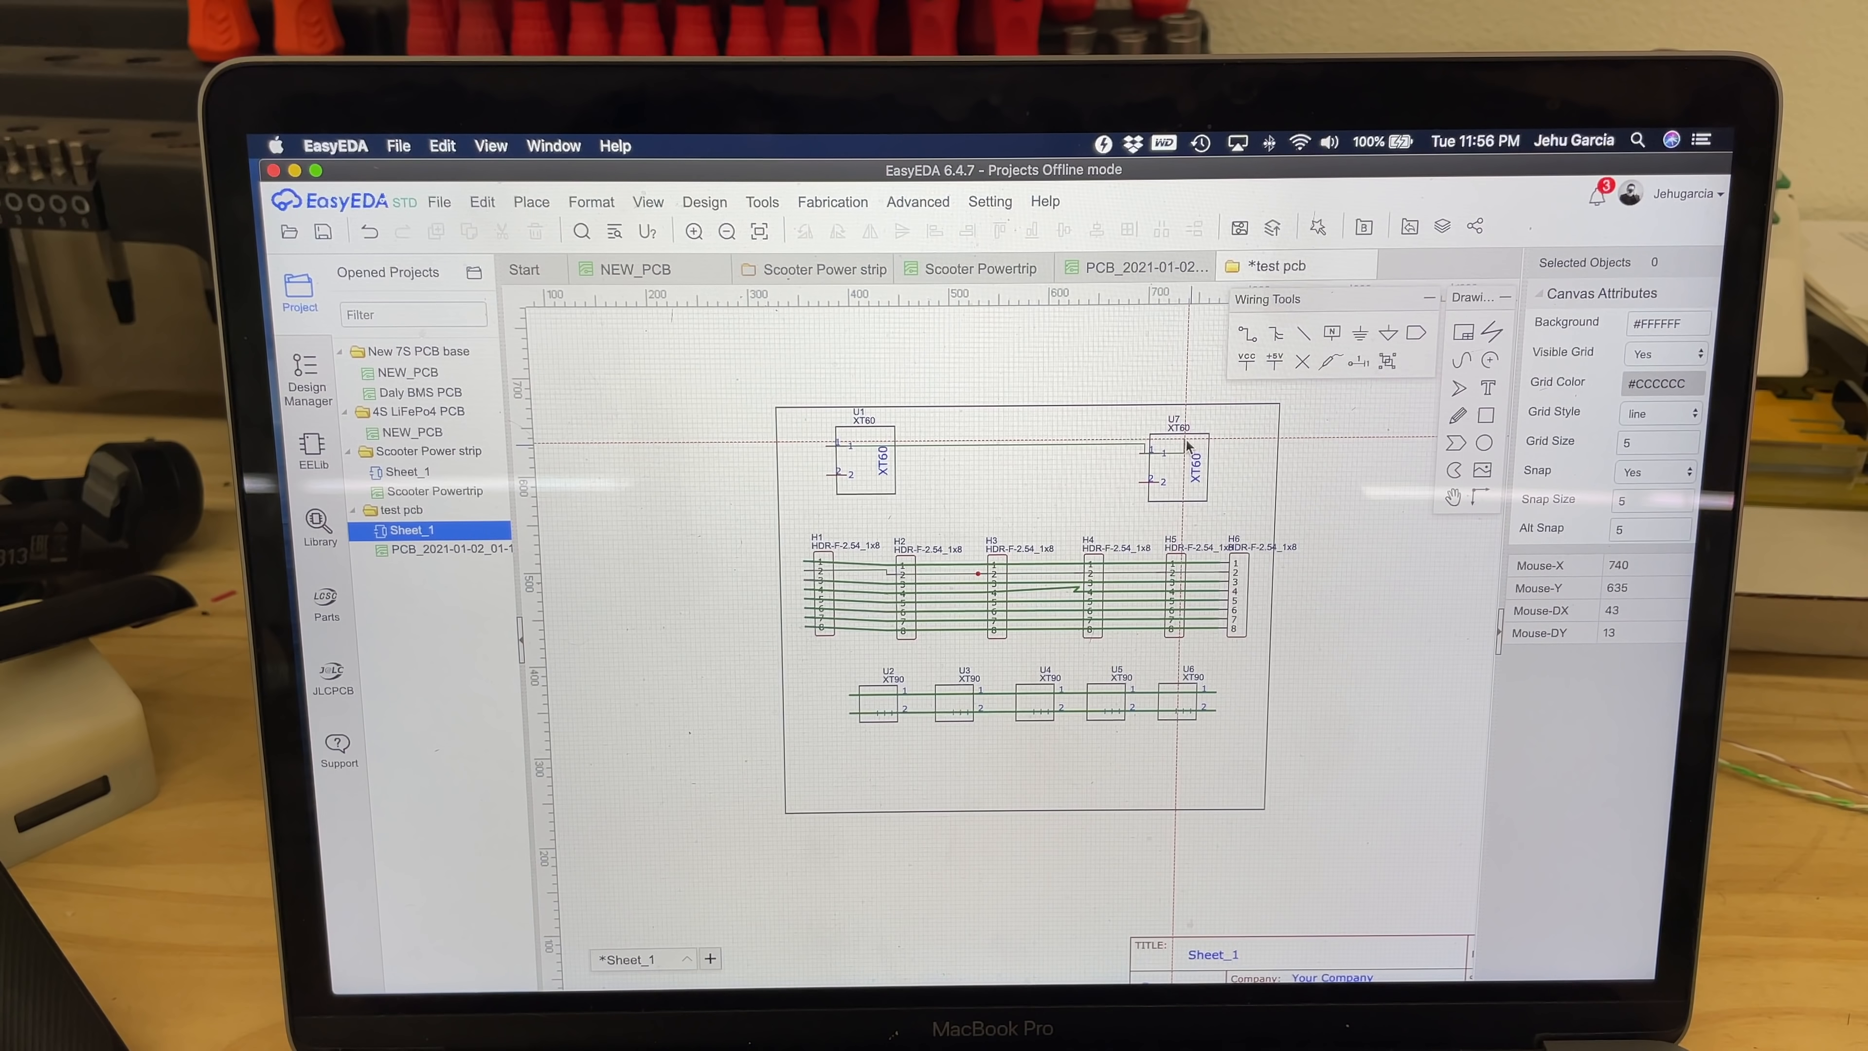
pyautogui.moveTo(1263, 438)
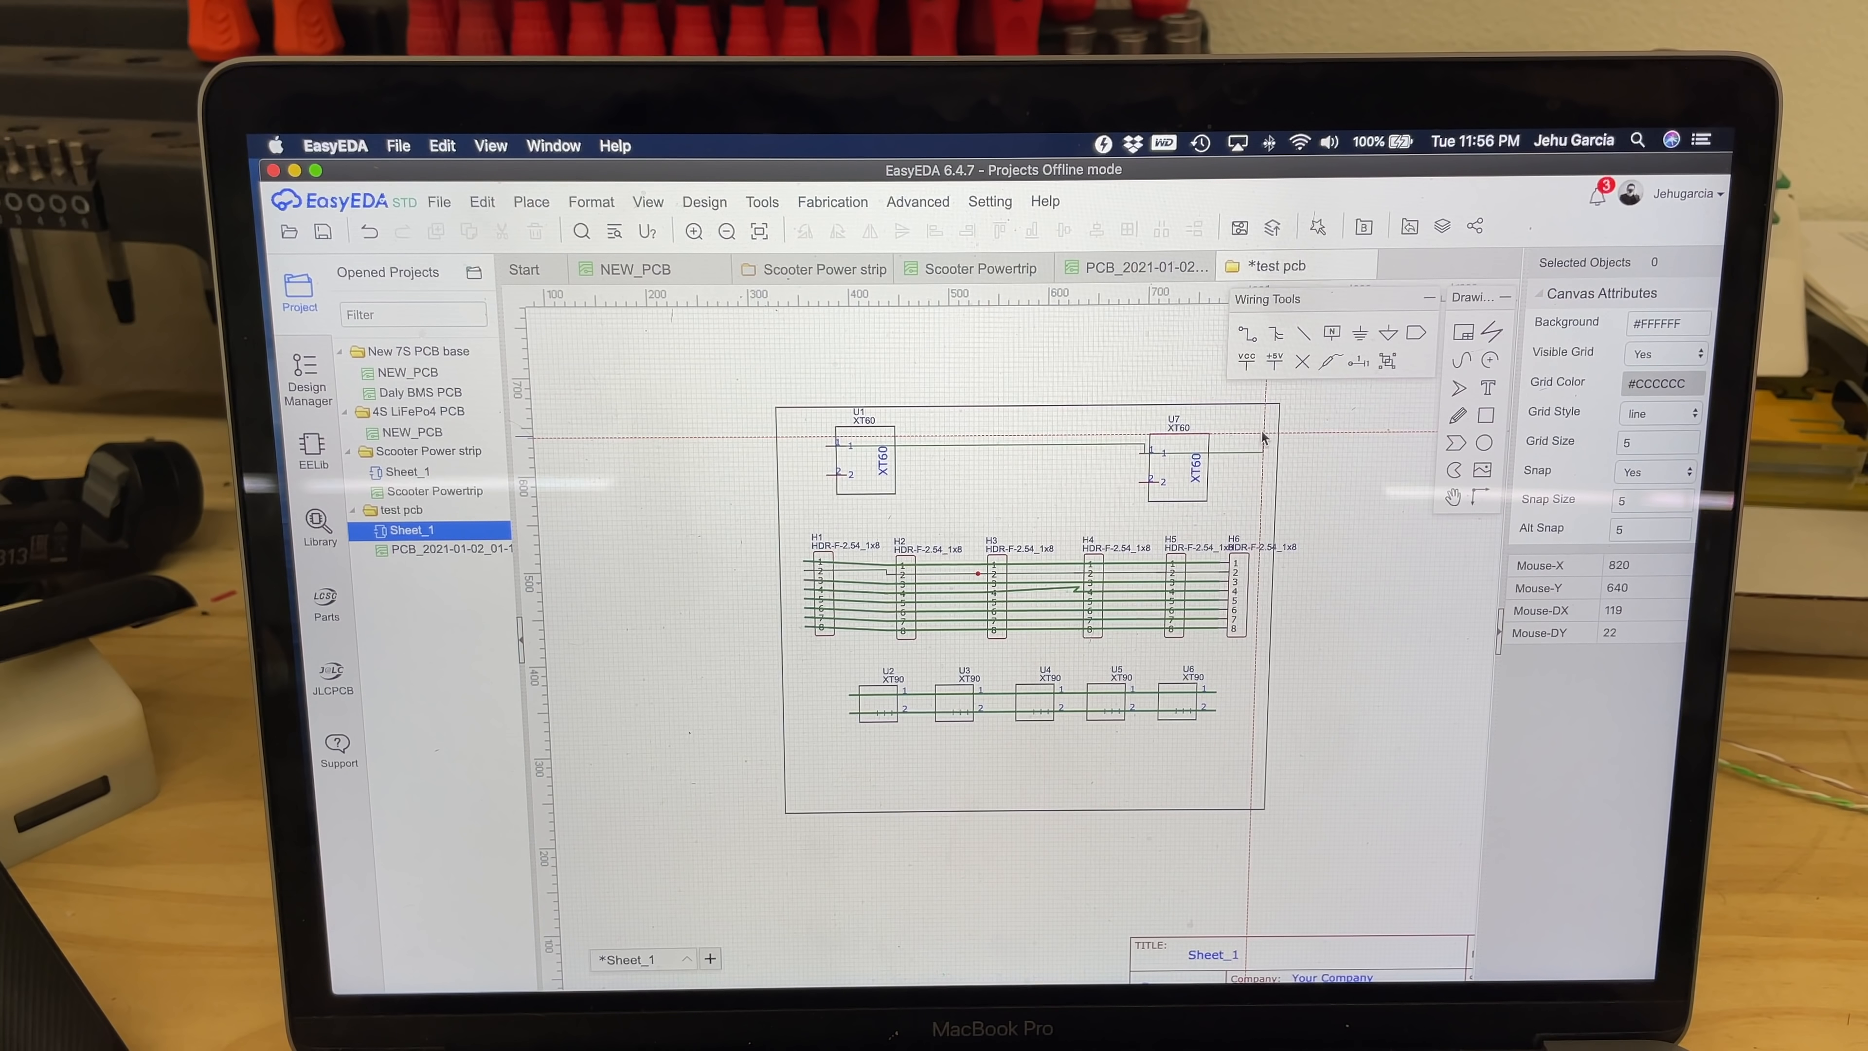
pyautogui.moveTo(1322, 477)
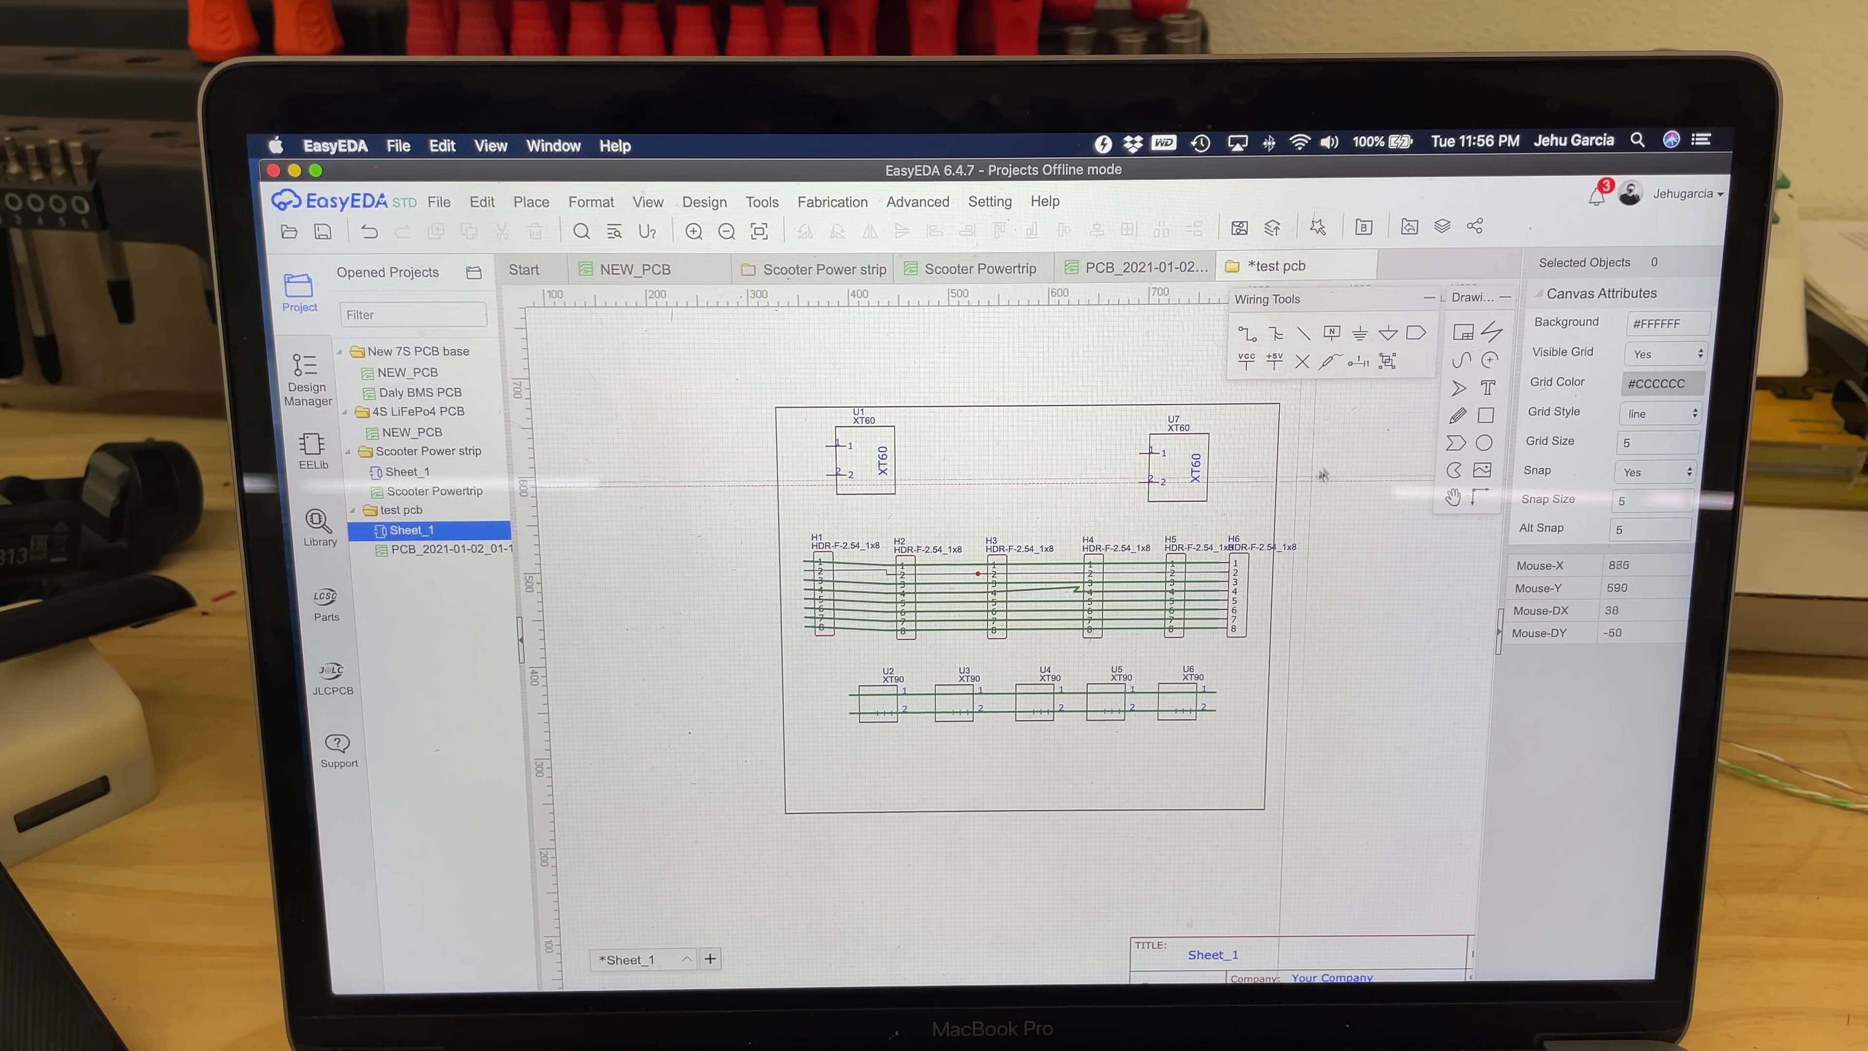
pyautogui.moveTo(834, 450)
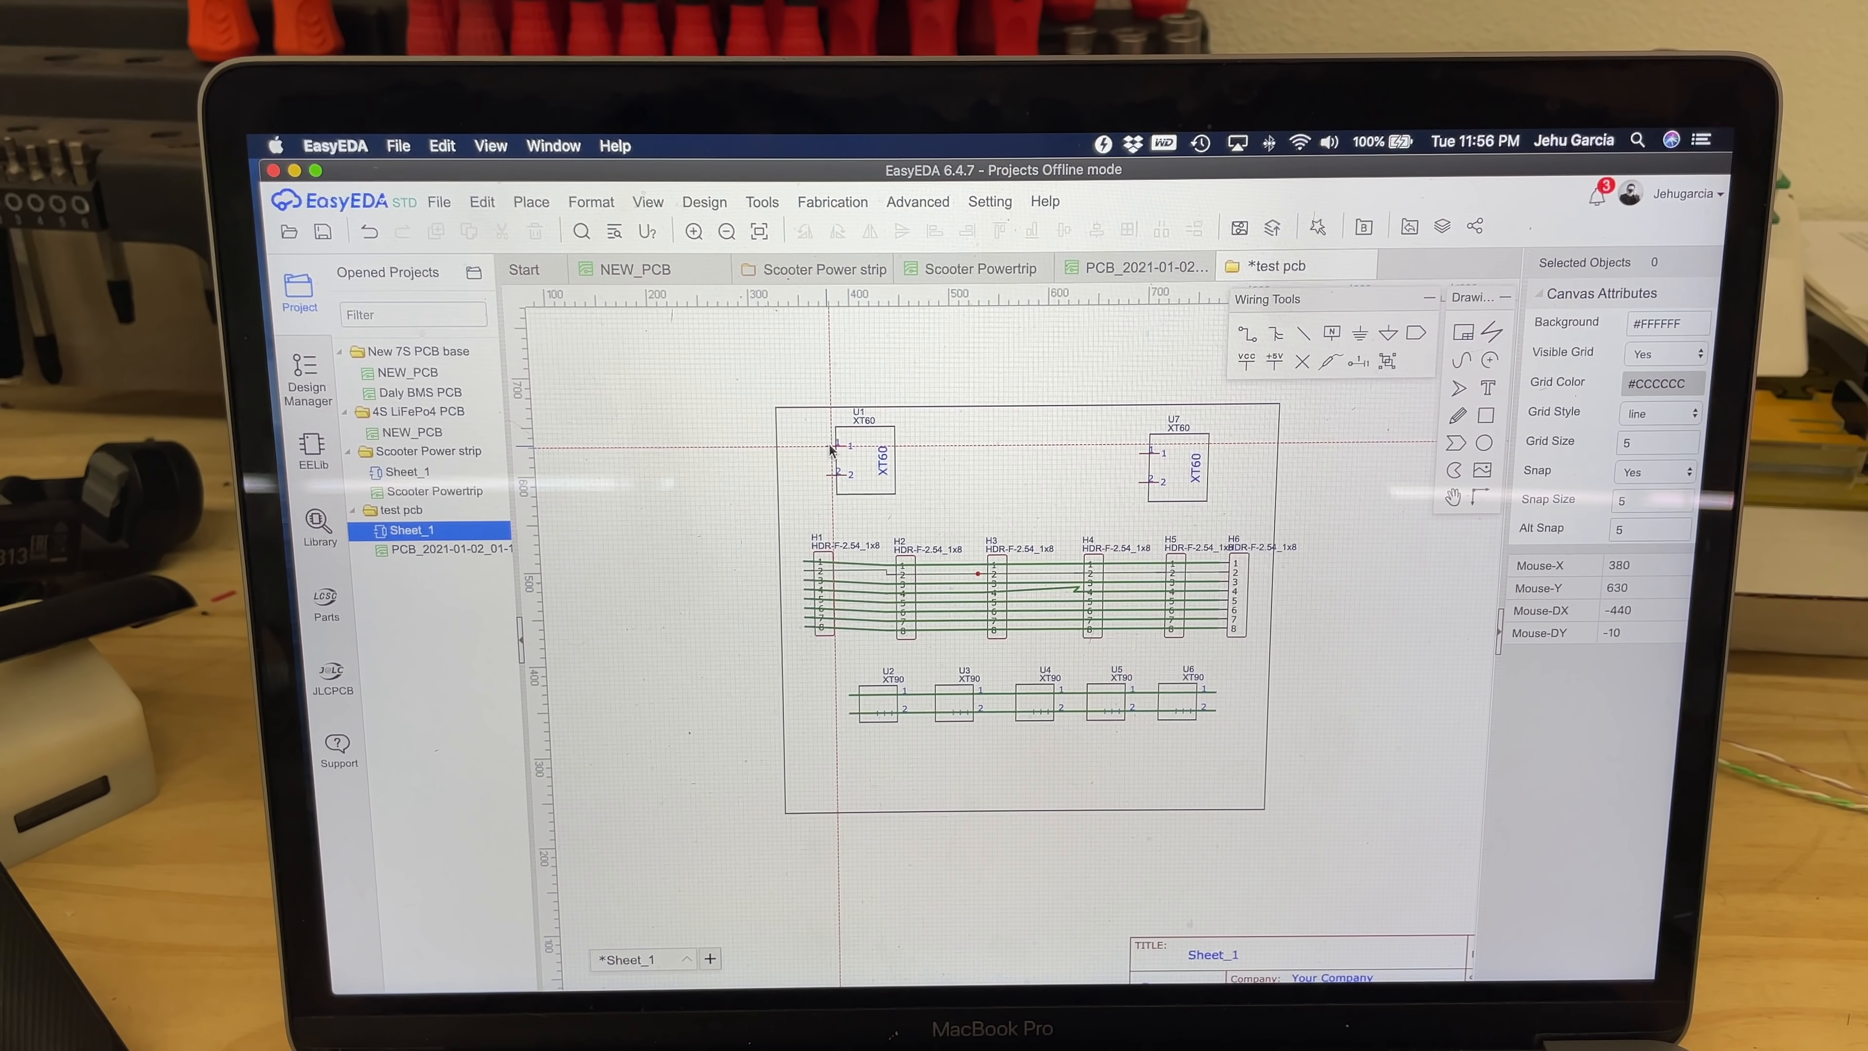
pyautogui.moveTo(1142, 456)
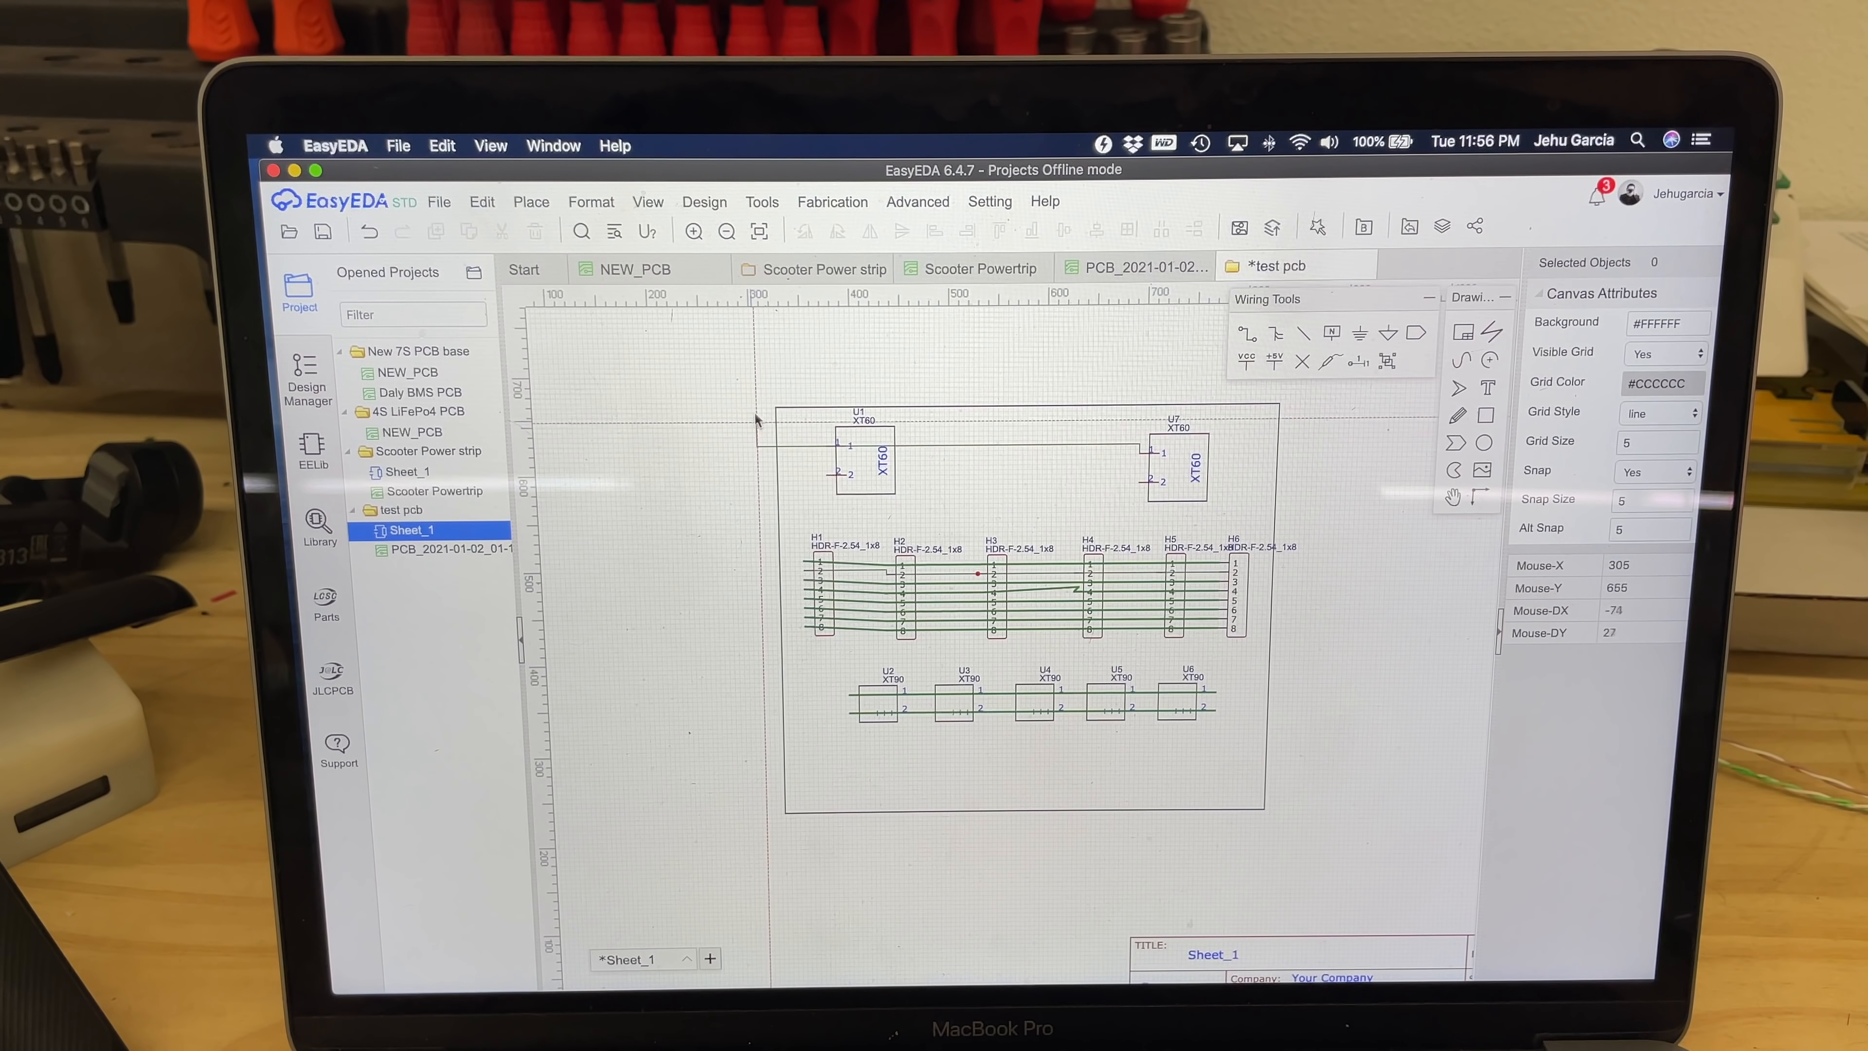
pyautogui.moveTo(1362, 462)
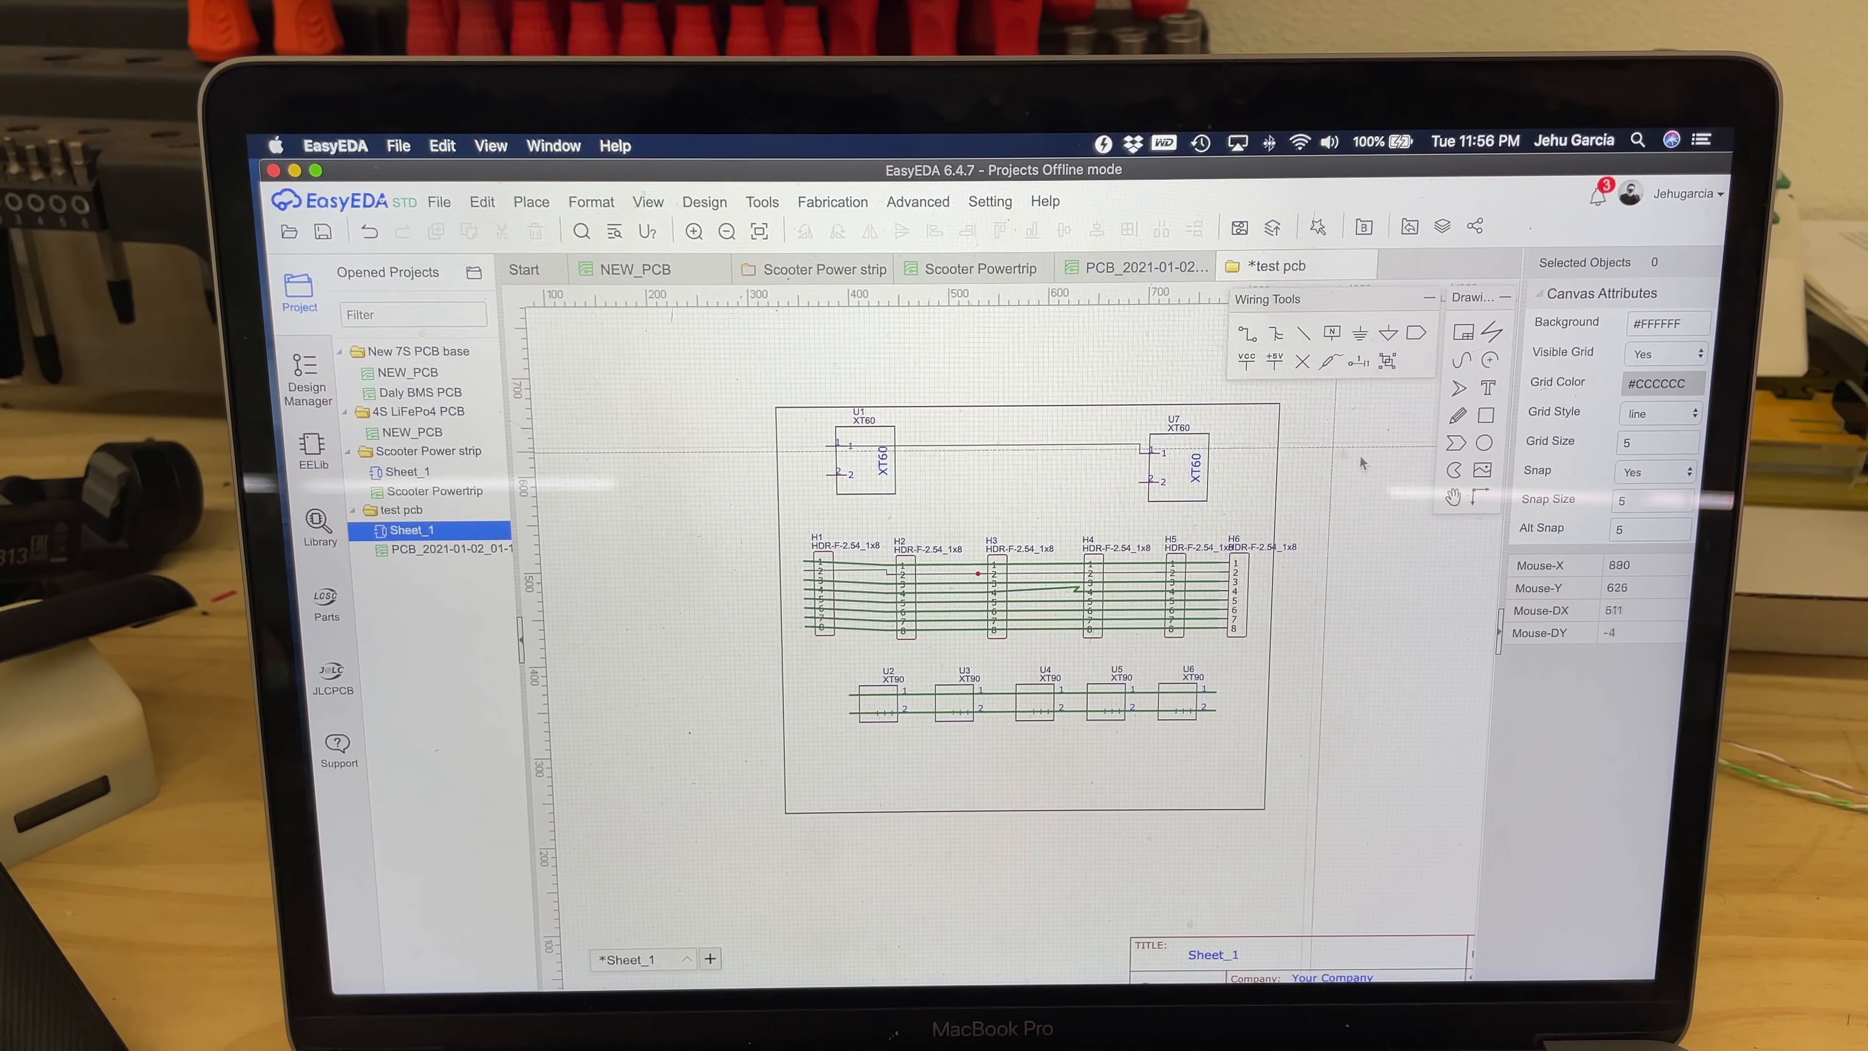
pyautogui.moveTo(843, 450)
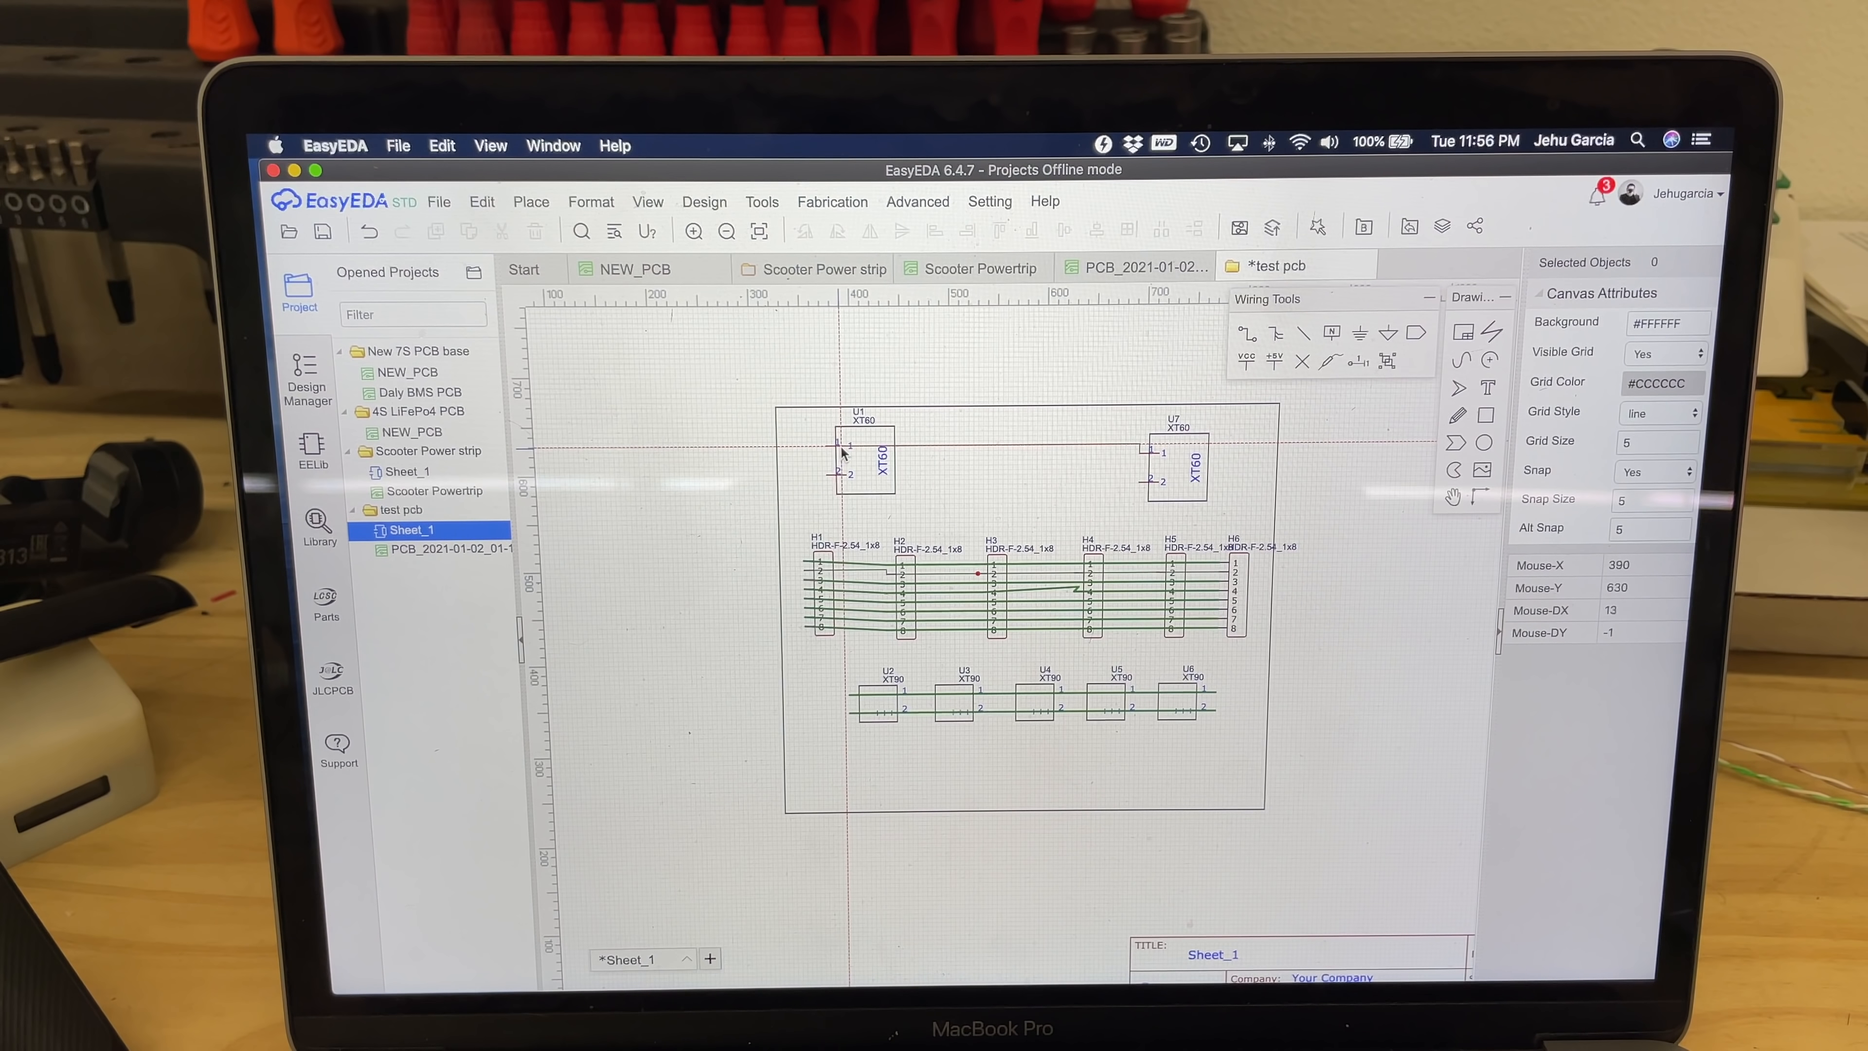
pyautogui.moveTo(1352, 540)
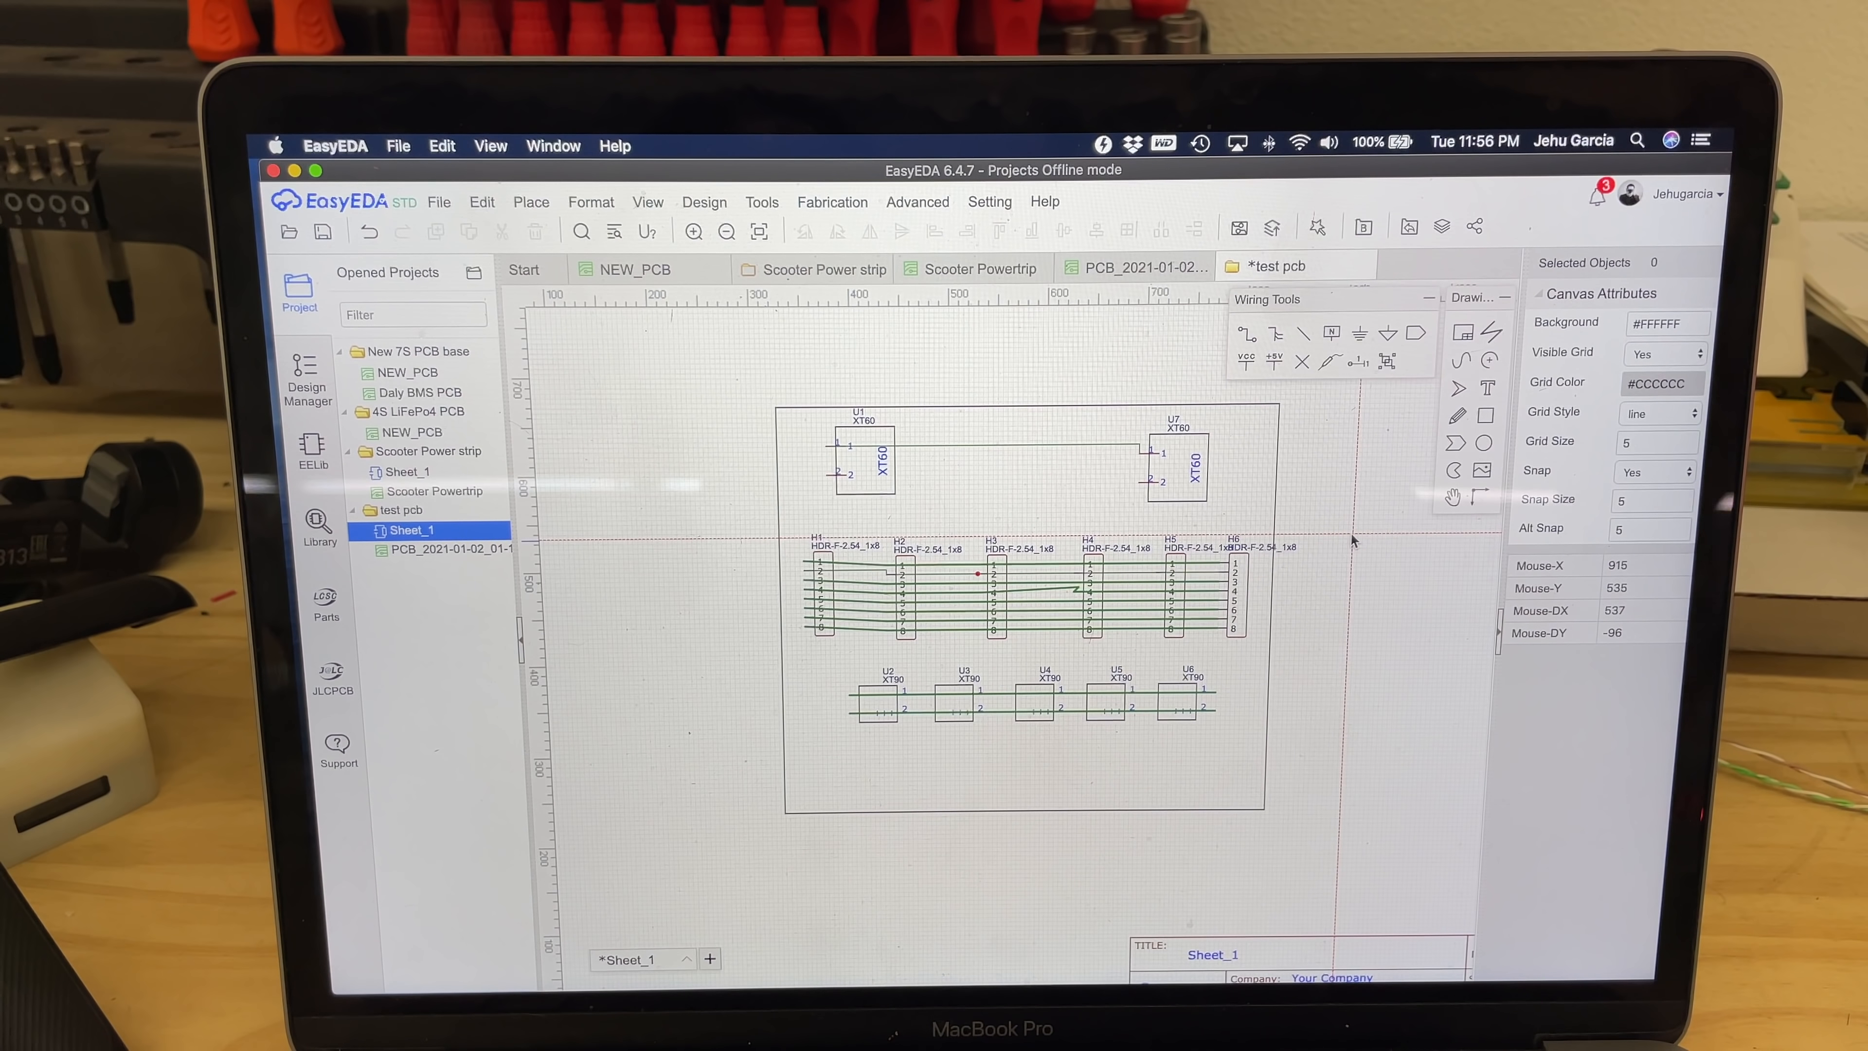
pyautogui.moveTo(1293, 536)
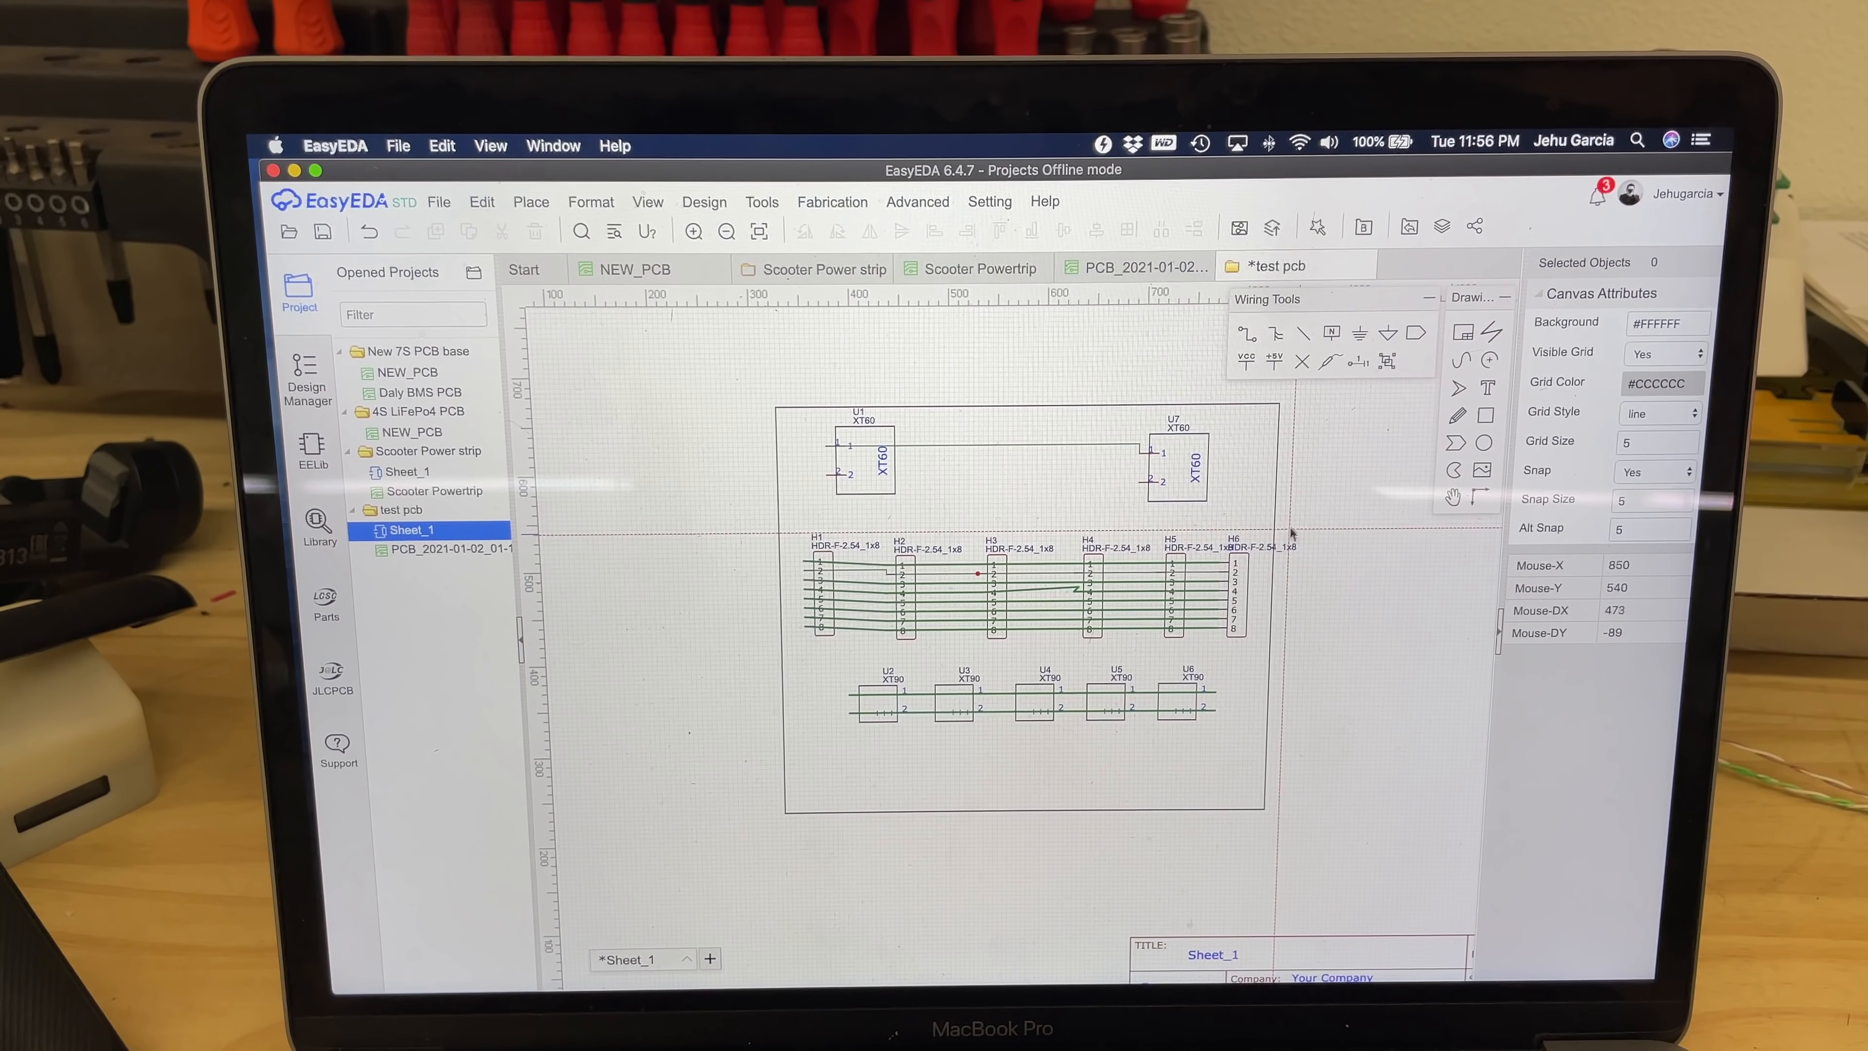
# - Create a new PCB document via File > New > PCB
pyautogui.click(439, 200)
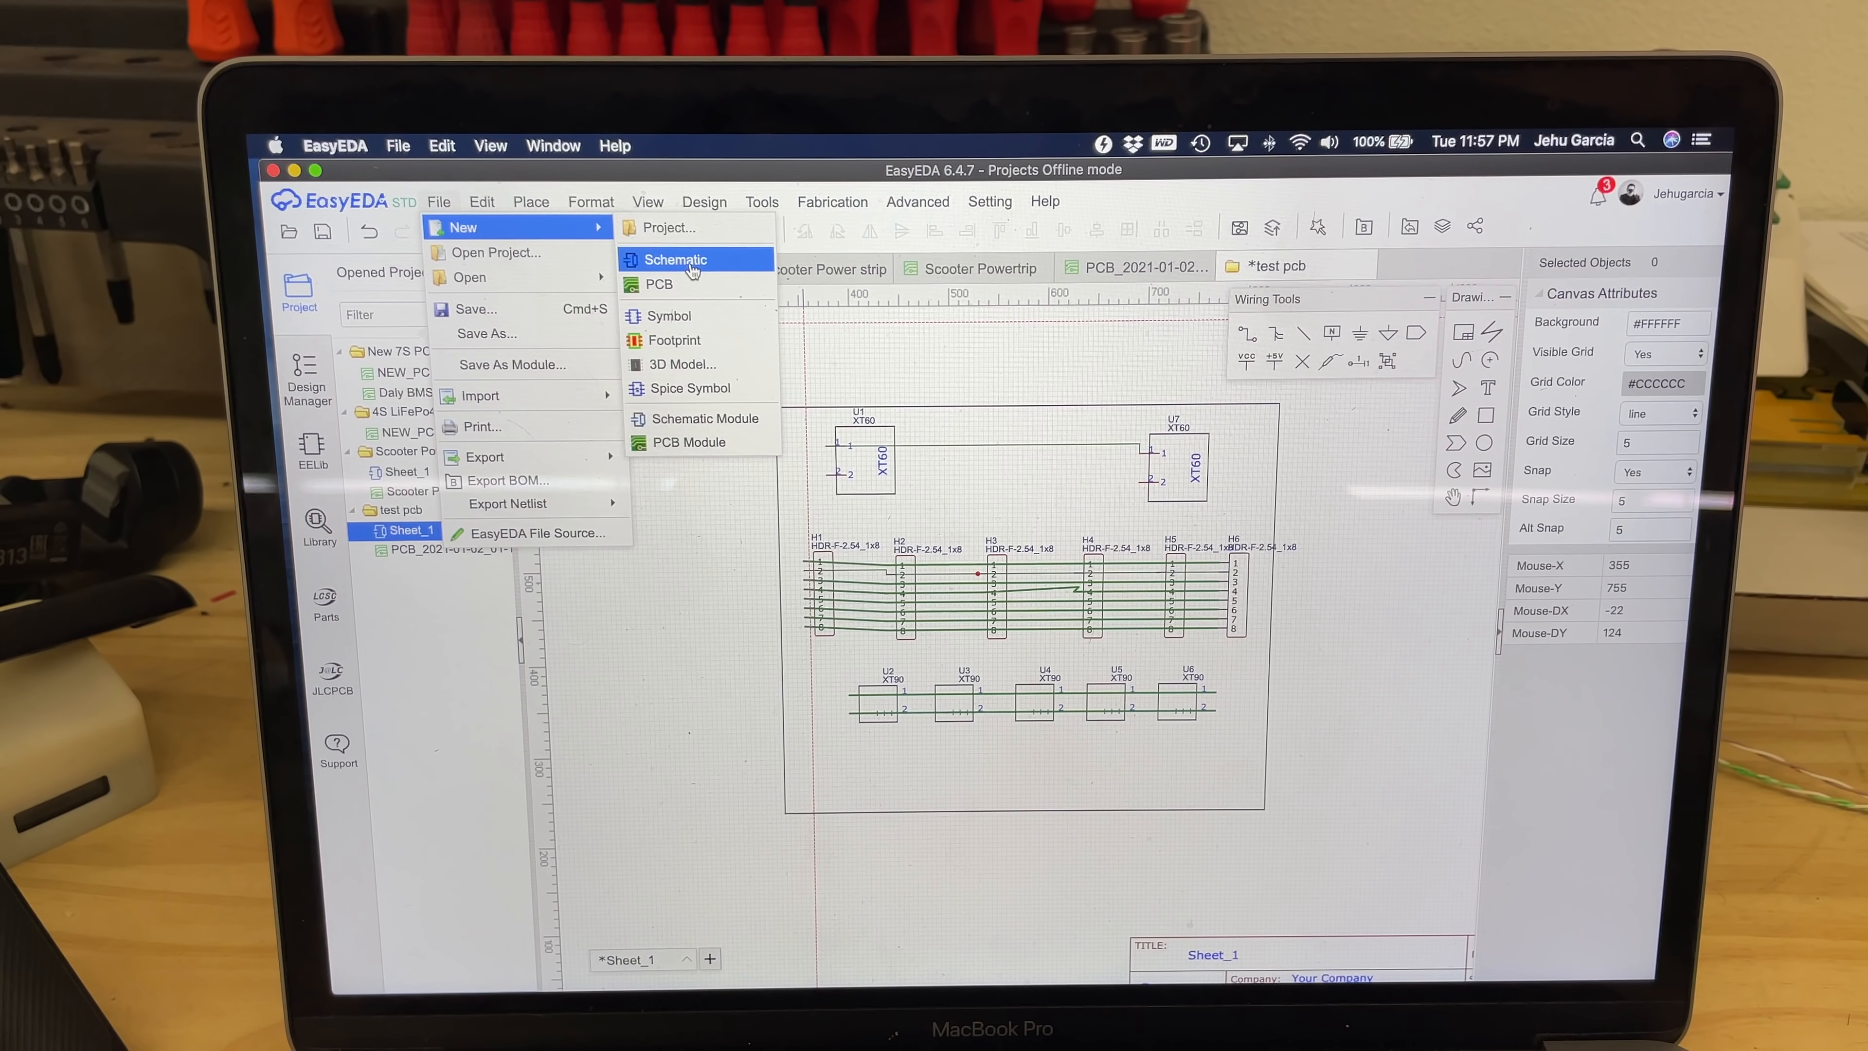
pyautogui.click(658, 283)
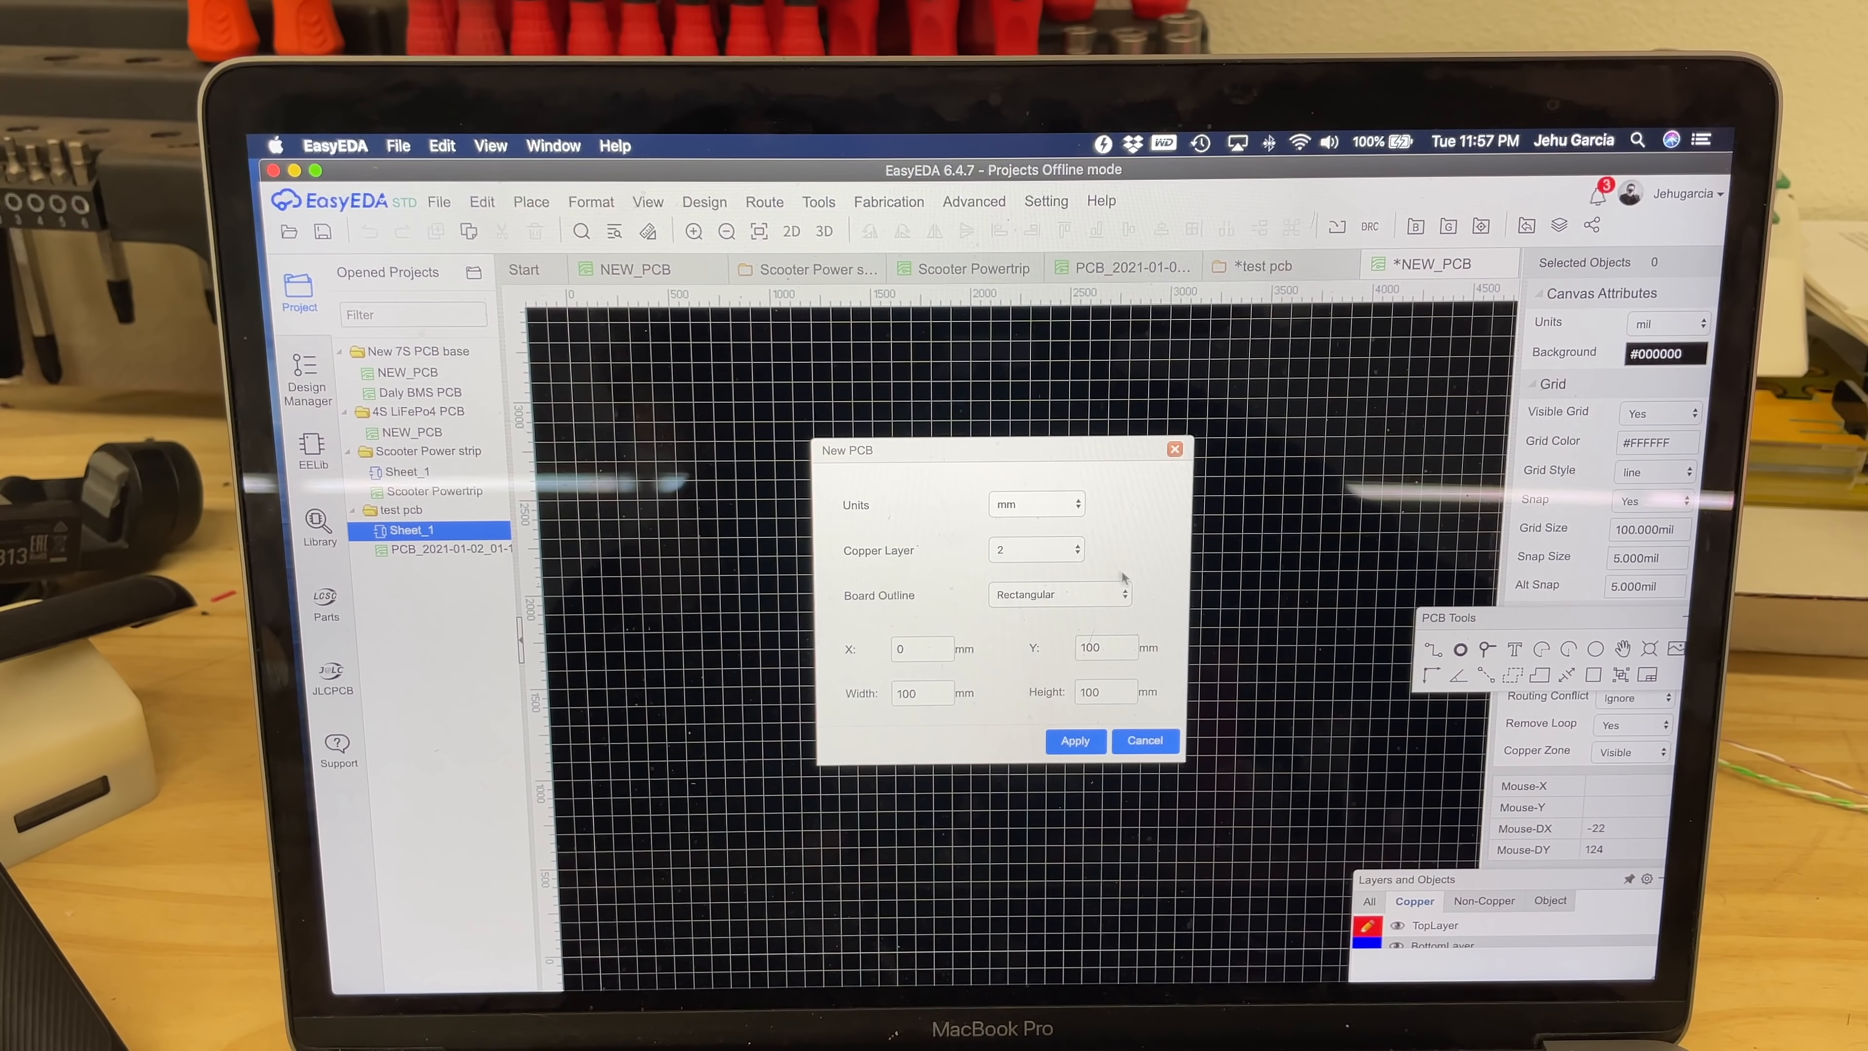
pyautogui.moveTo(971, 590)
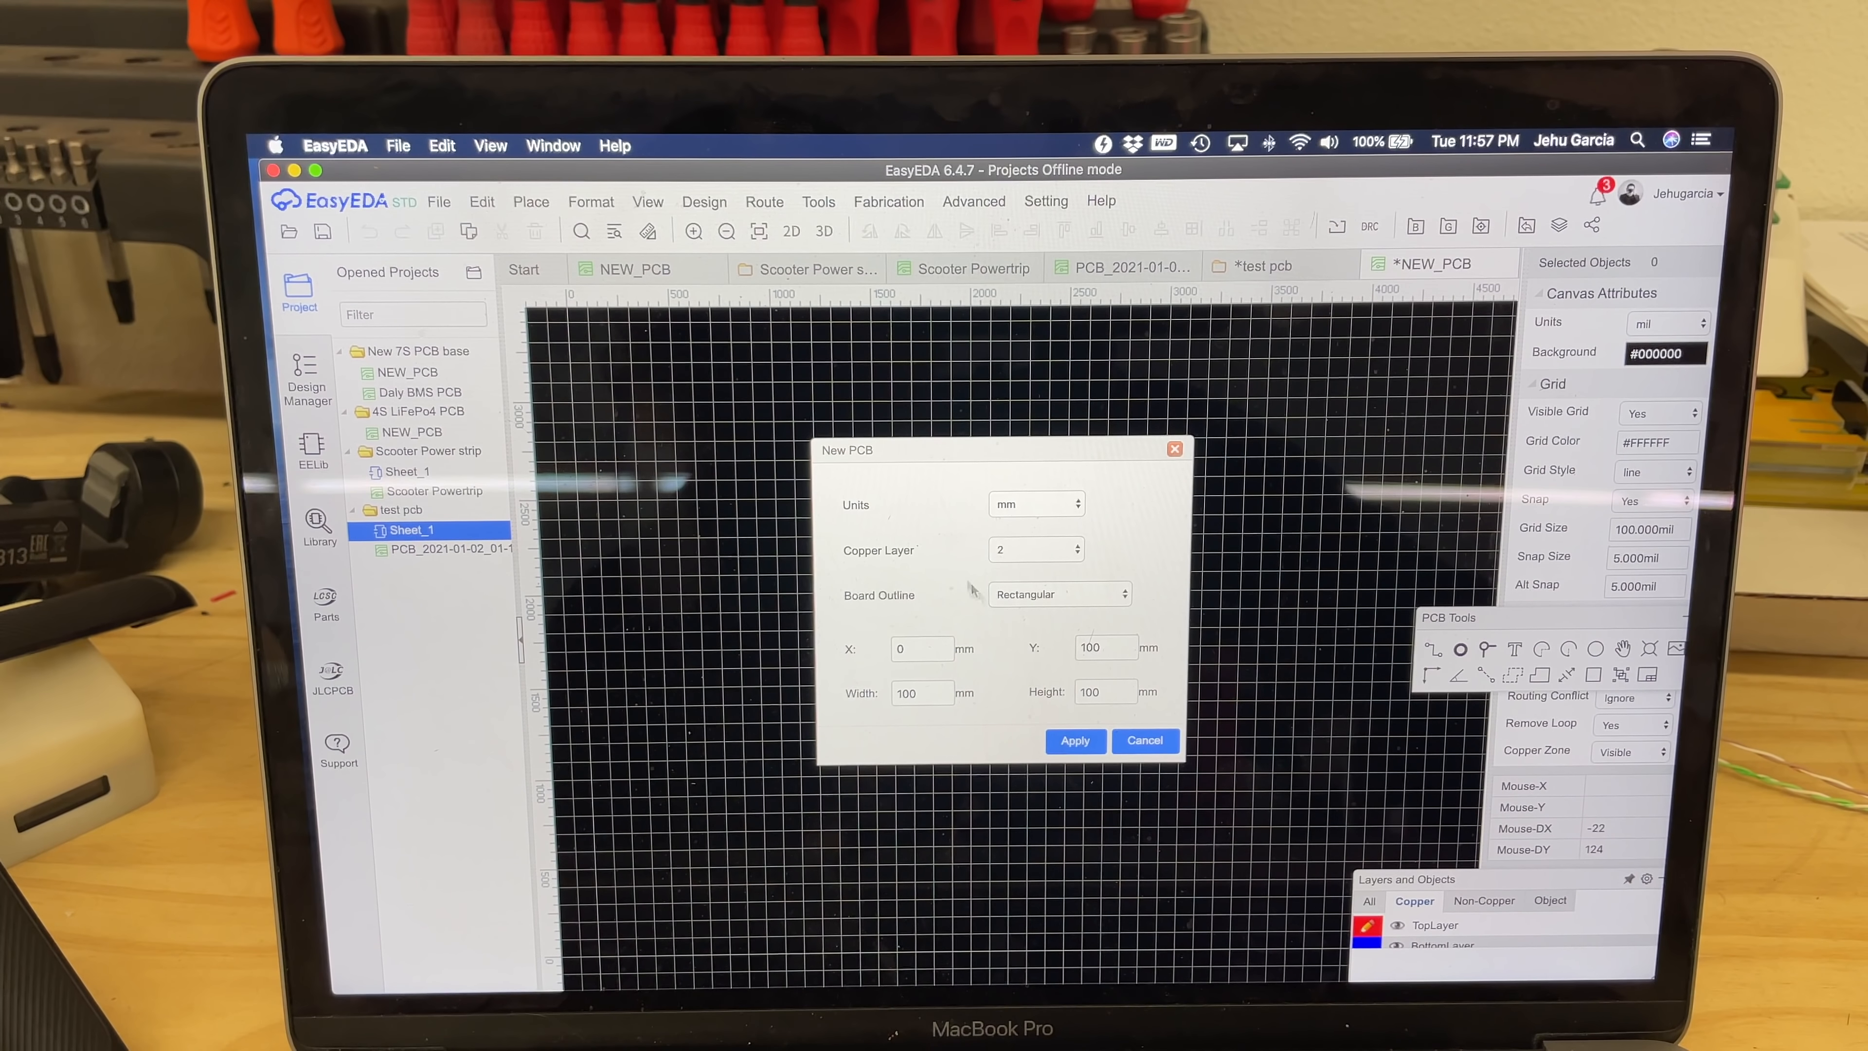
pyautogui.moveTo(875, 709)
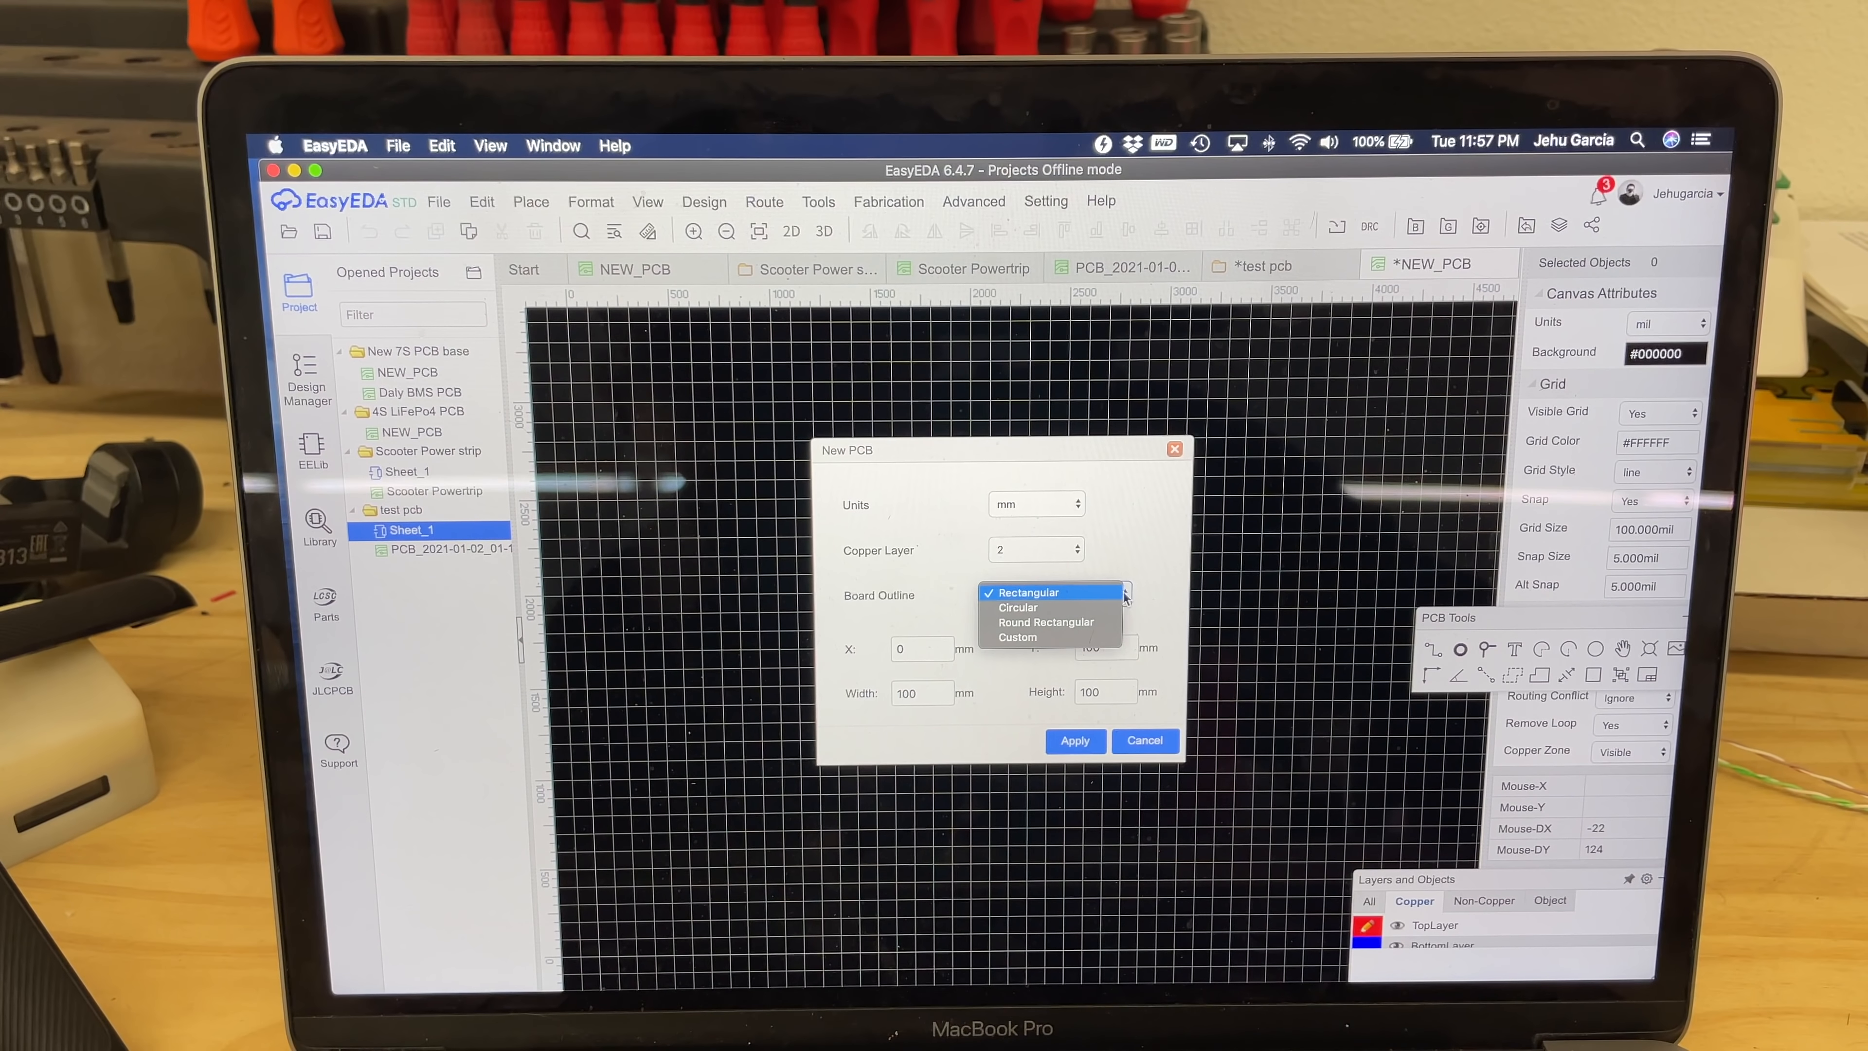
# - Apply a Round Rectangular board outline 120 x 100 mm with 10 mm corner radius
pyautogui.click(1045, 622)
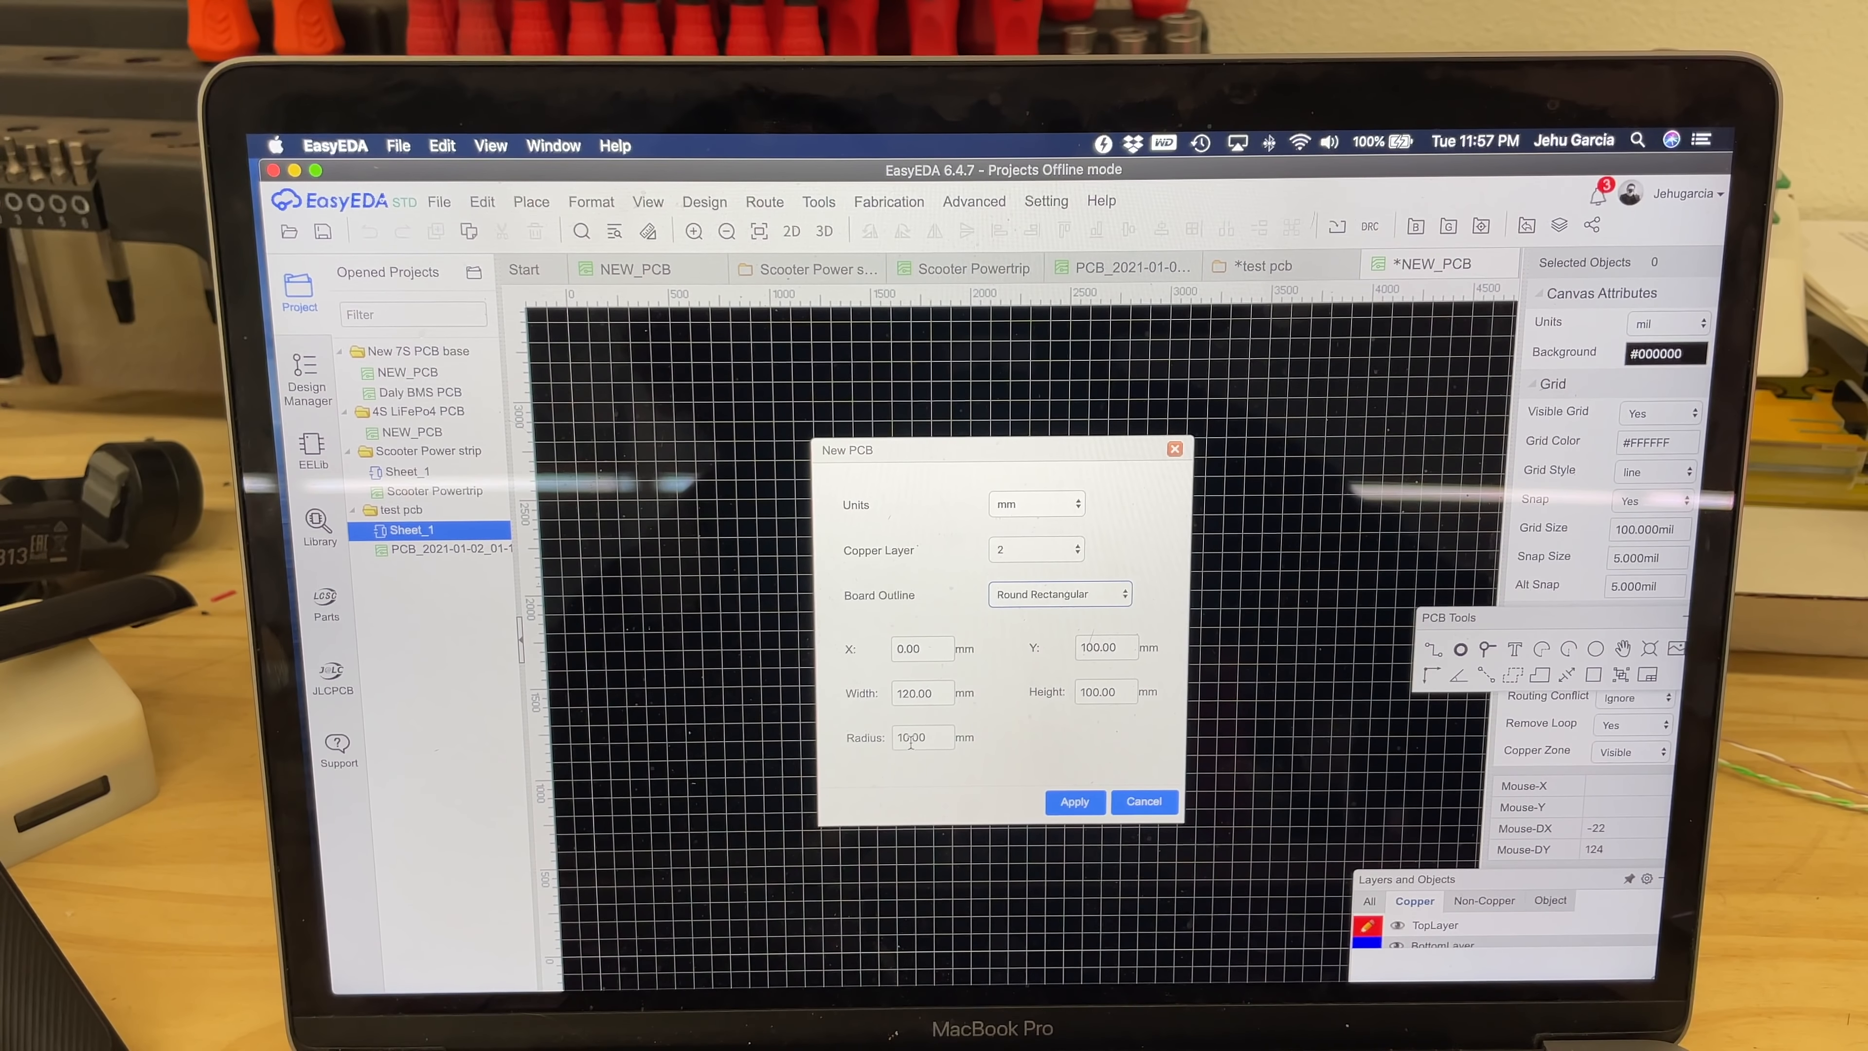
pyautogui.click(1073, 801)
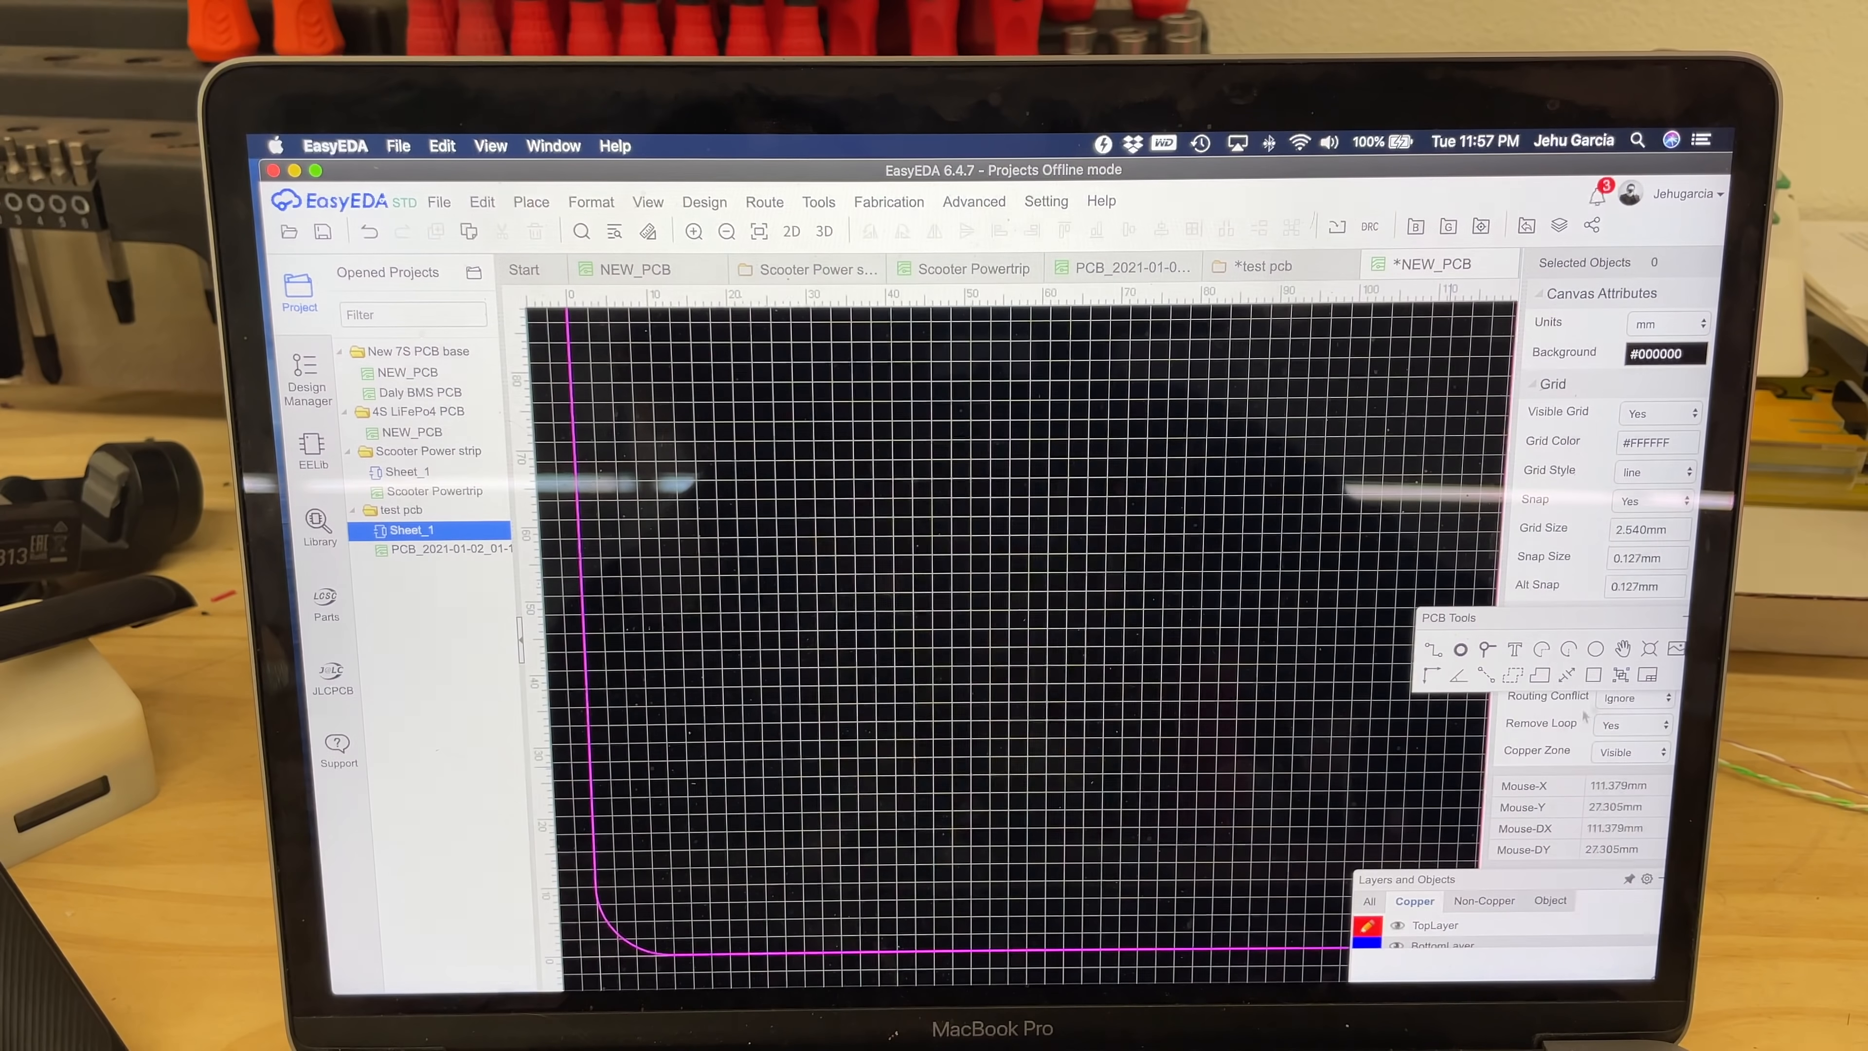
# - Zoom out and turn off Grid Visible in the View menu
pyautogui.scroll(-3)
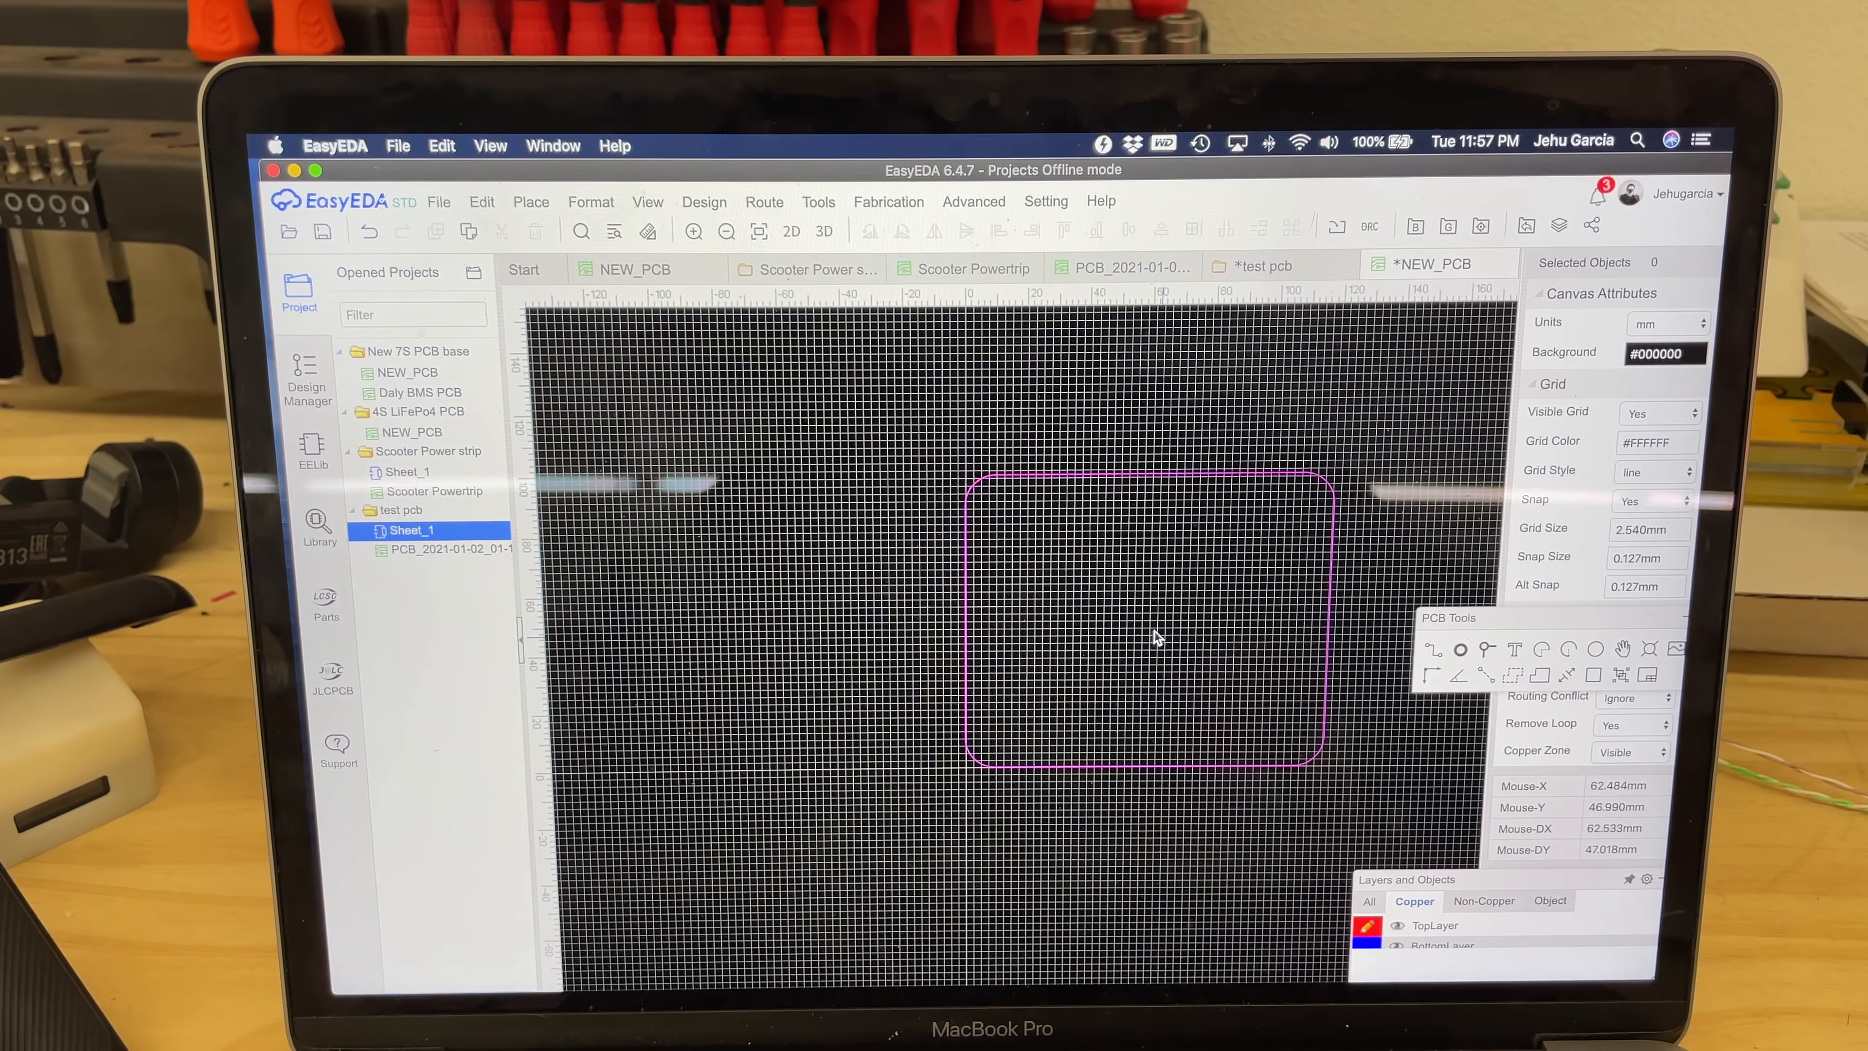
pyautogui.moveTo(881, 440)
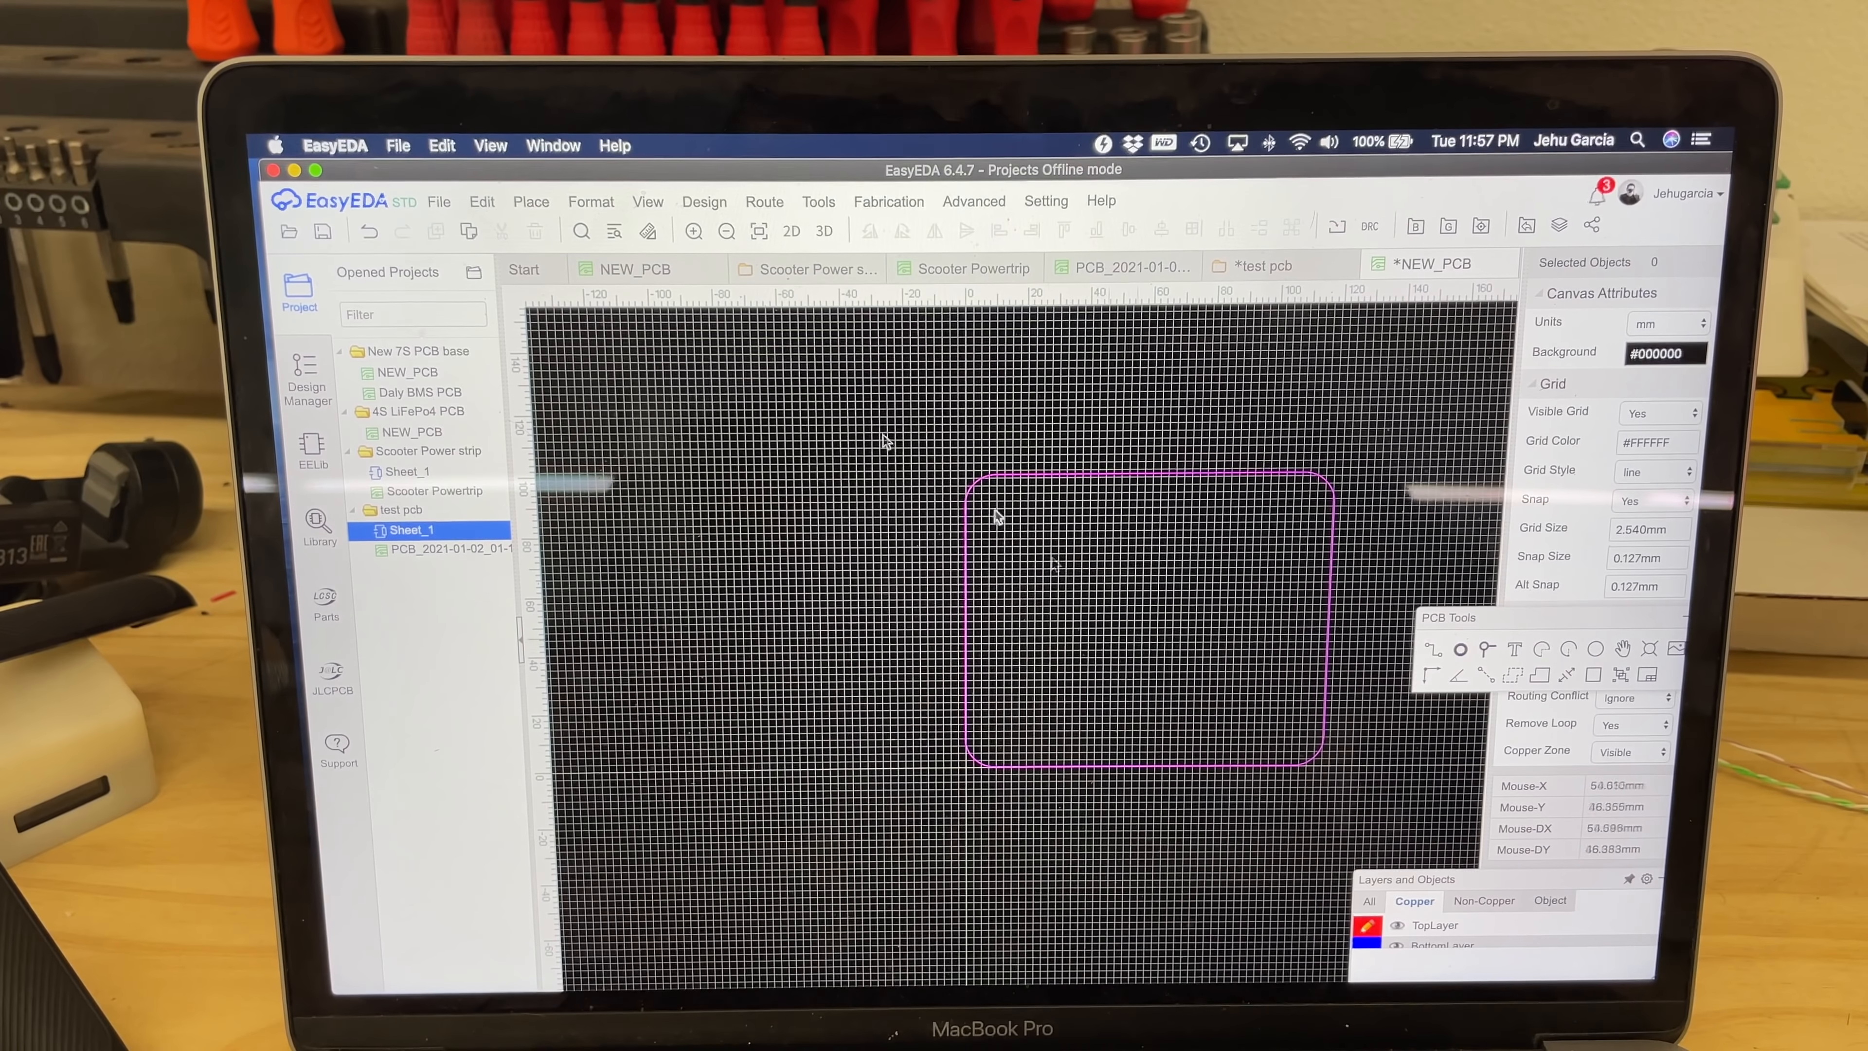
pyautogui.click(702, 201)
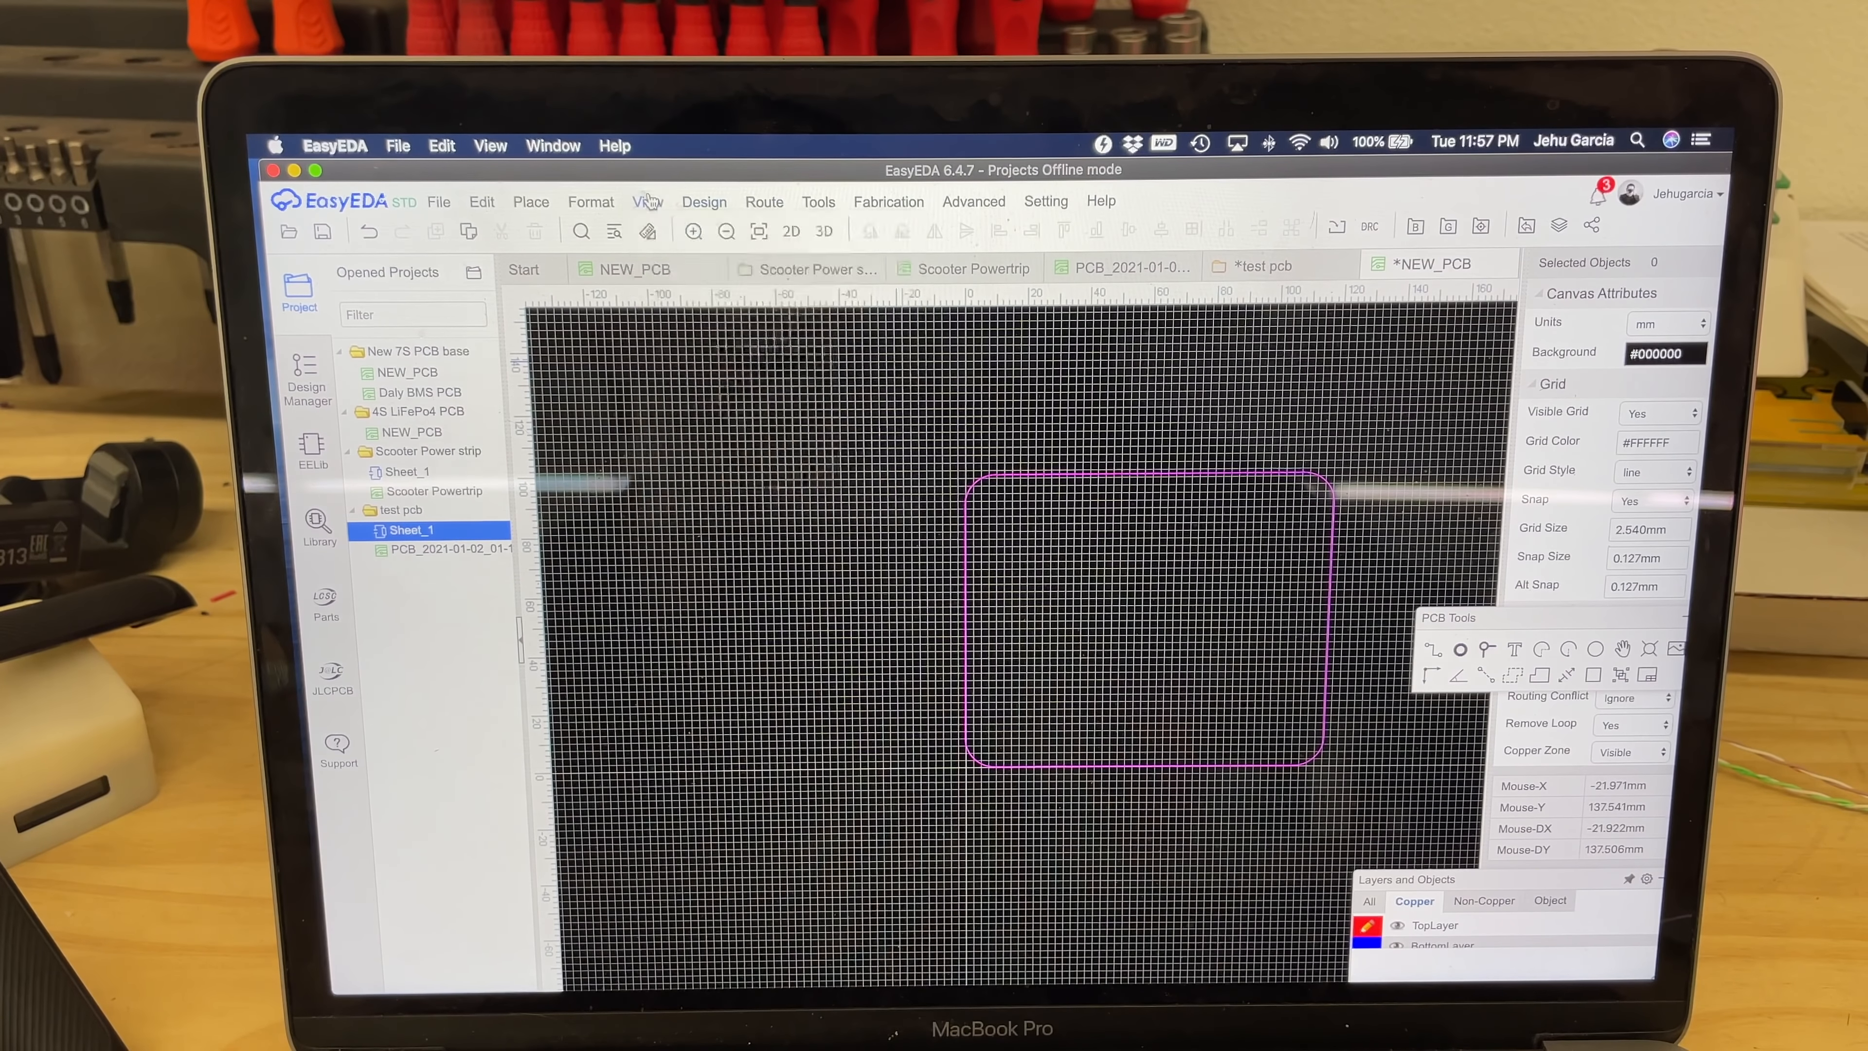
pyautogui.click(647, 201)
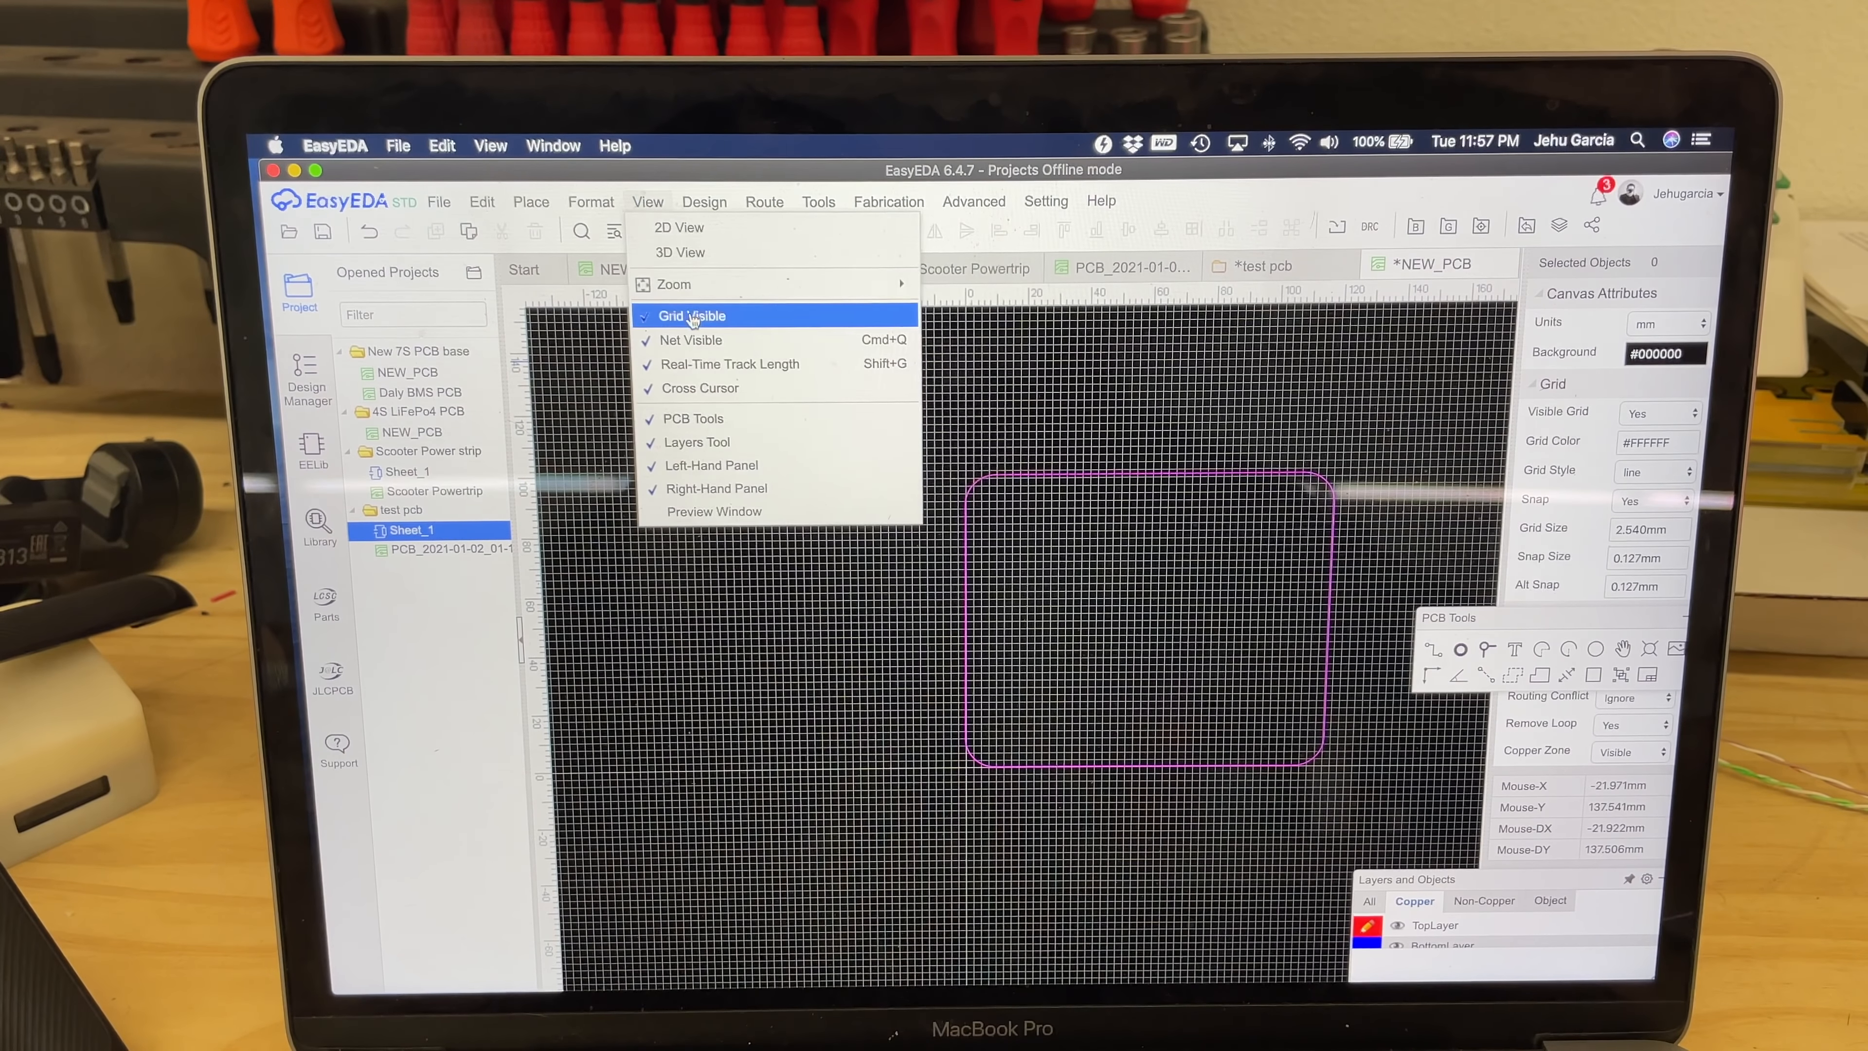
pyautogui.click(690, 314)
pyautogui.write('xt60')
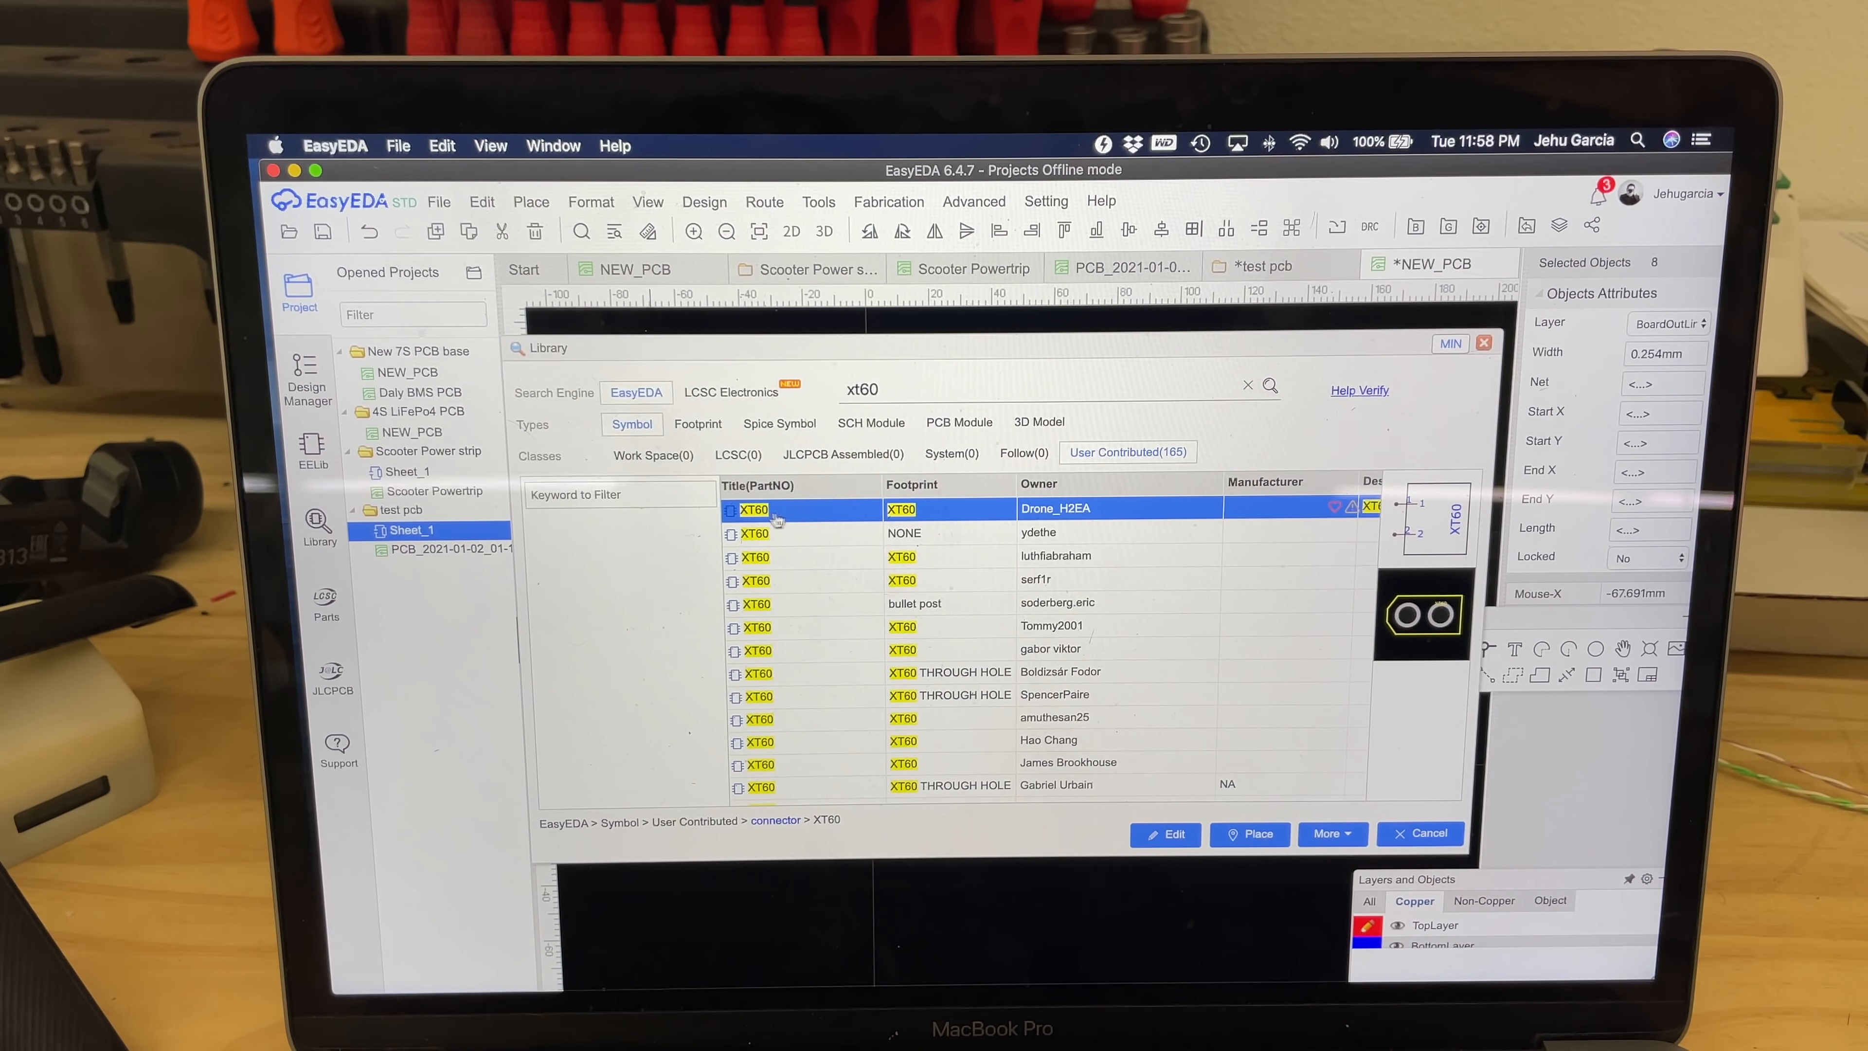
# - Pick the XT60 connector from the library results for placement on the board
pyautogui.click(1249, 833)
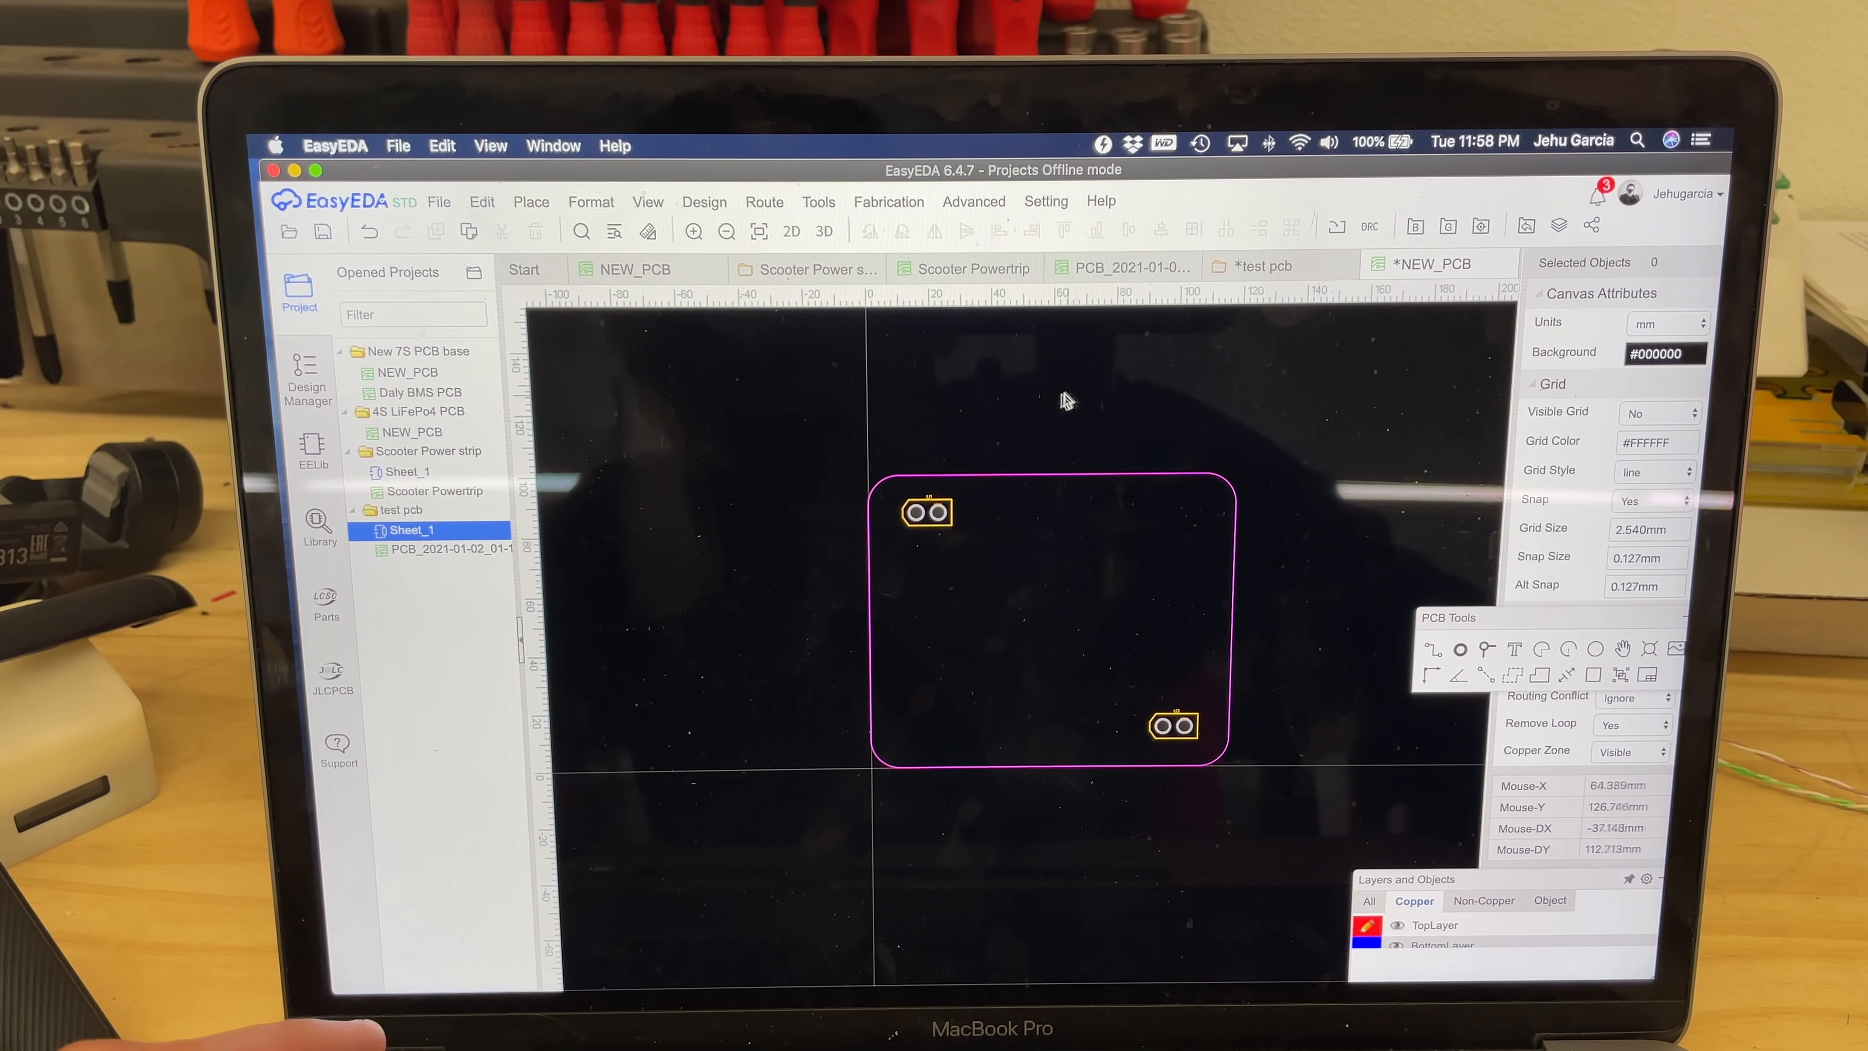
# - Route a track from the top-left XT60 pad to the bottom-right pad
pyautogui.click(822, 232)
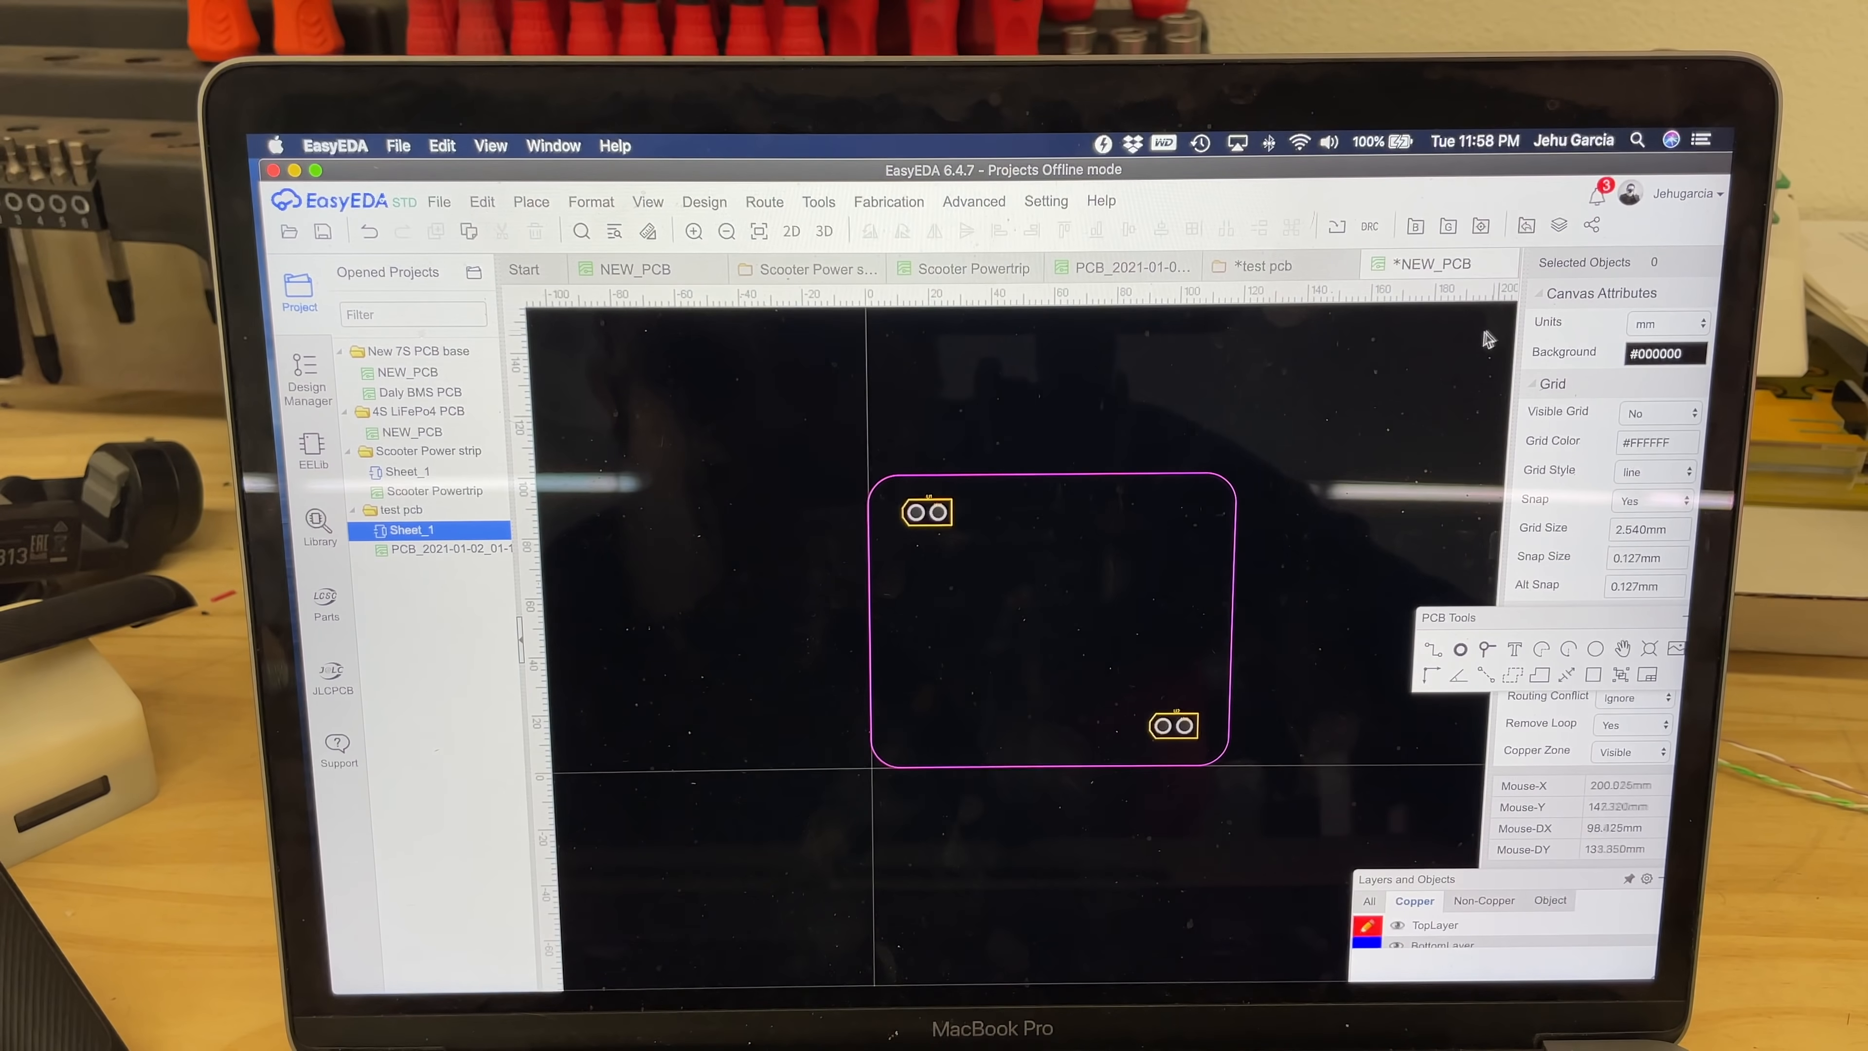
pyautogui.moveTo(941, 474)
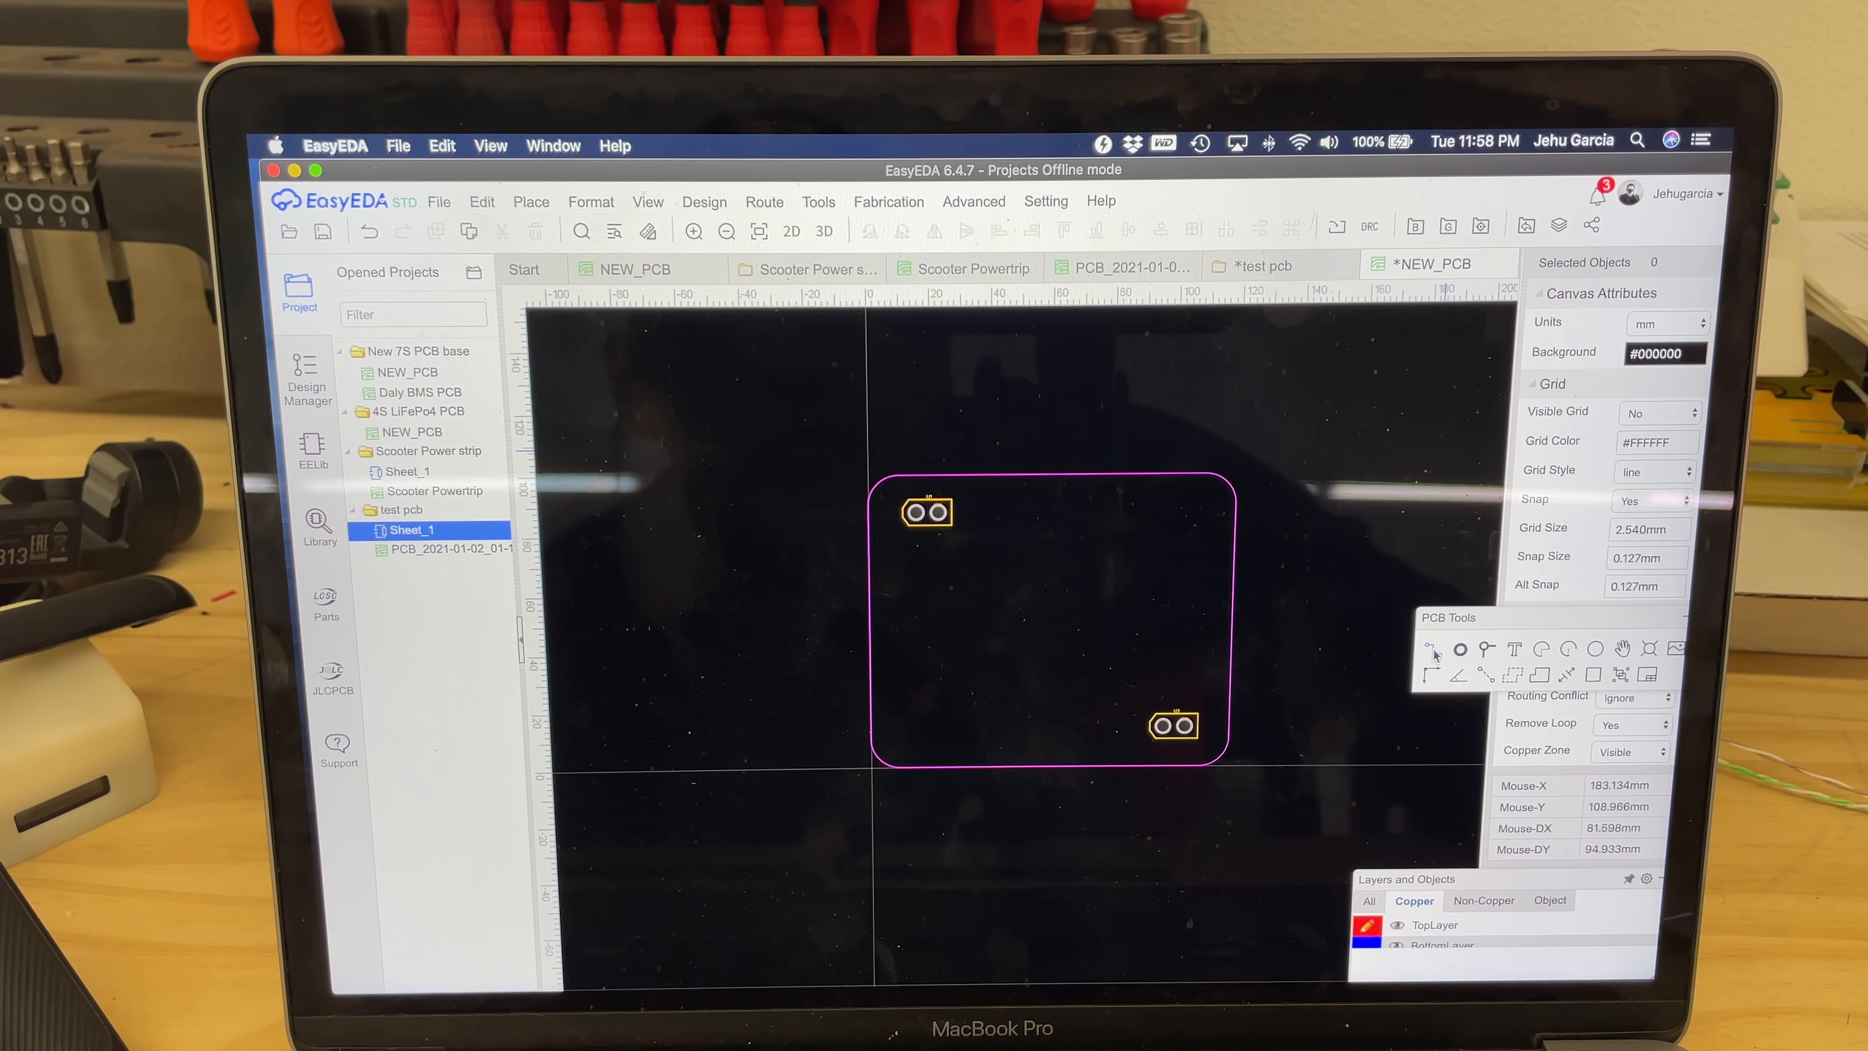
pyautogui.moveTo(1428, 649)
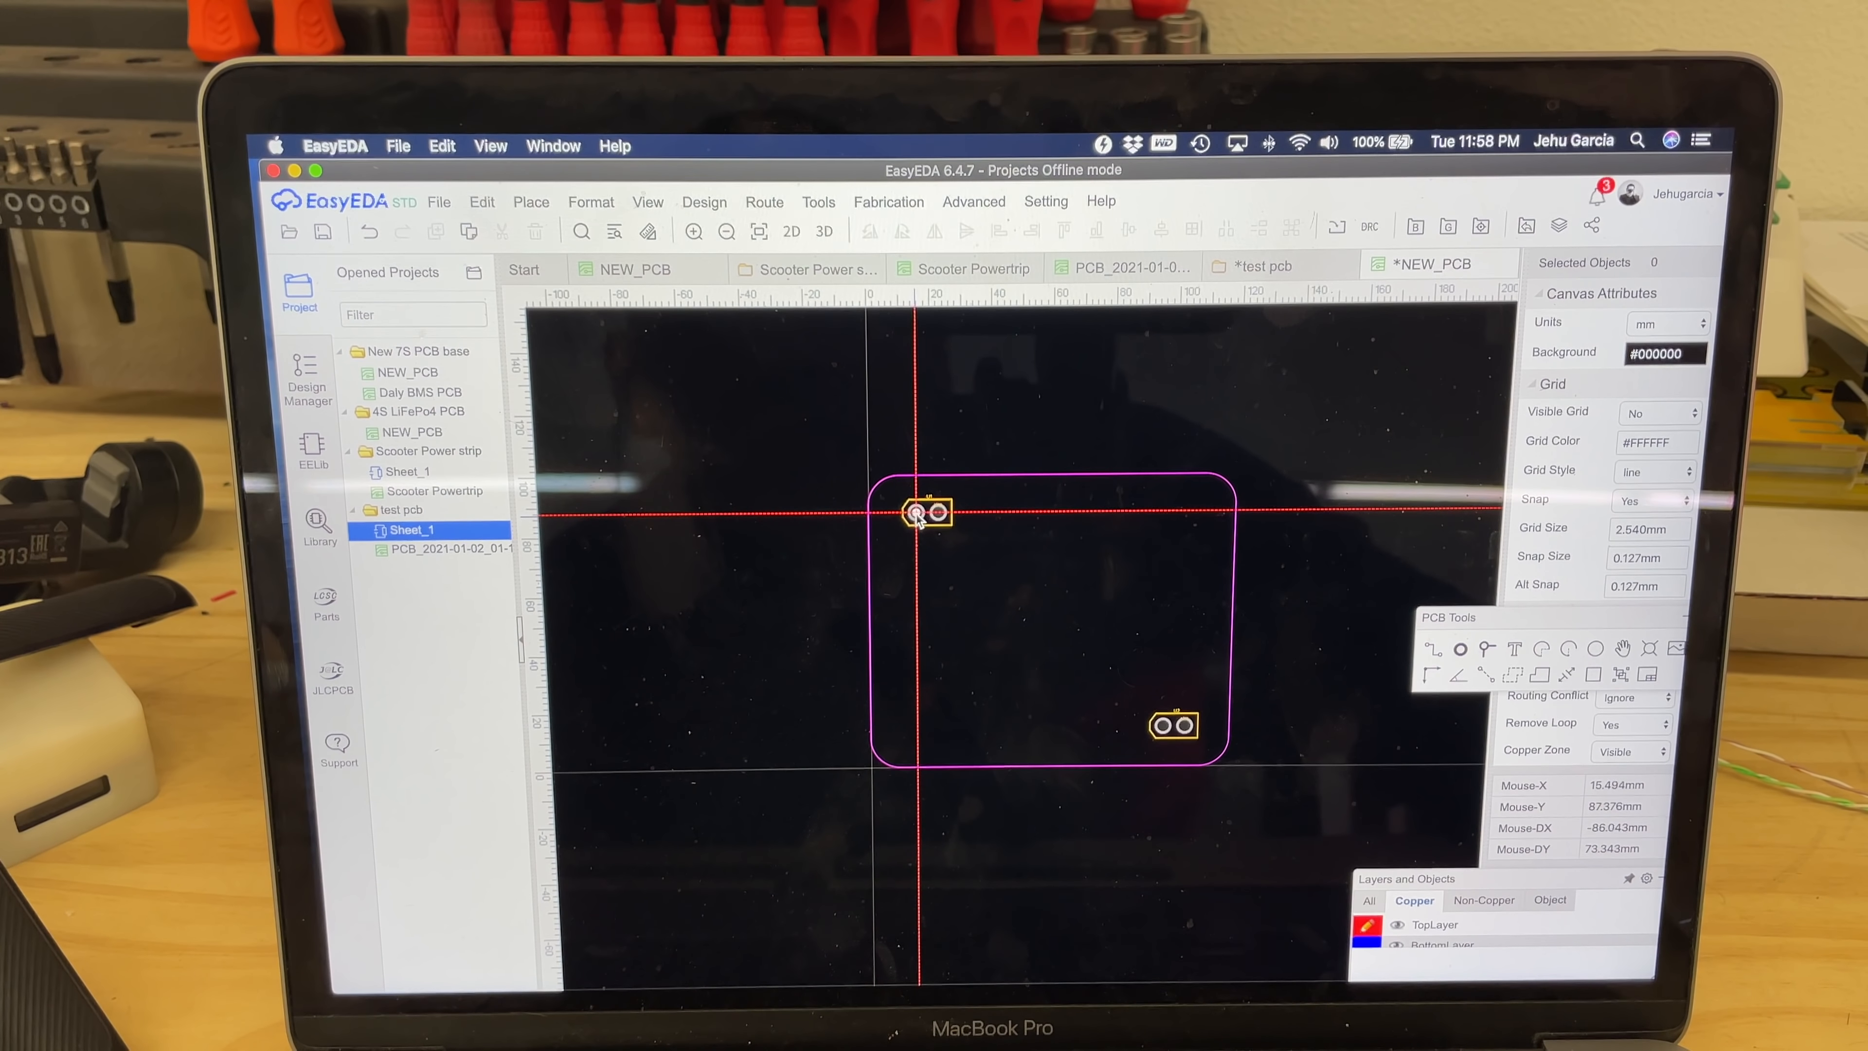
pyautogui.click(1060, 717)
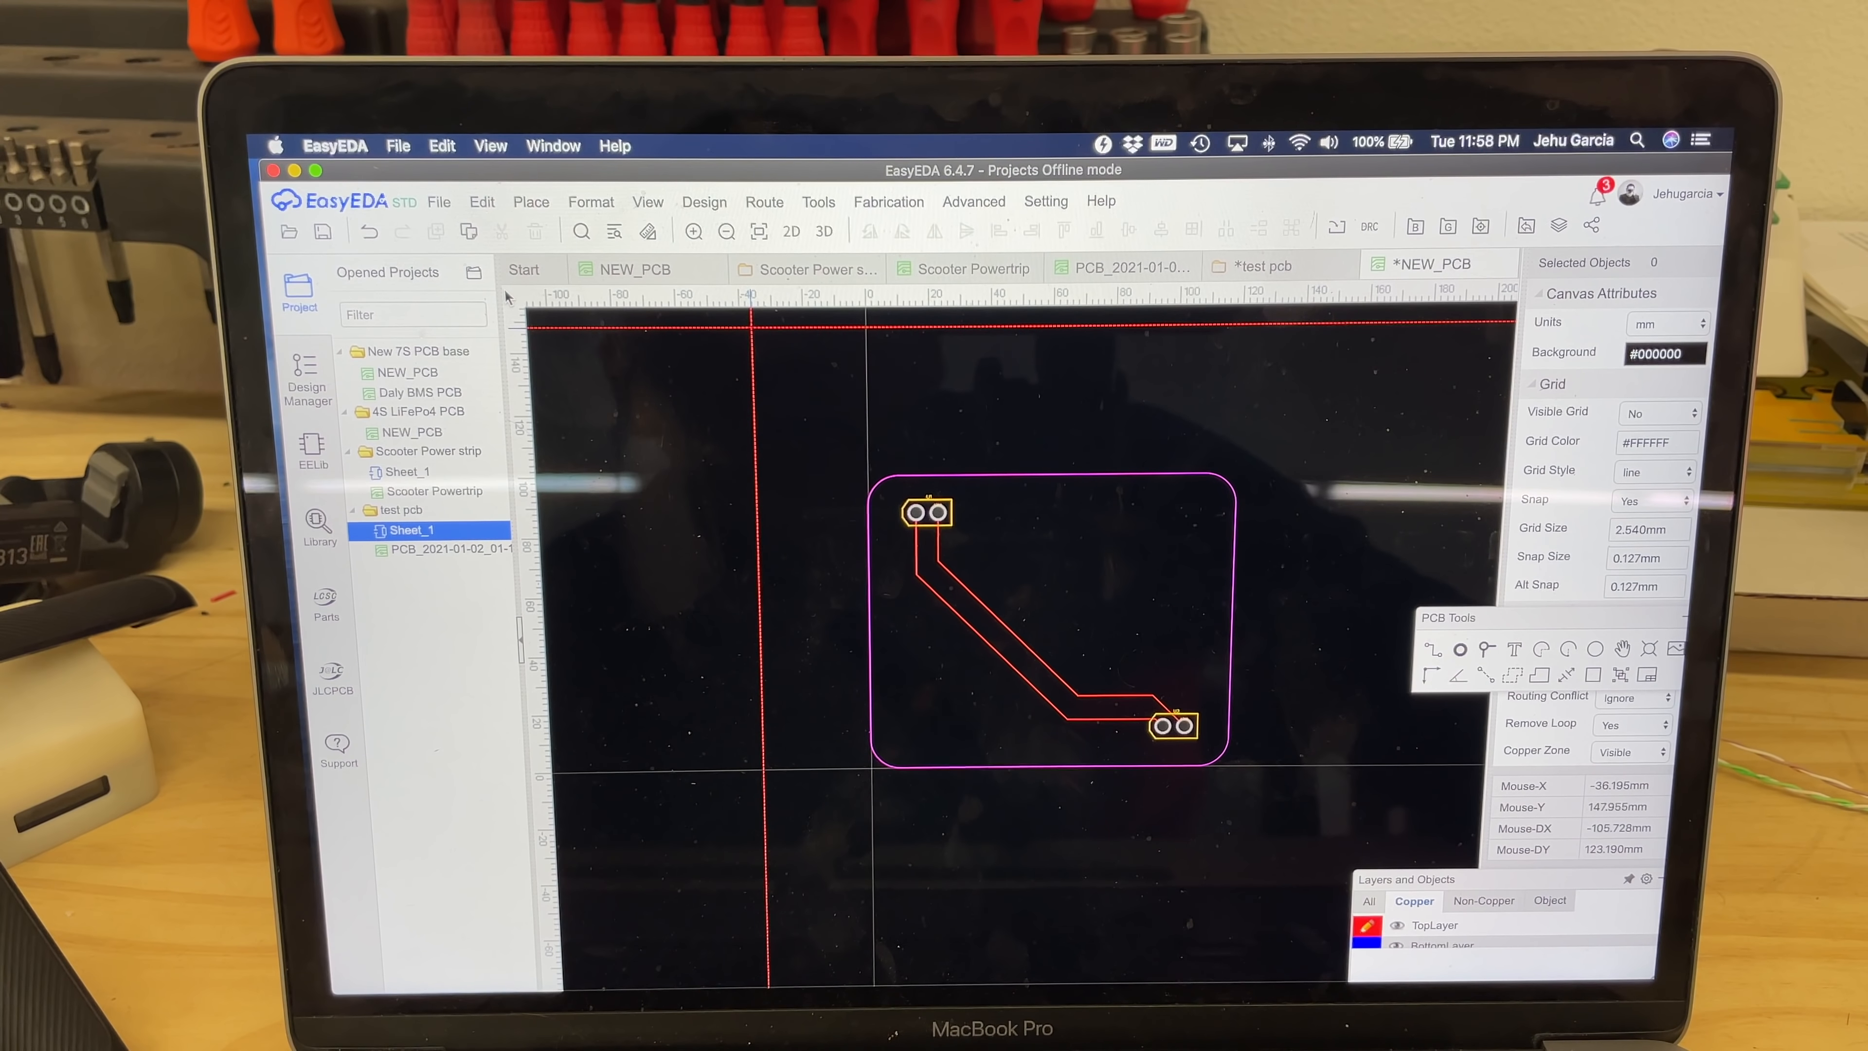
pyautogui.click(887, 200)
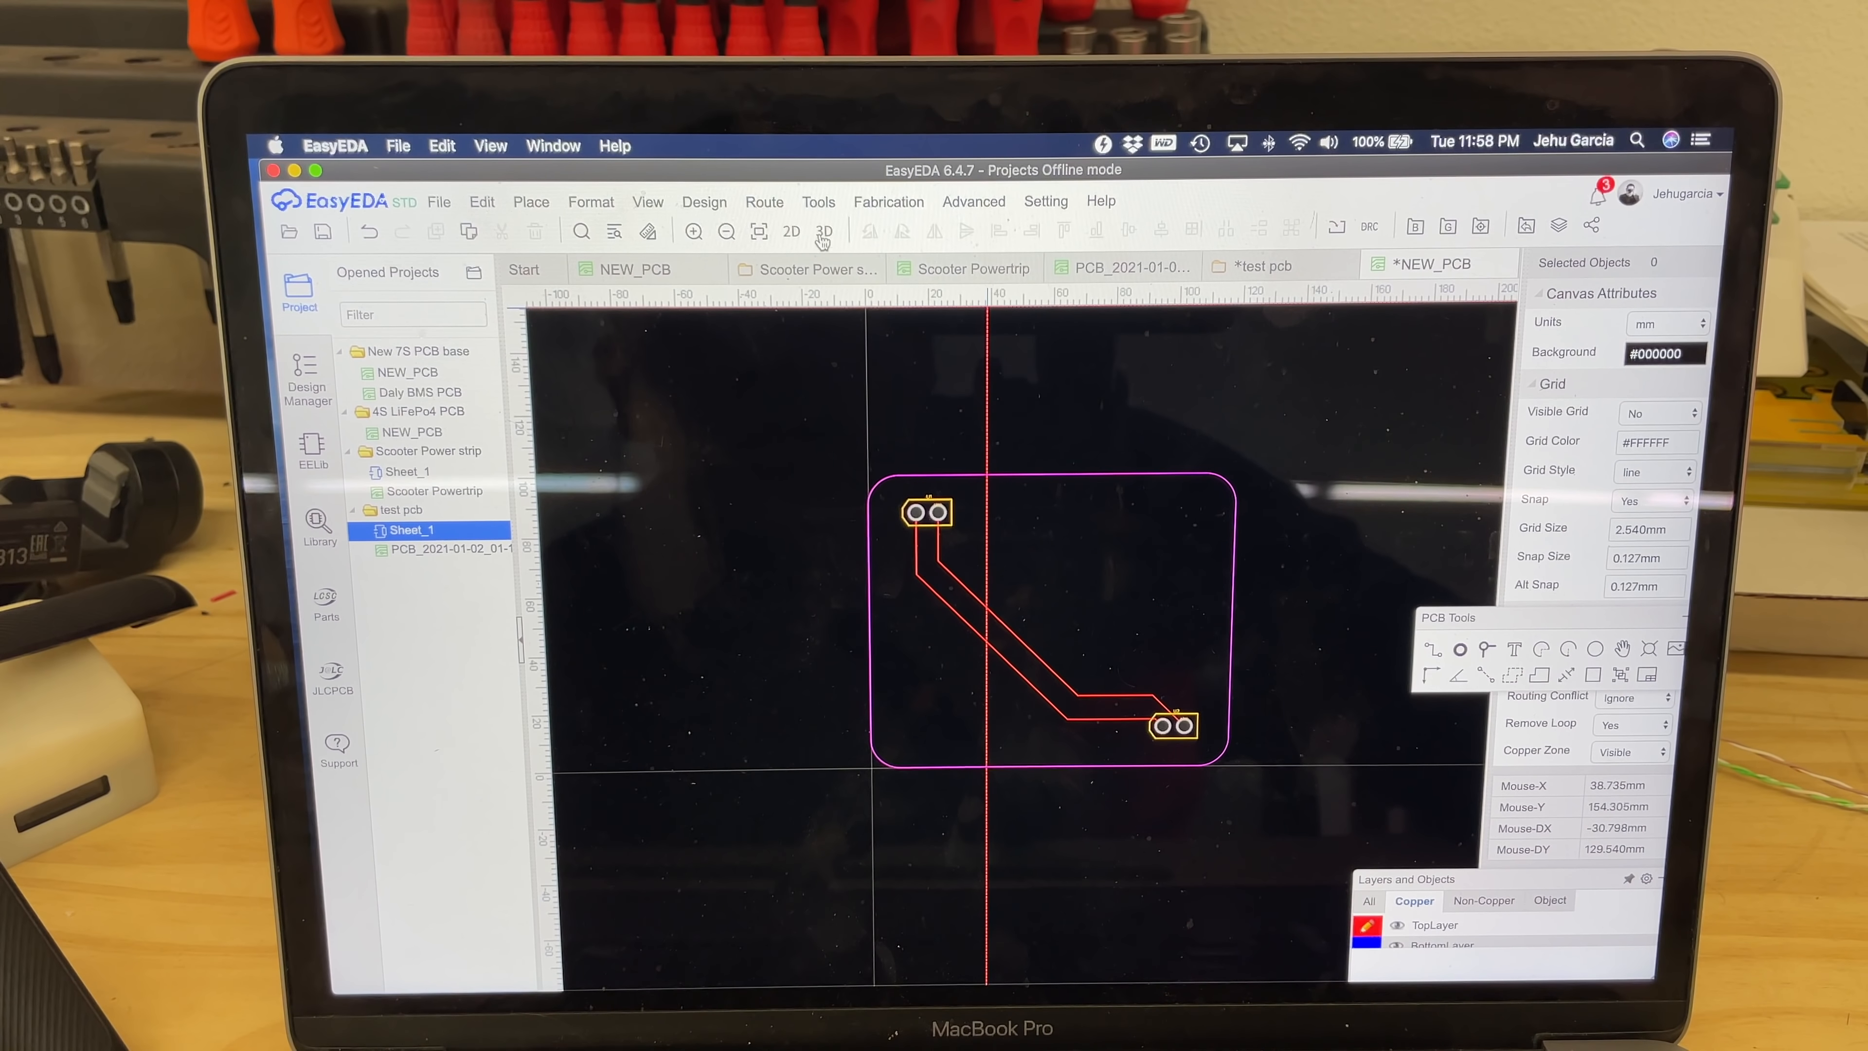
# - Show the board with both XT60 connectors in the 3D View
pyautogui.click(823, 231)
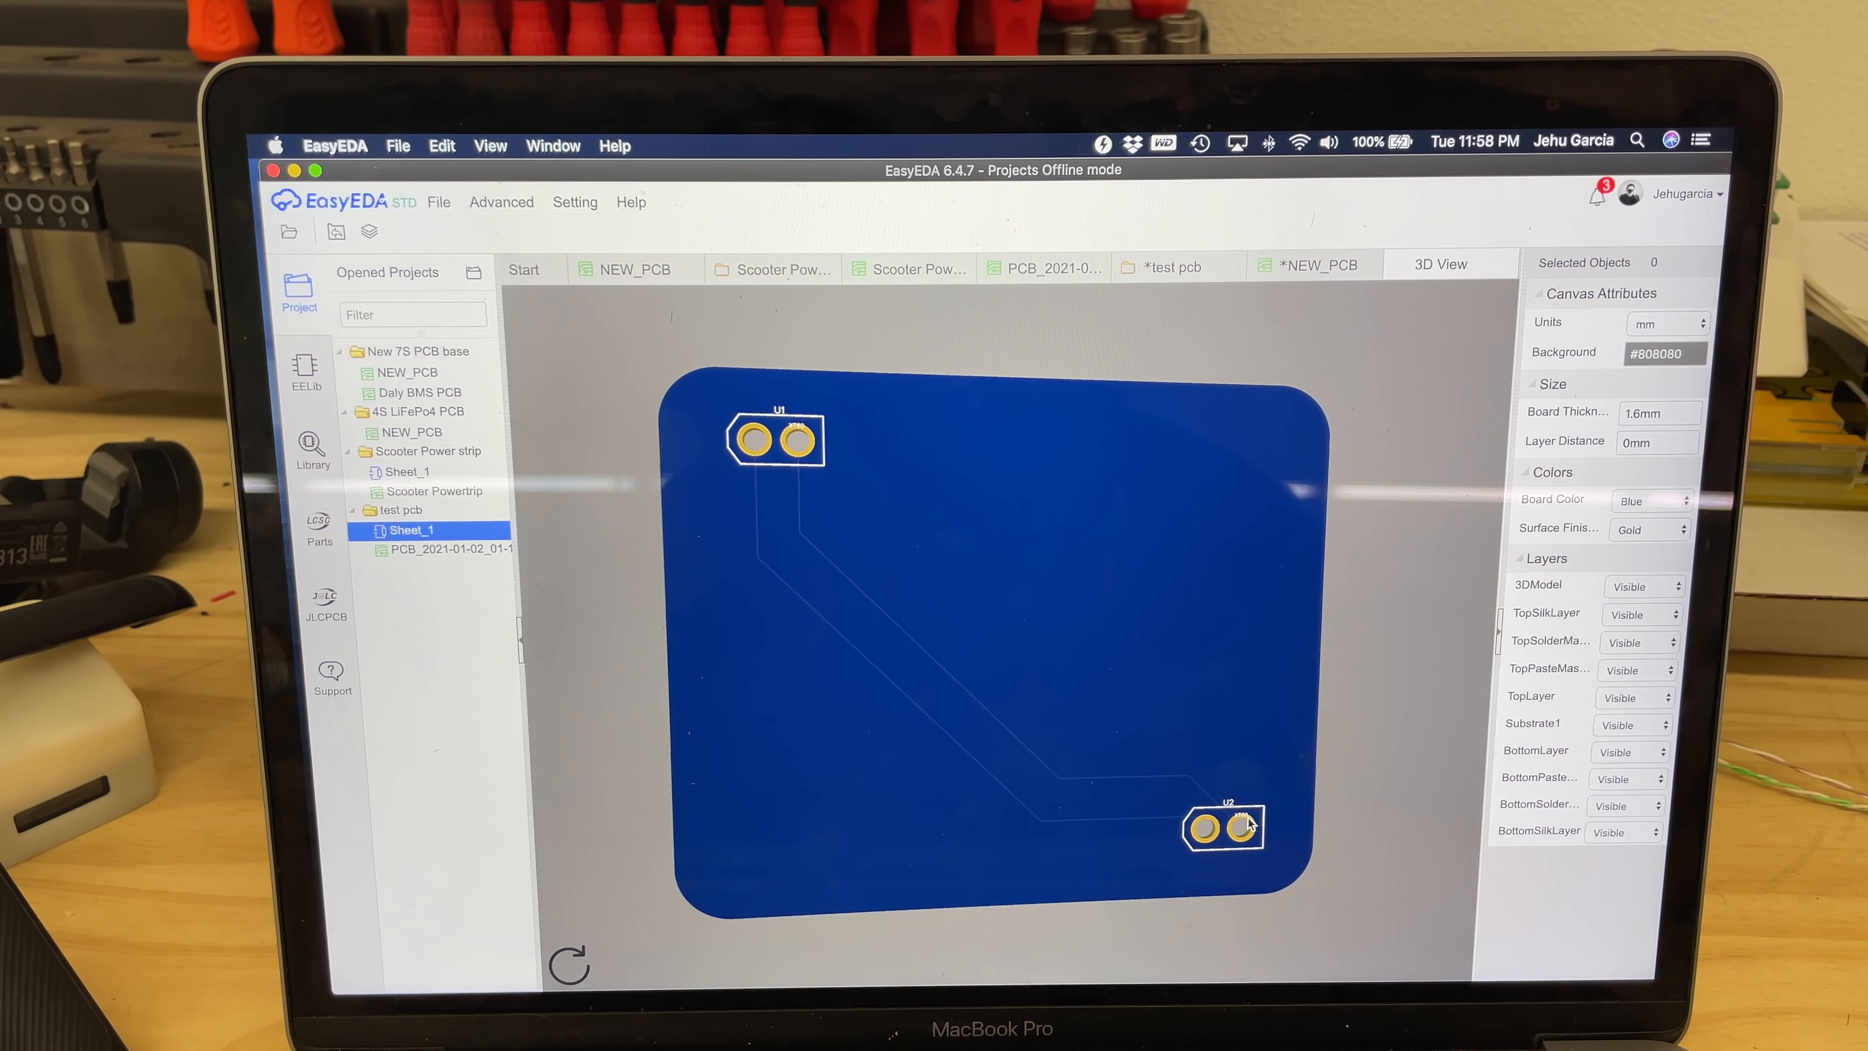
pyautogui.moveTo(631, 429)
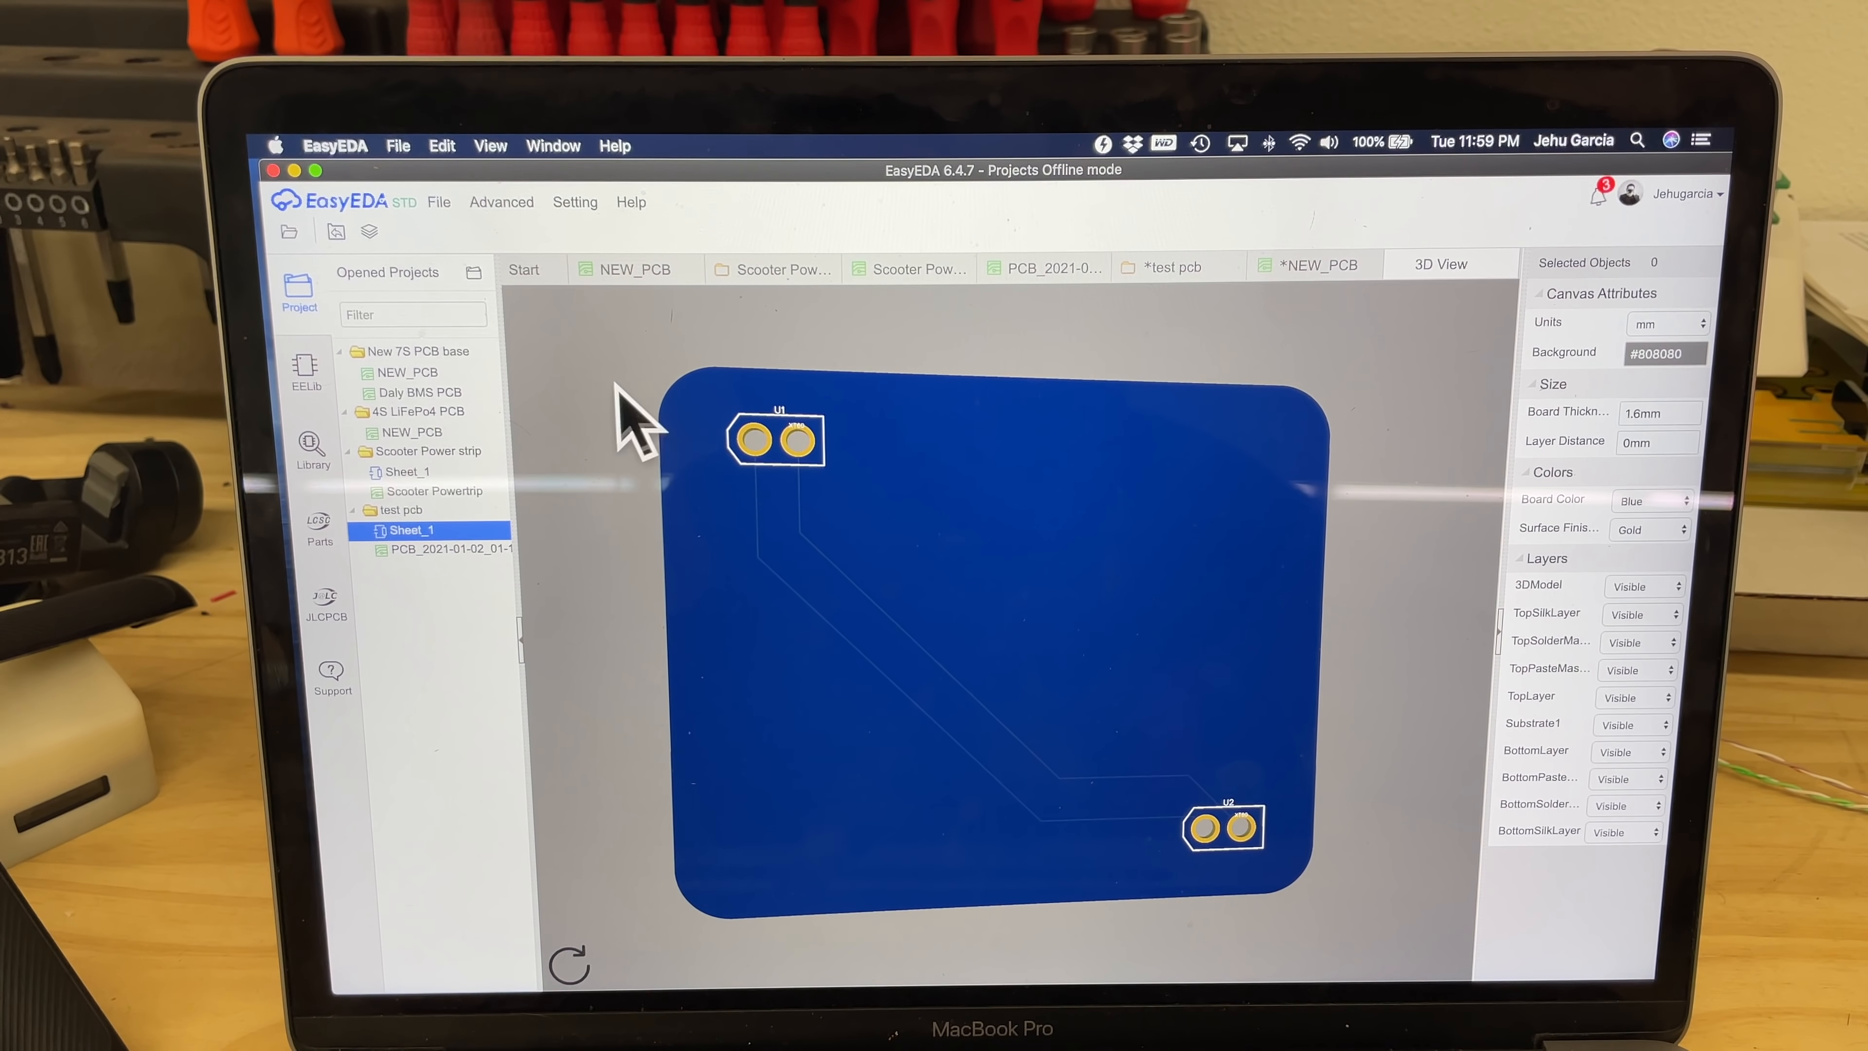
pyautogui.moveTo(811, 465)
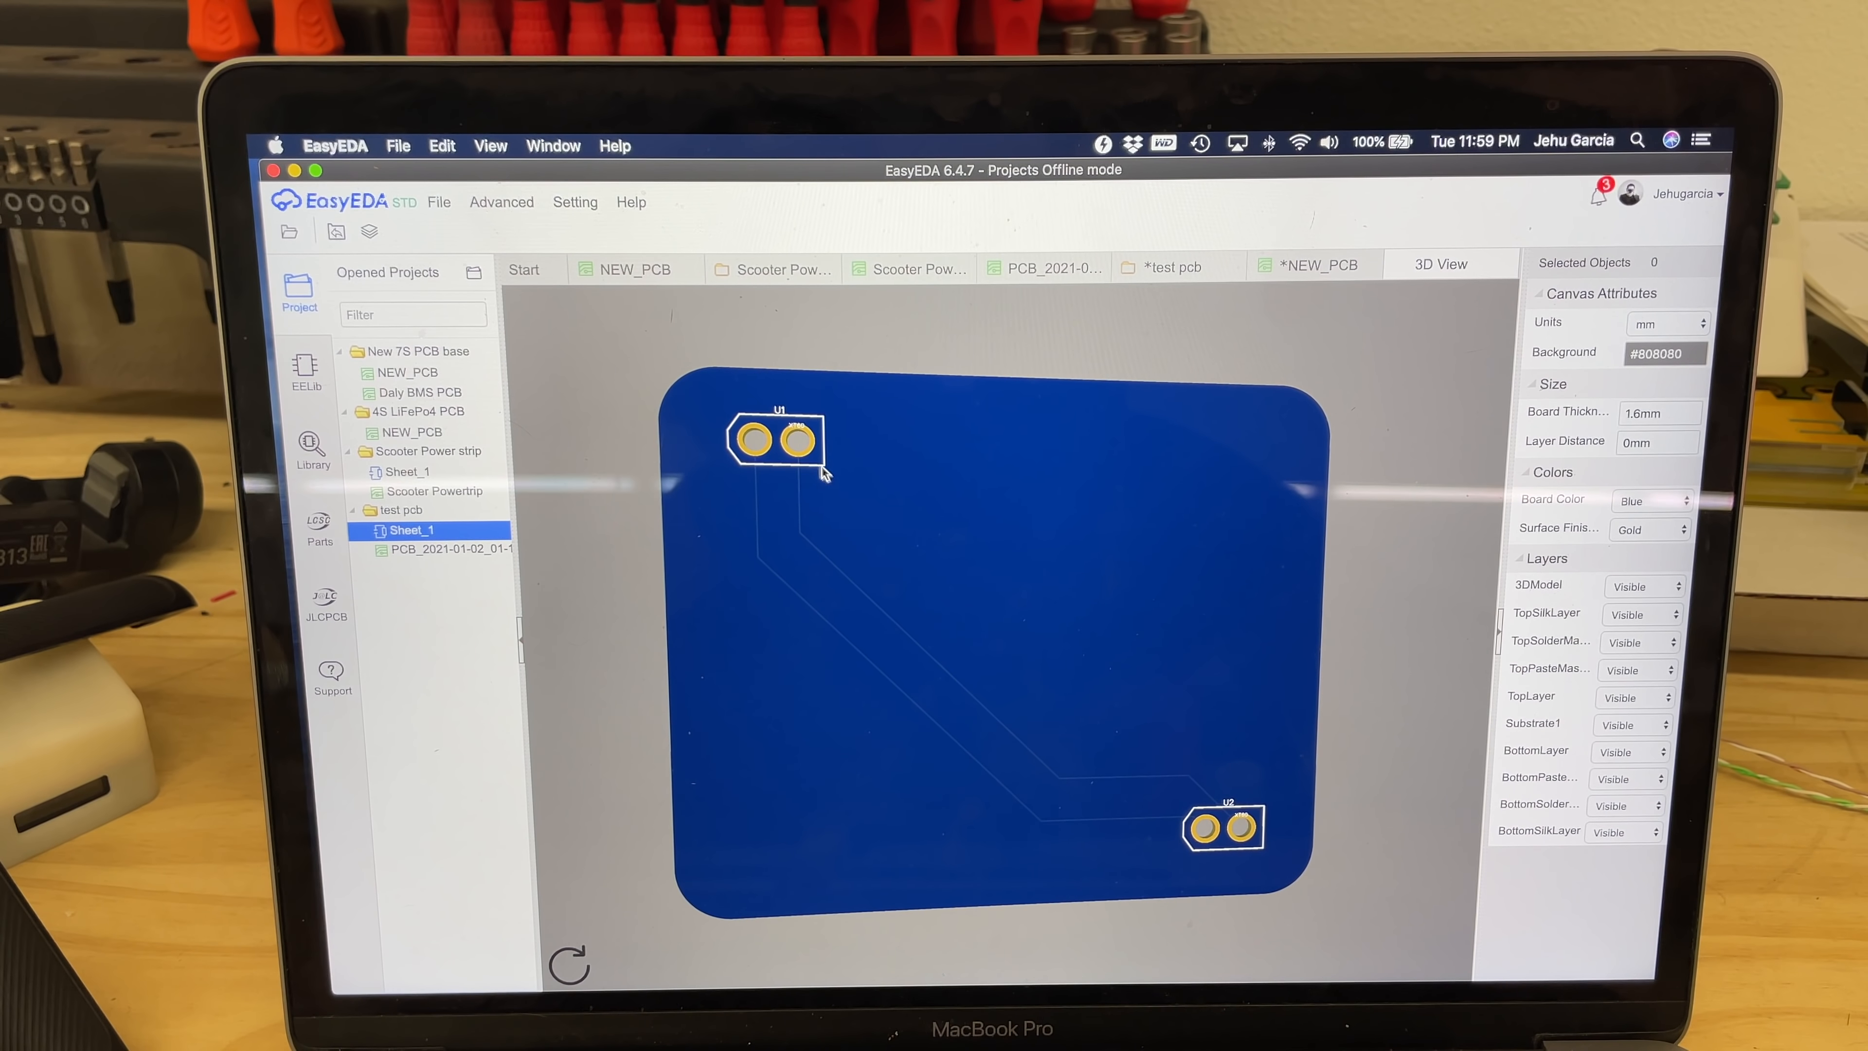
pyautogui.moveTo(1239, 819)
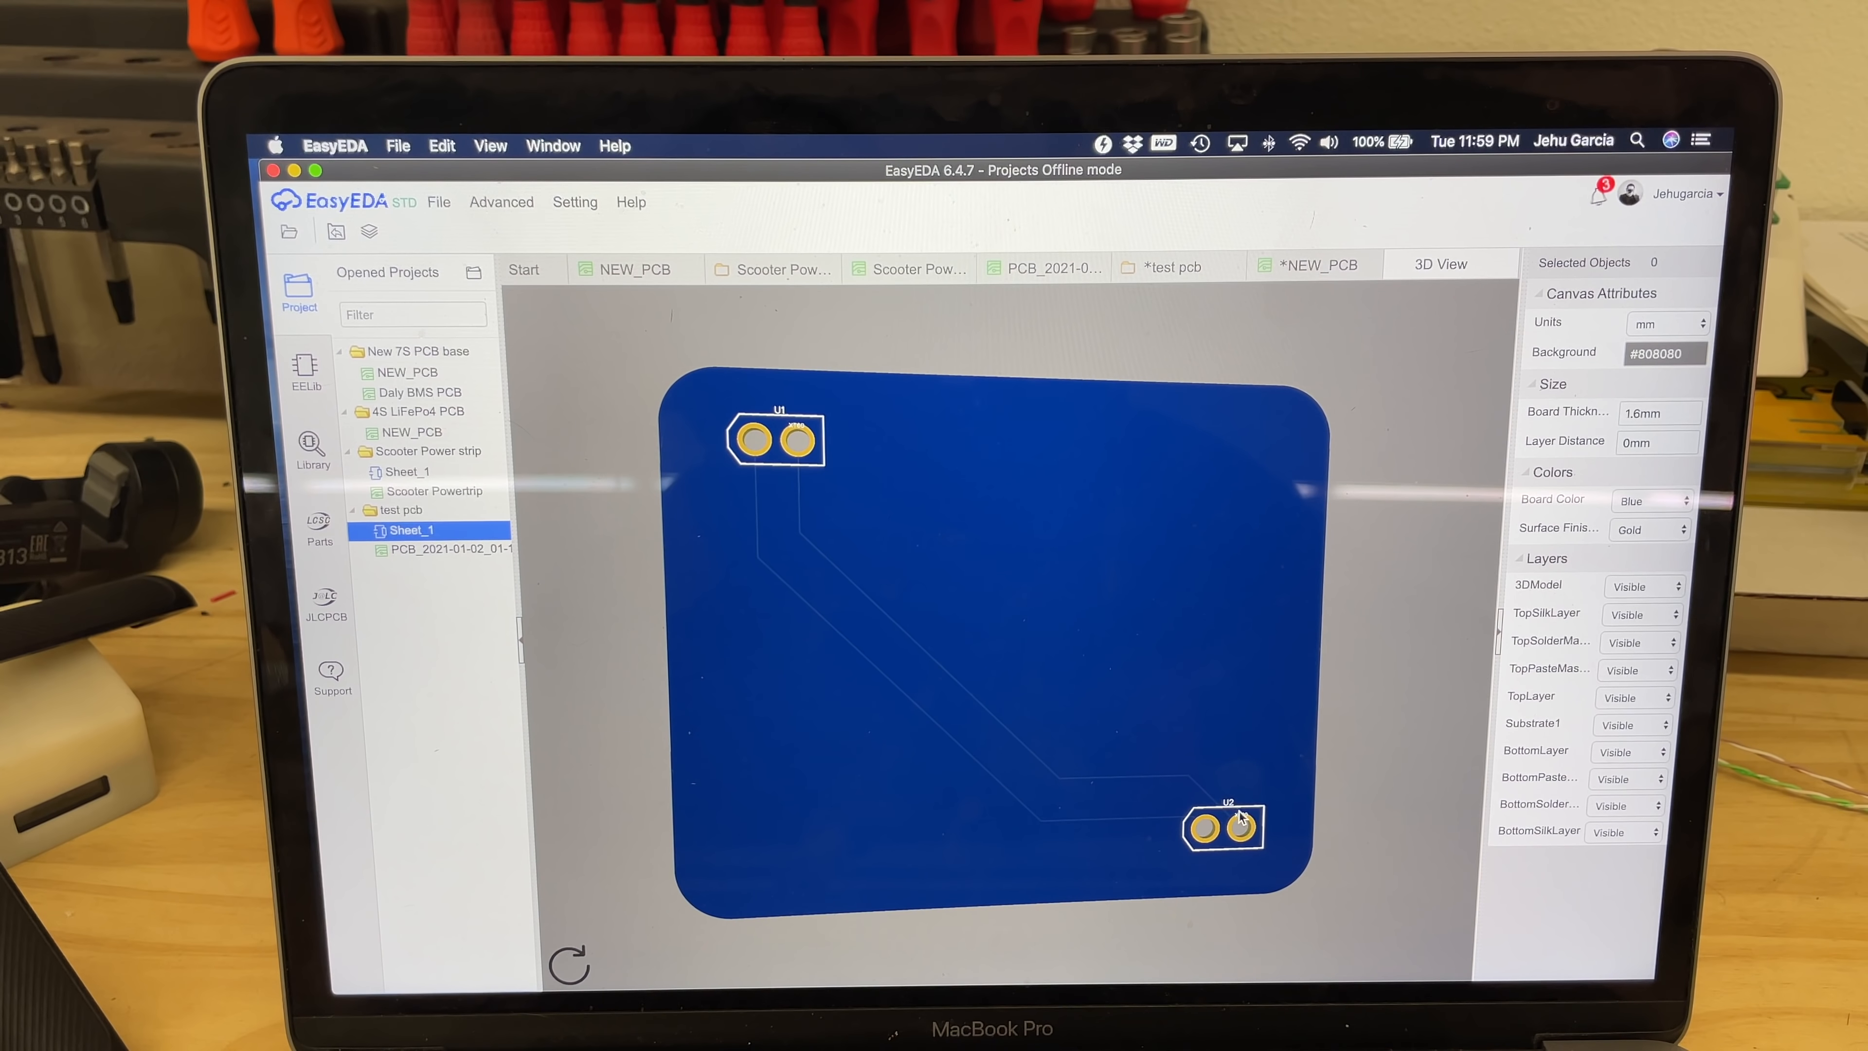
pyautogui.moveTo(1486, 272)
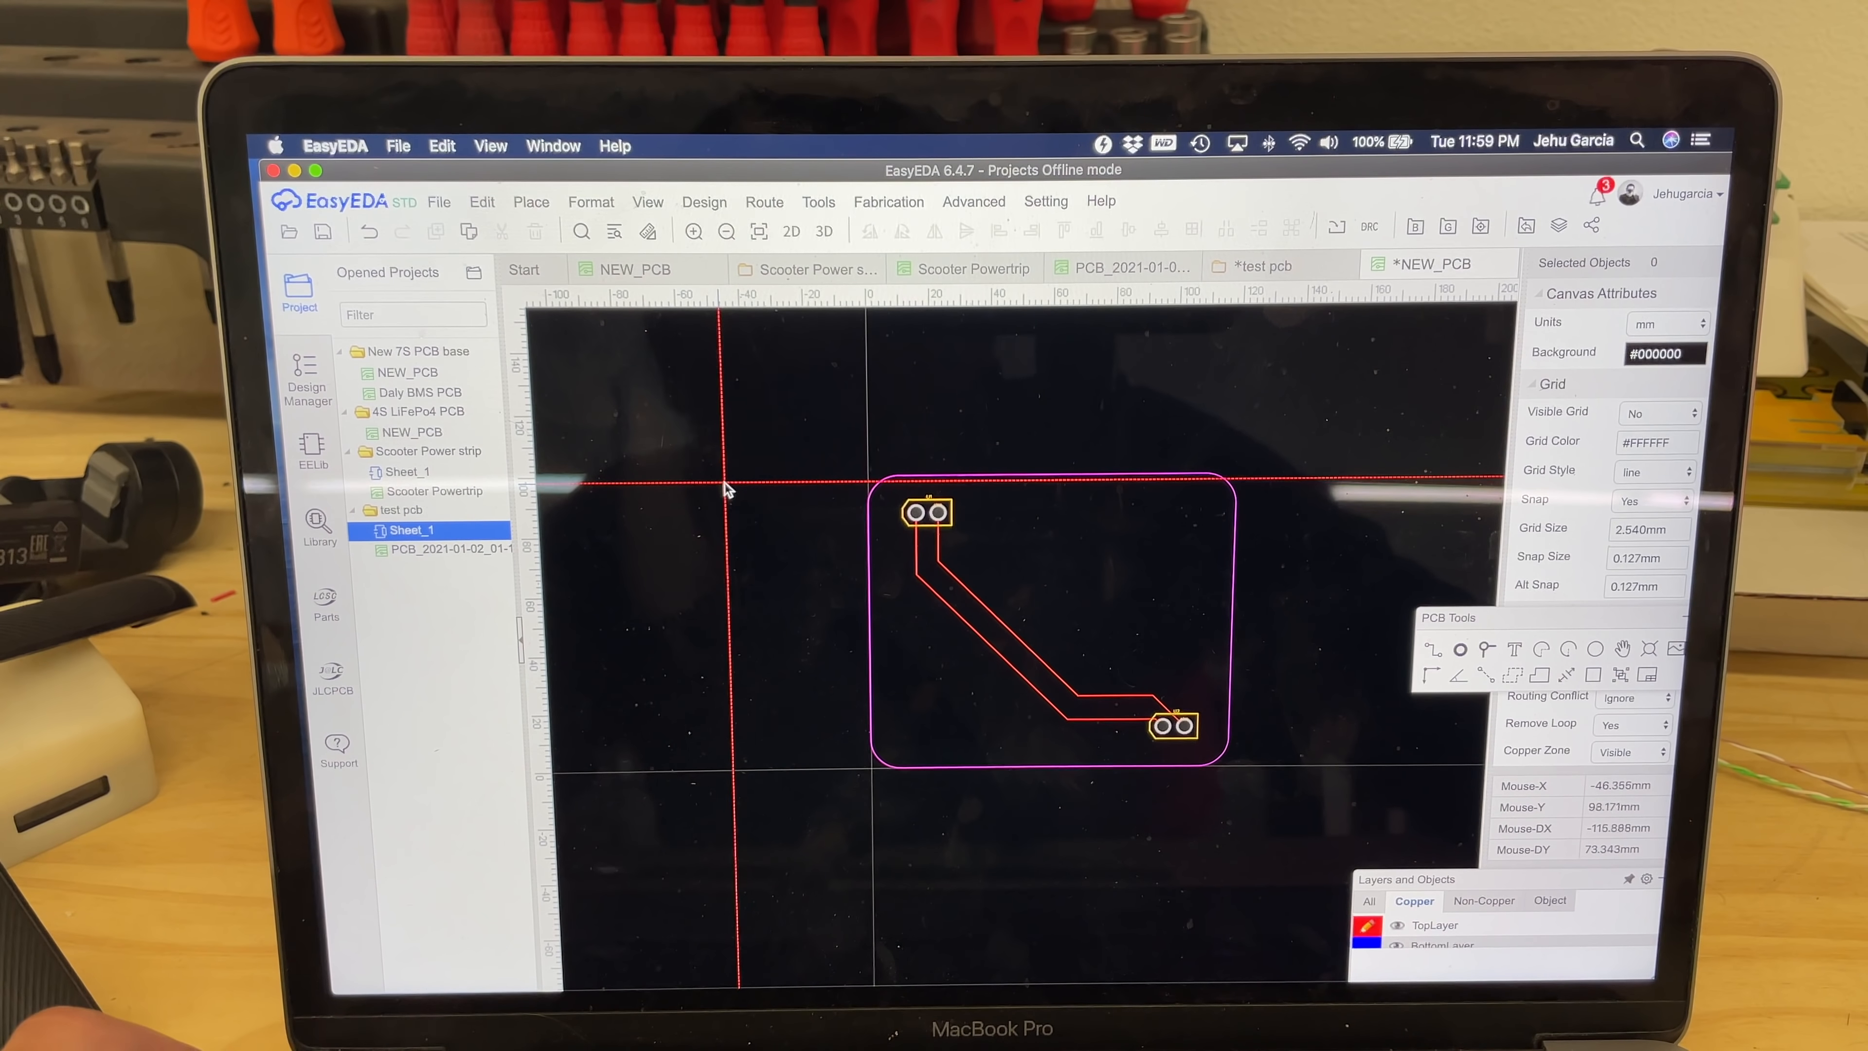
# - Select the track and its 0.254 mm Width value in Track Properties for editing
pyautogui.click(983, 610)
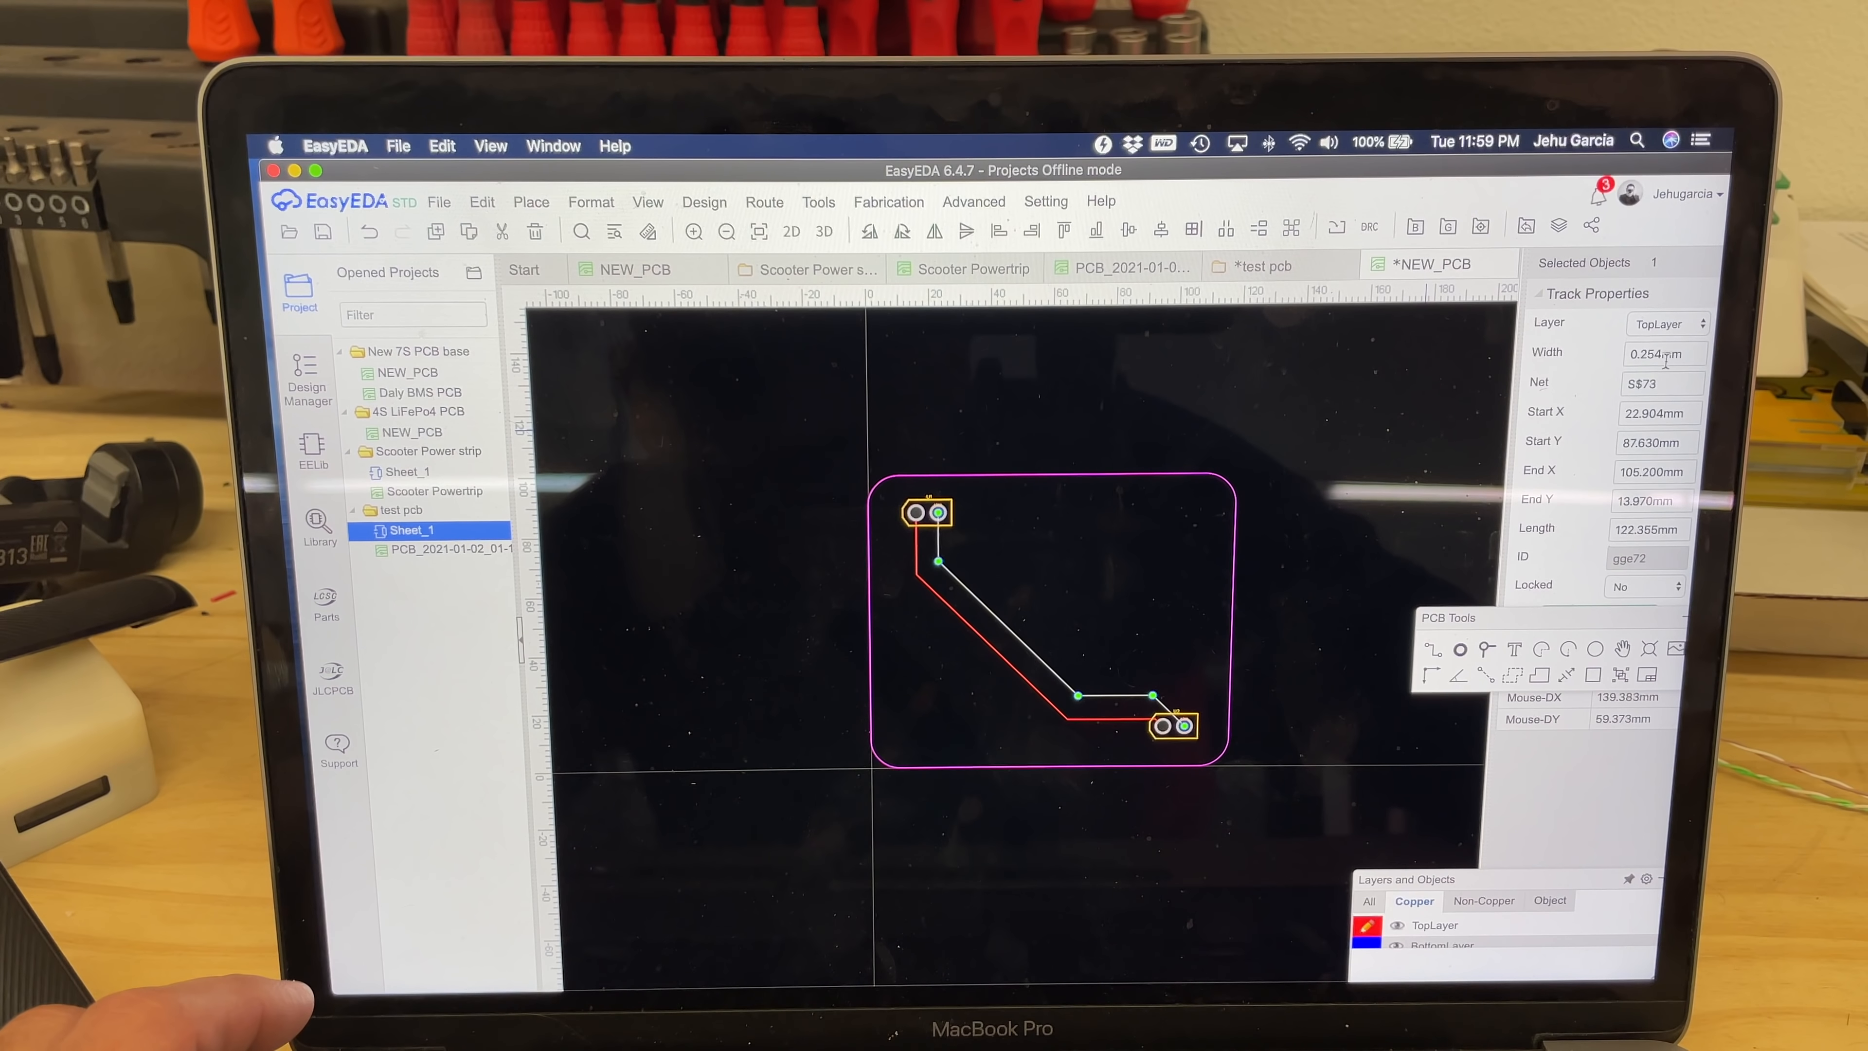
pyautogui.tripleClick(1654, 352)
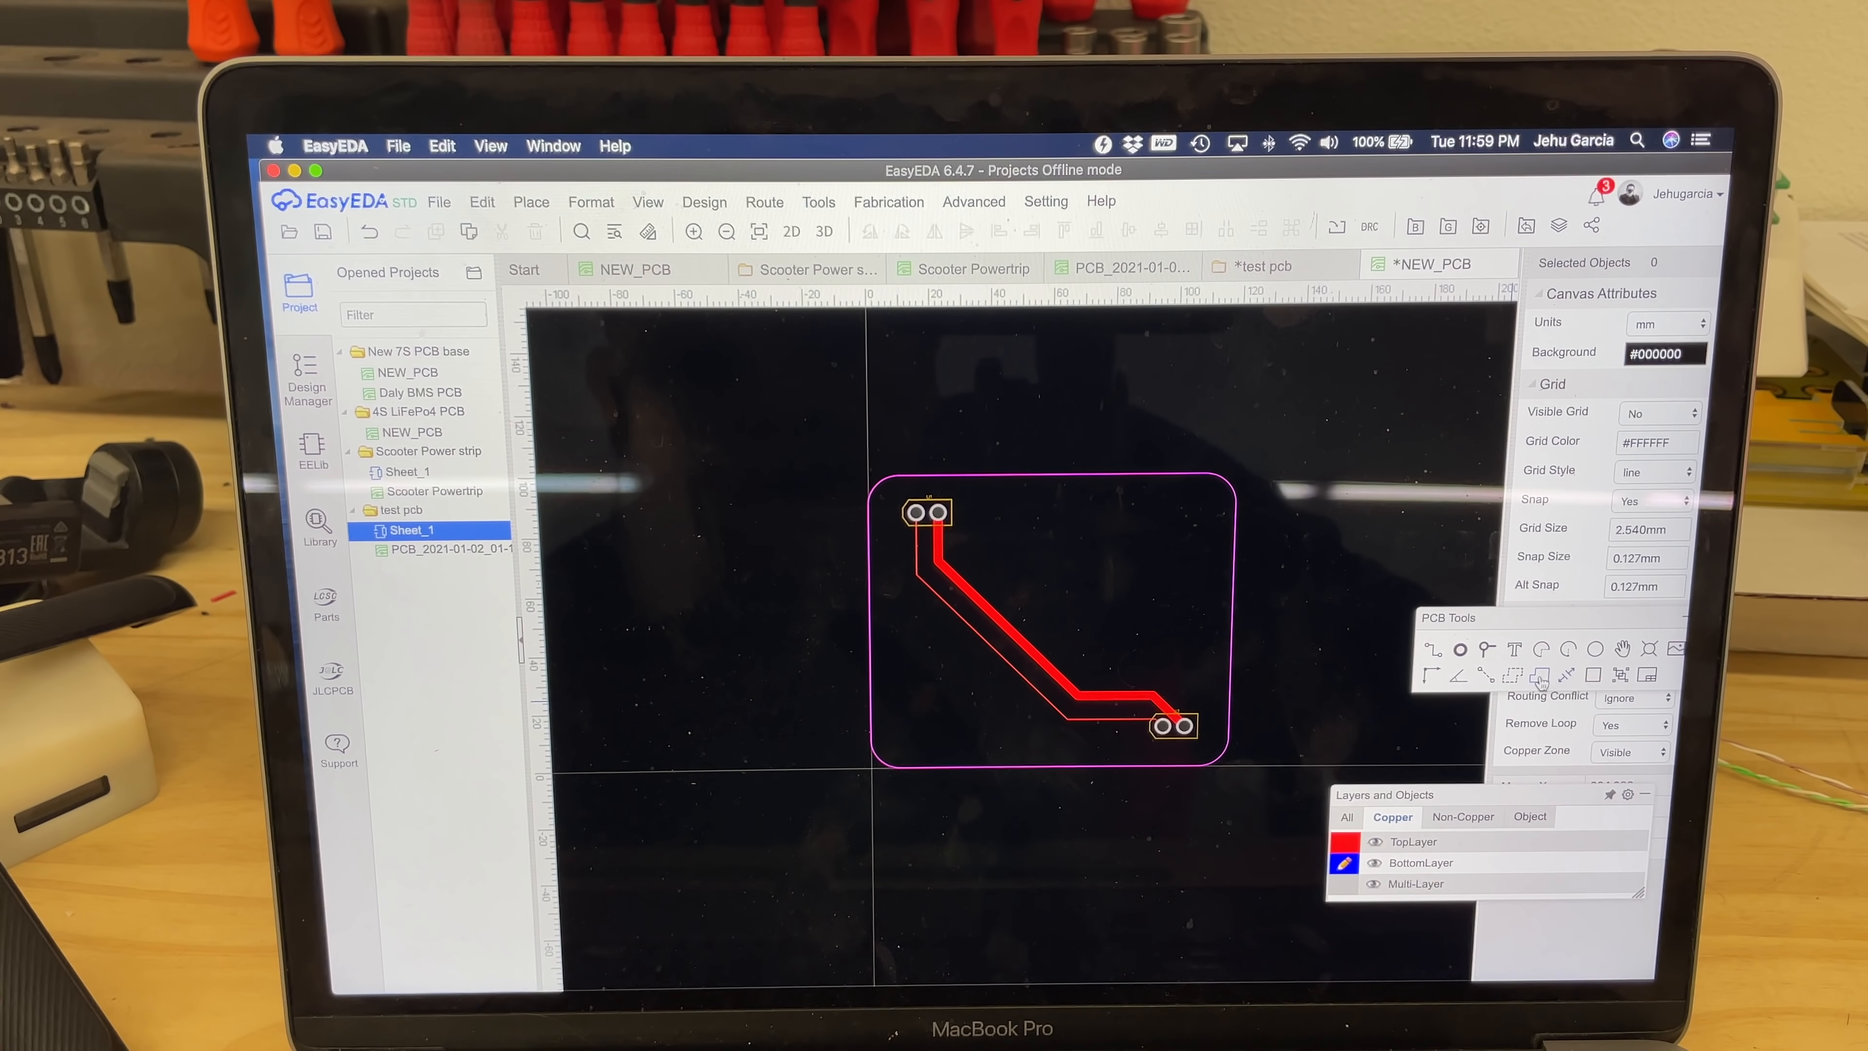
pyautogui.moveTo(954, 495)
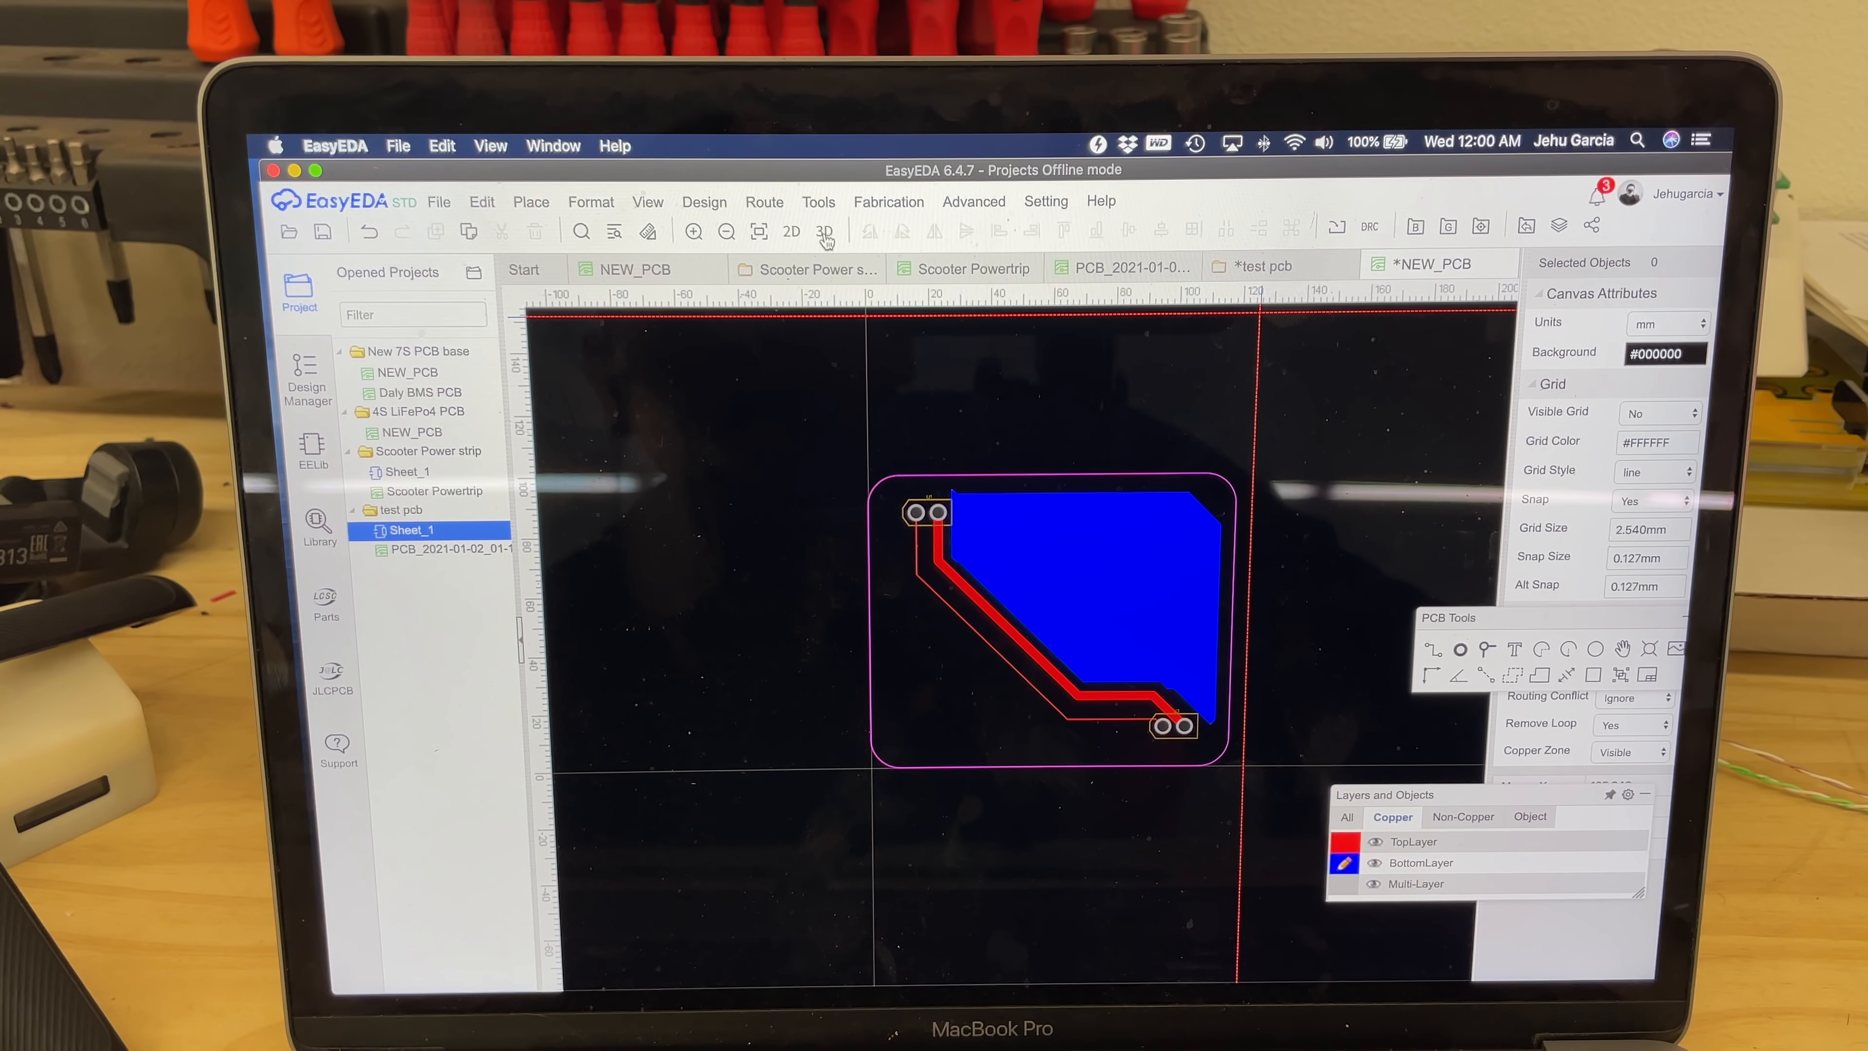
# - Show the poured board with bottom copper area in the 3D View
pyautogui.click(823, 232)
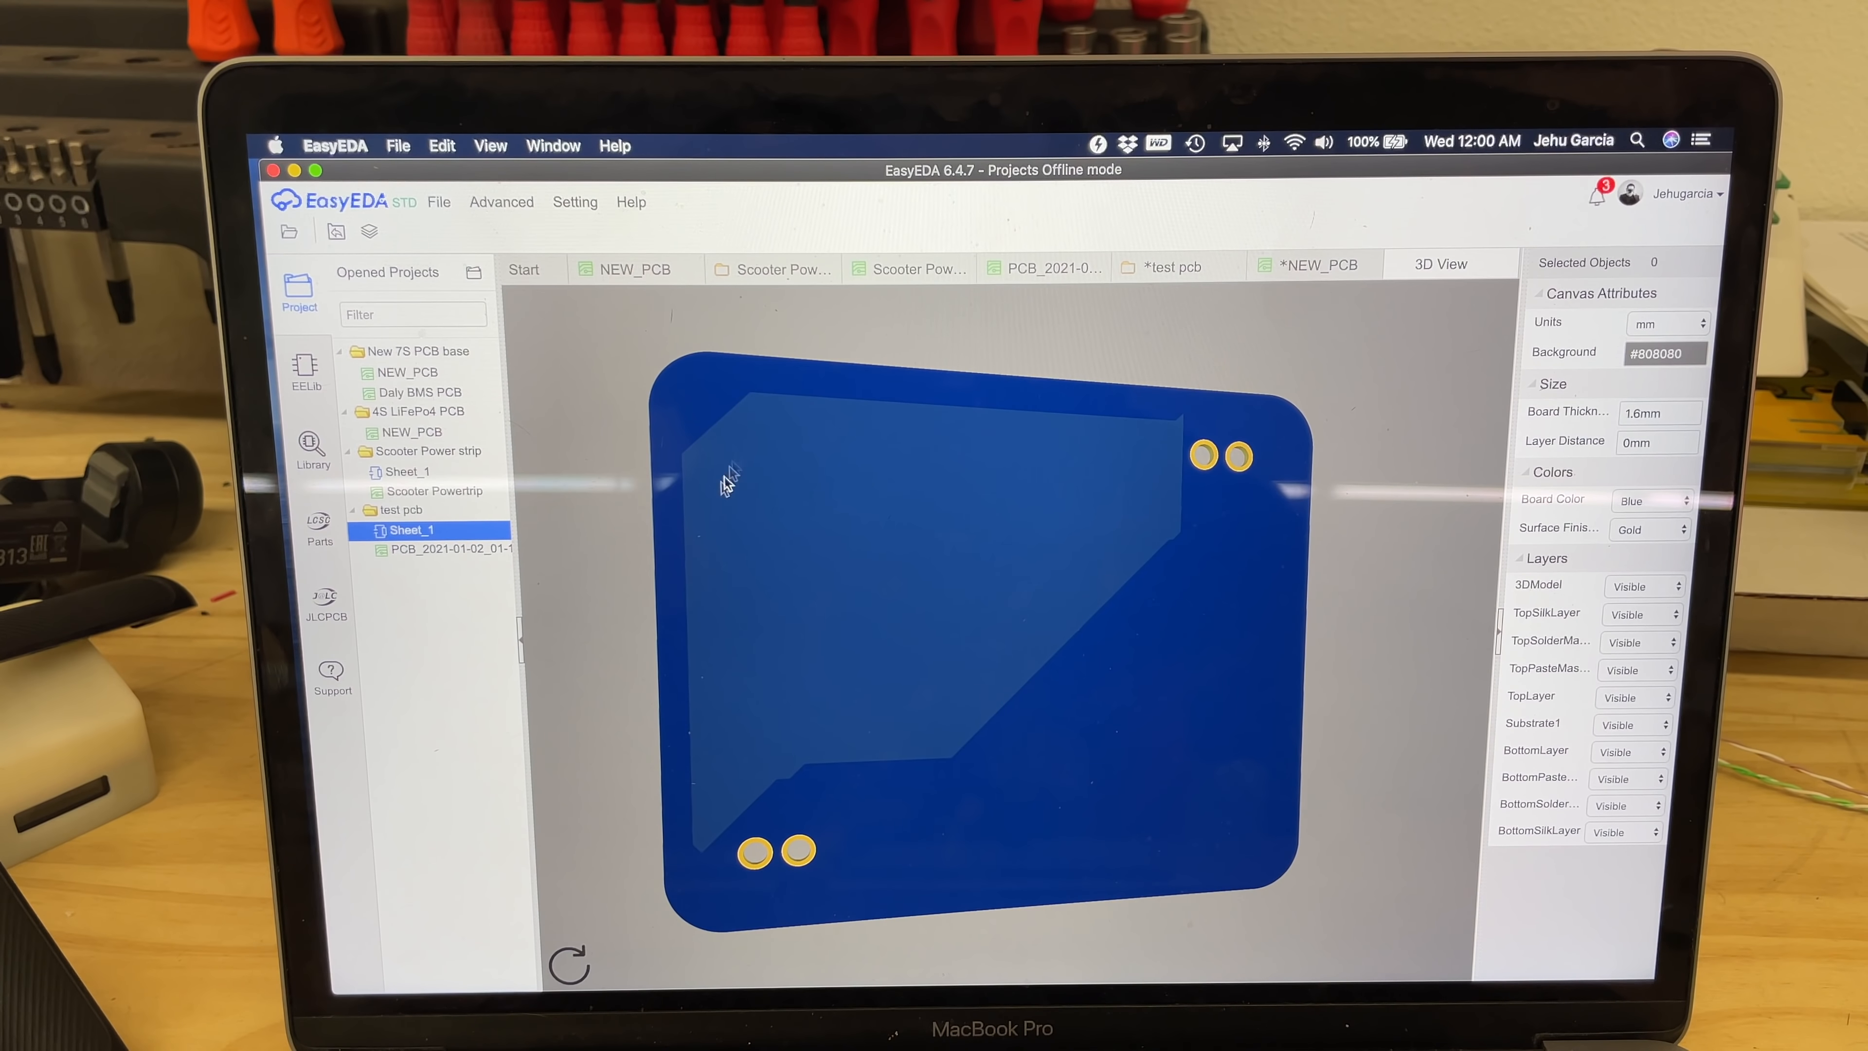
pyautogui.moveTo(721, 614)
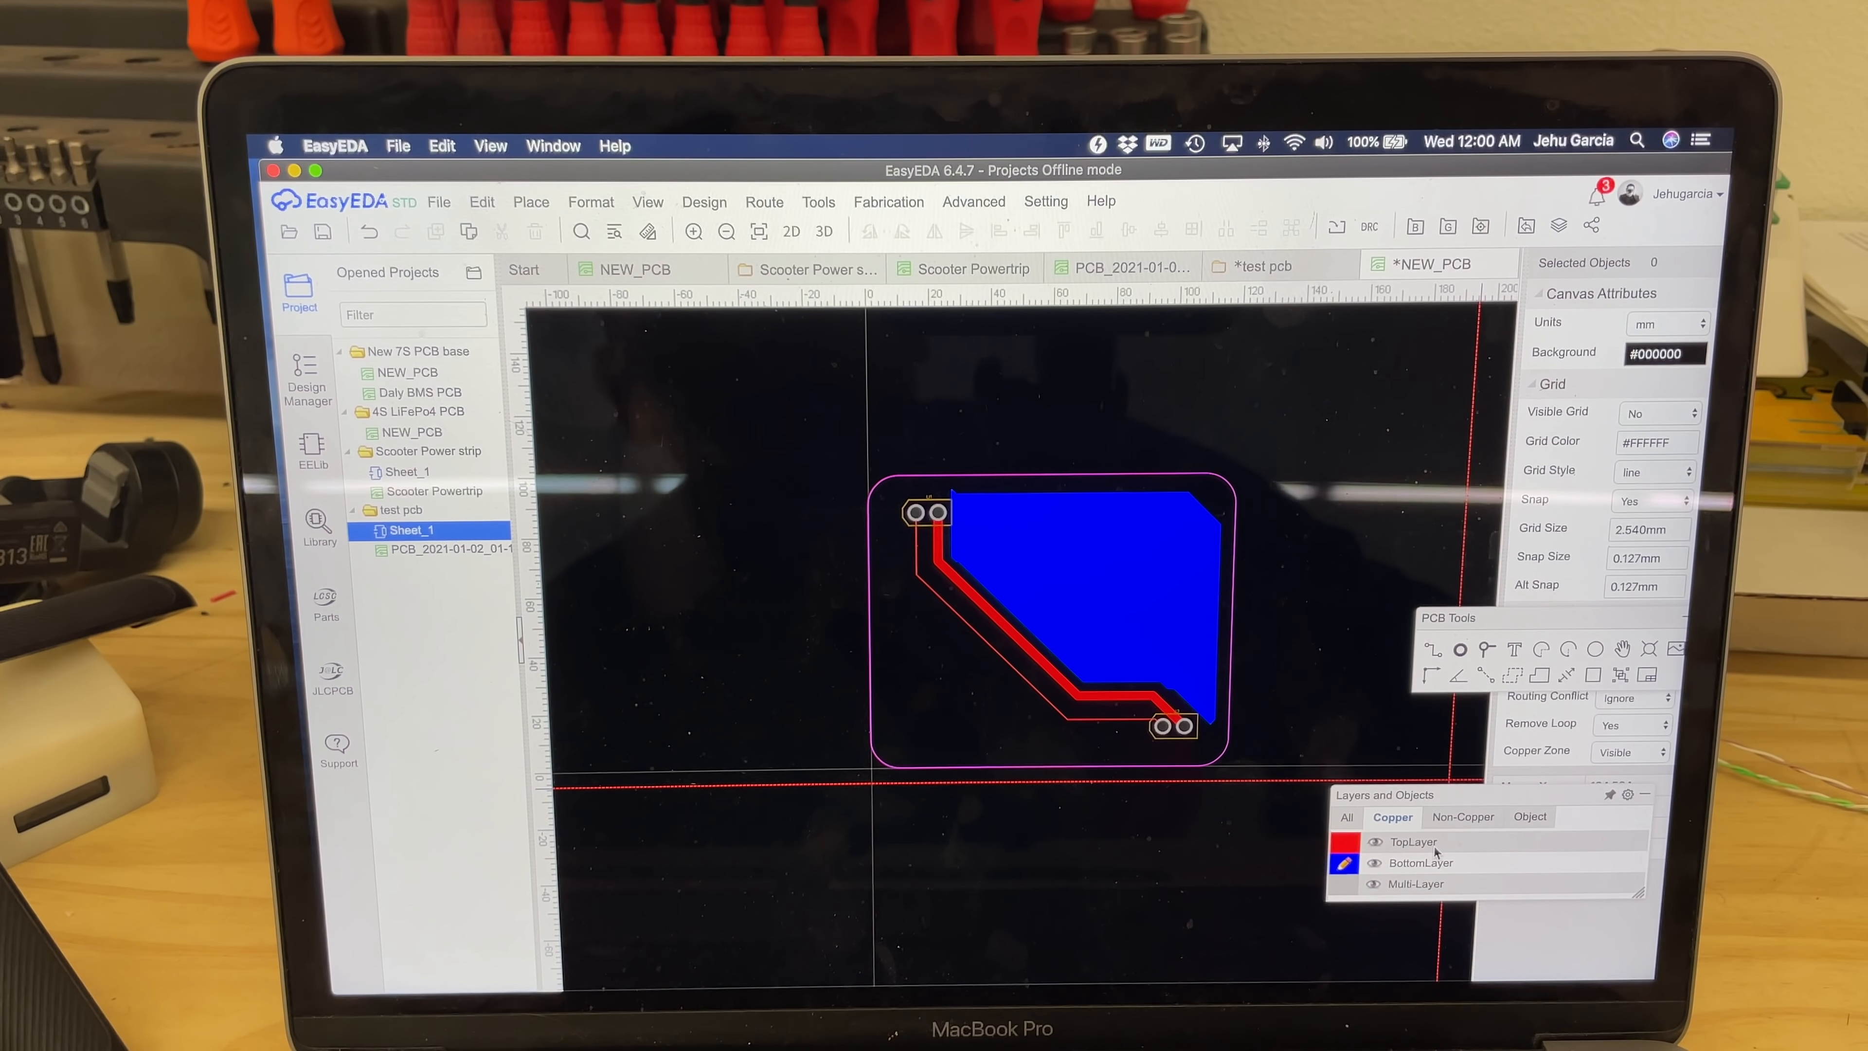
pyautogui.moveTo(1436, 655)
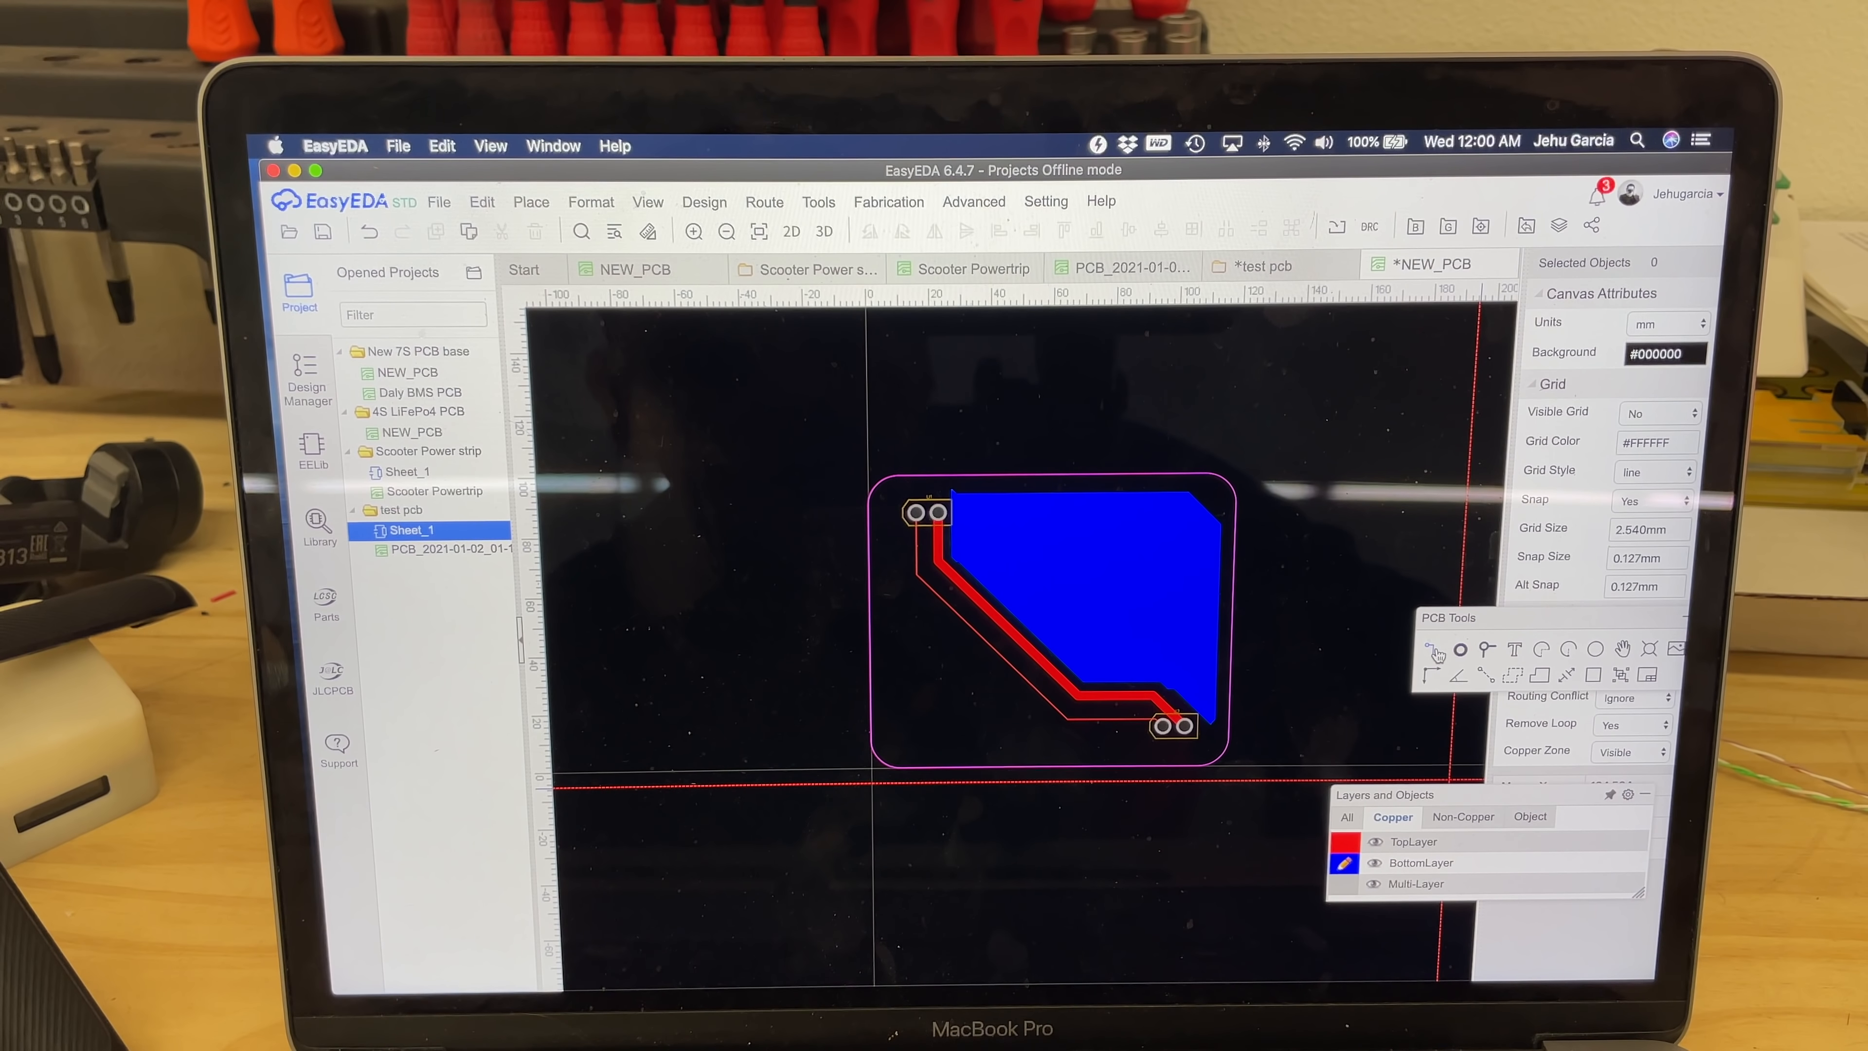
pyautogui.moveTo(1180, 524)
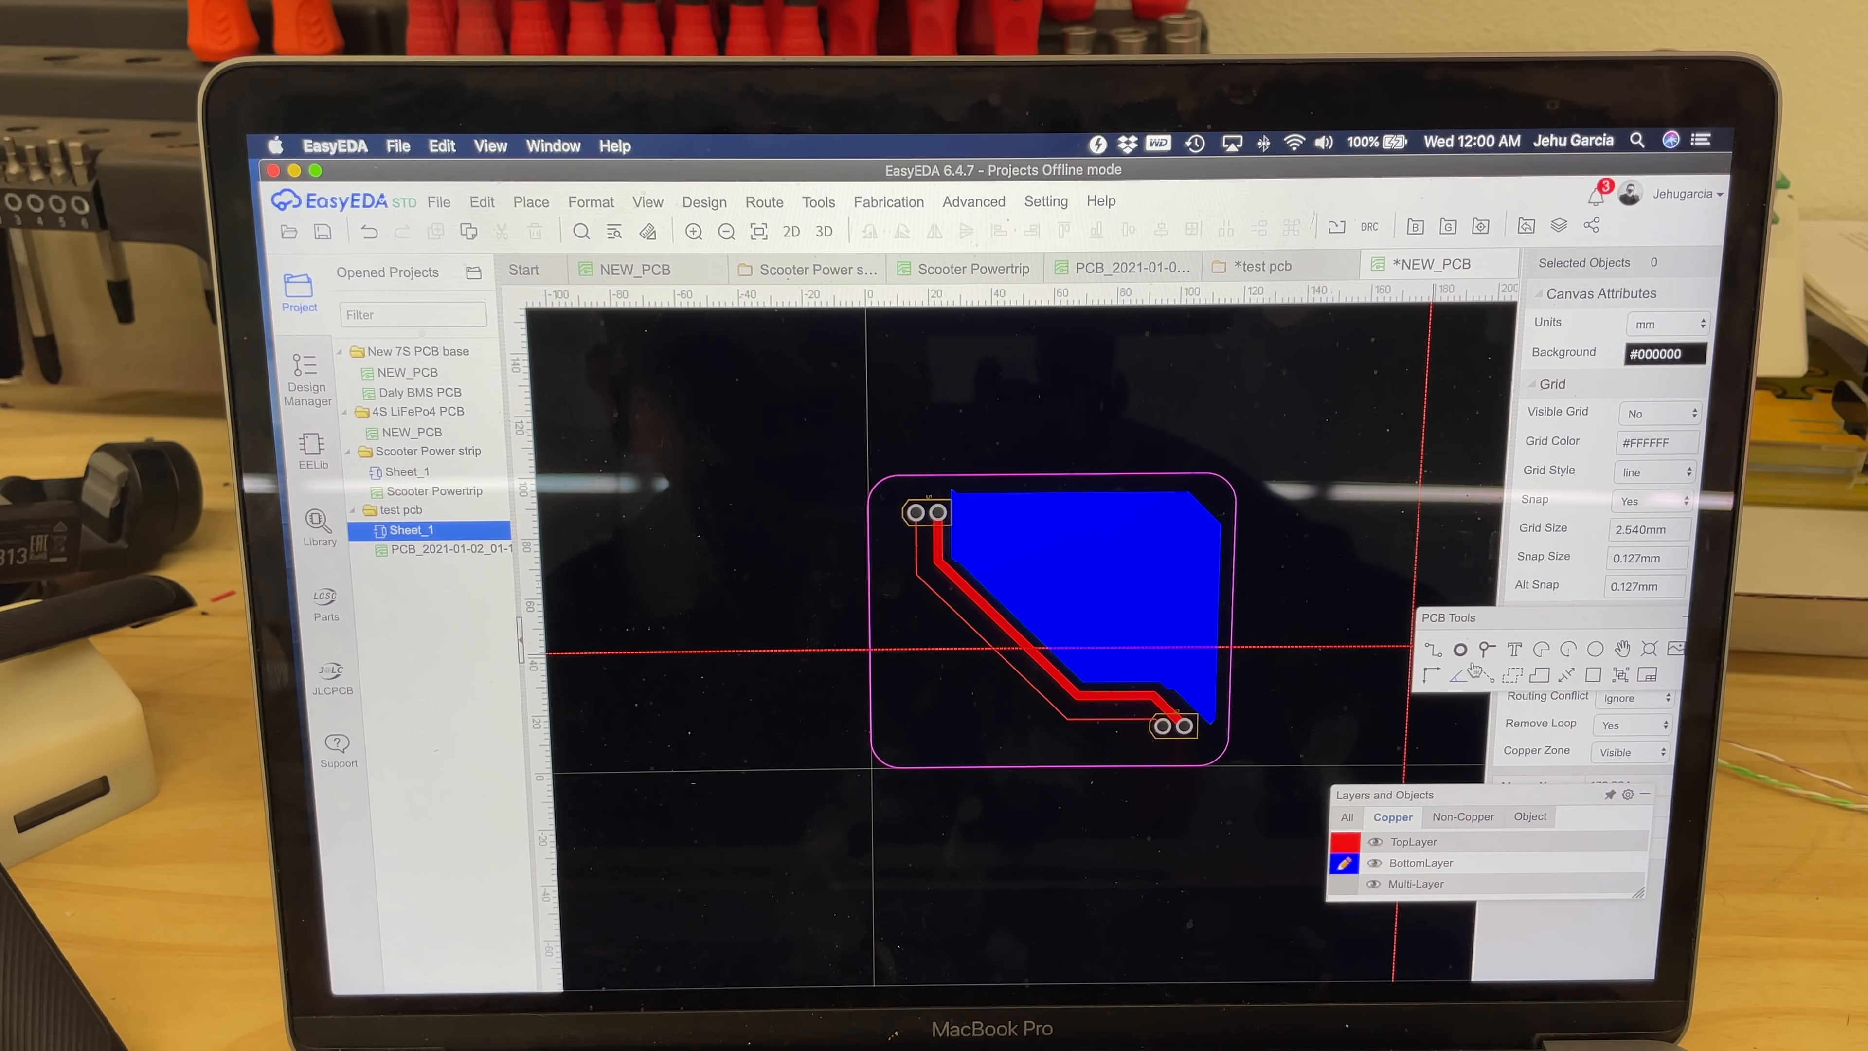
pyautogui.moveTo(1168, 518)
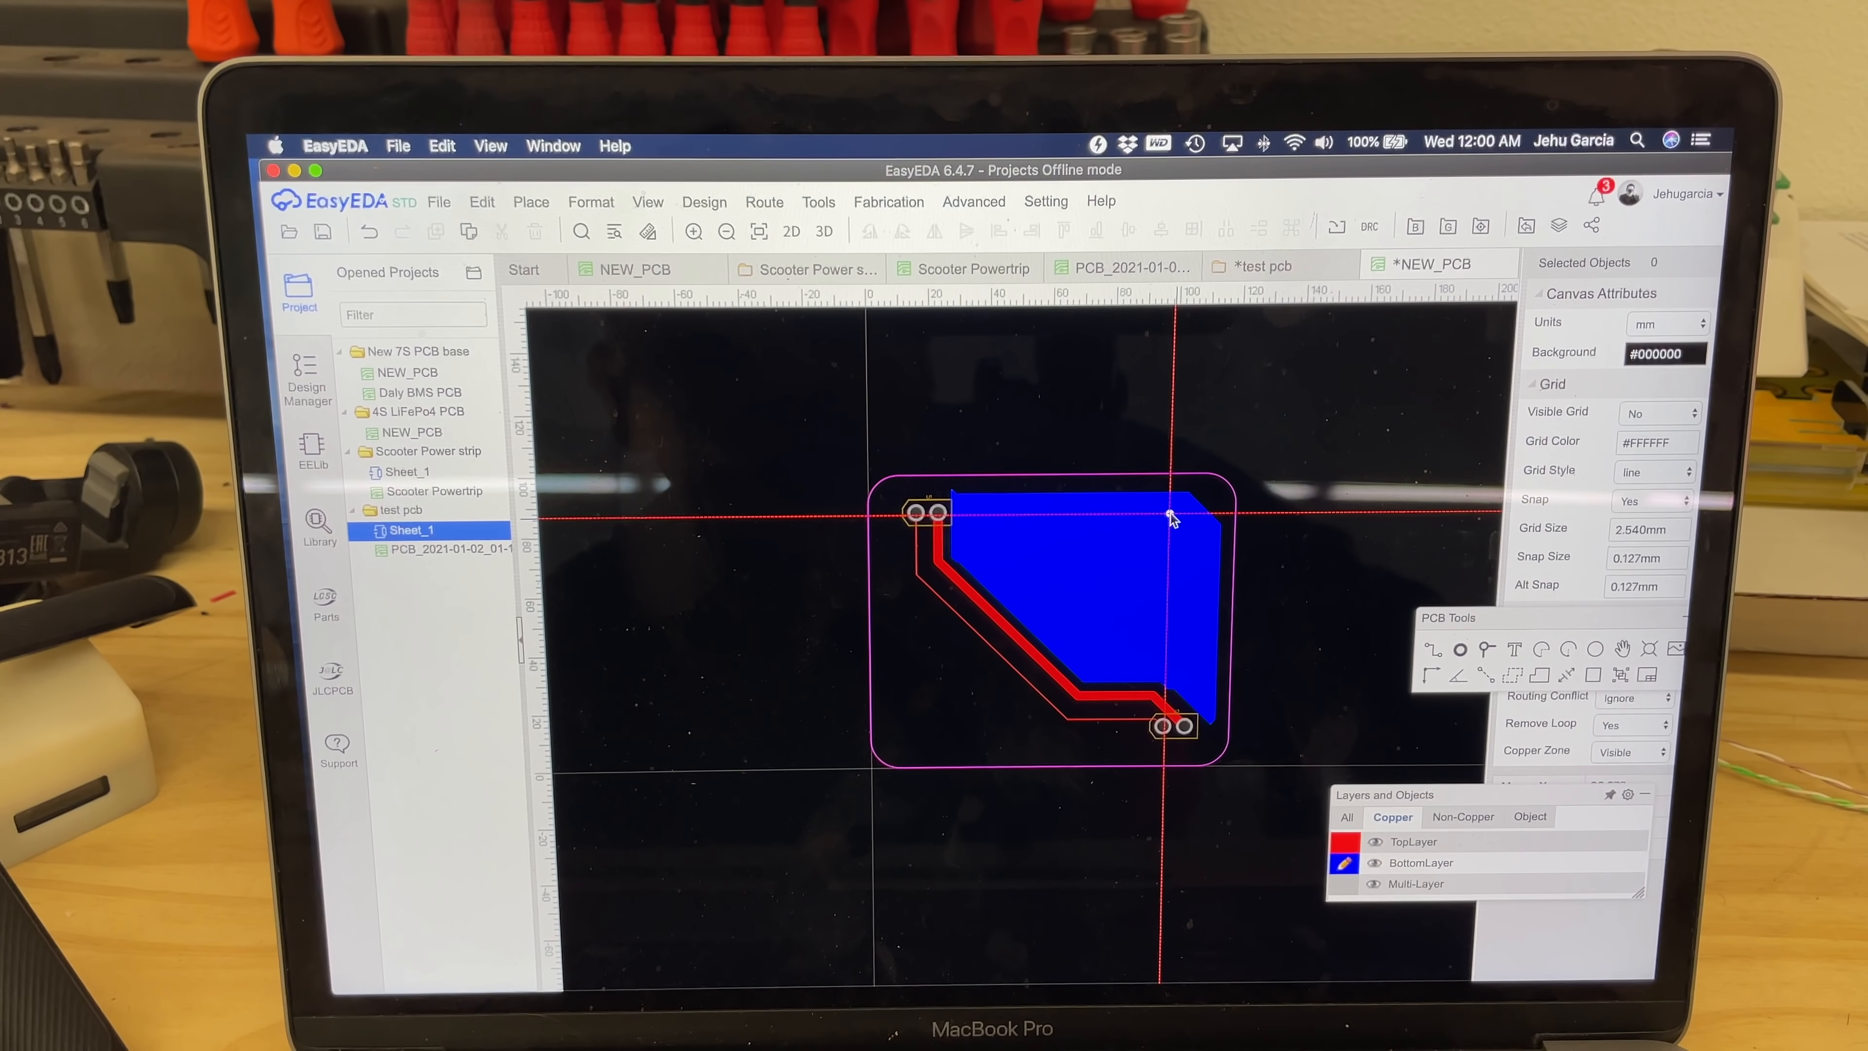
pyautogui.moveTo(1381, 646)
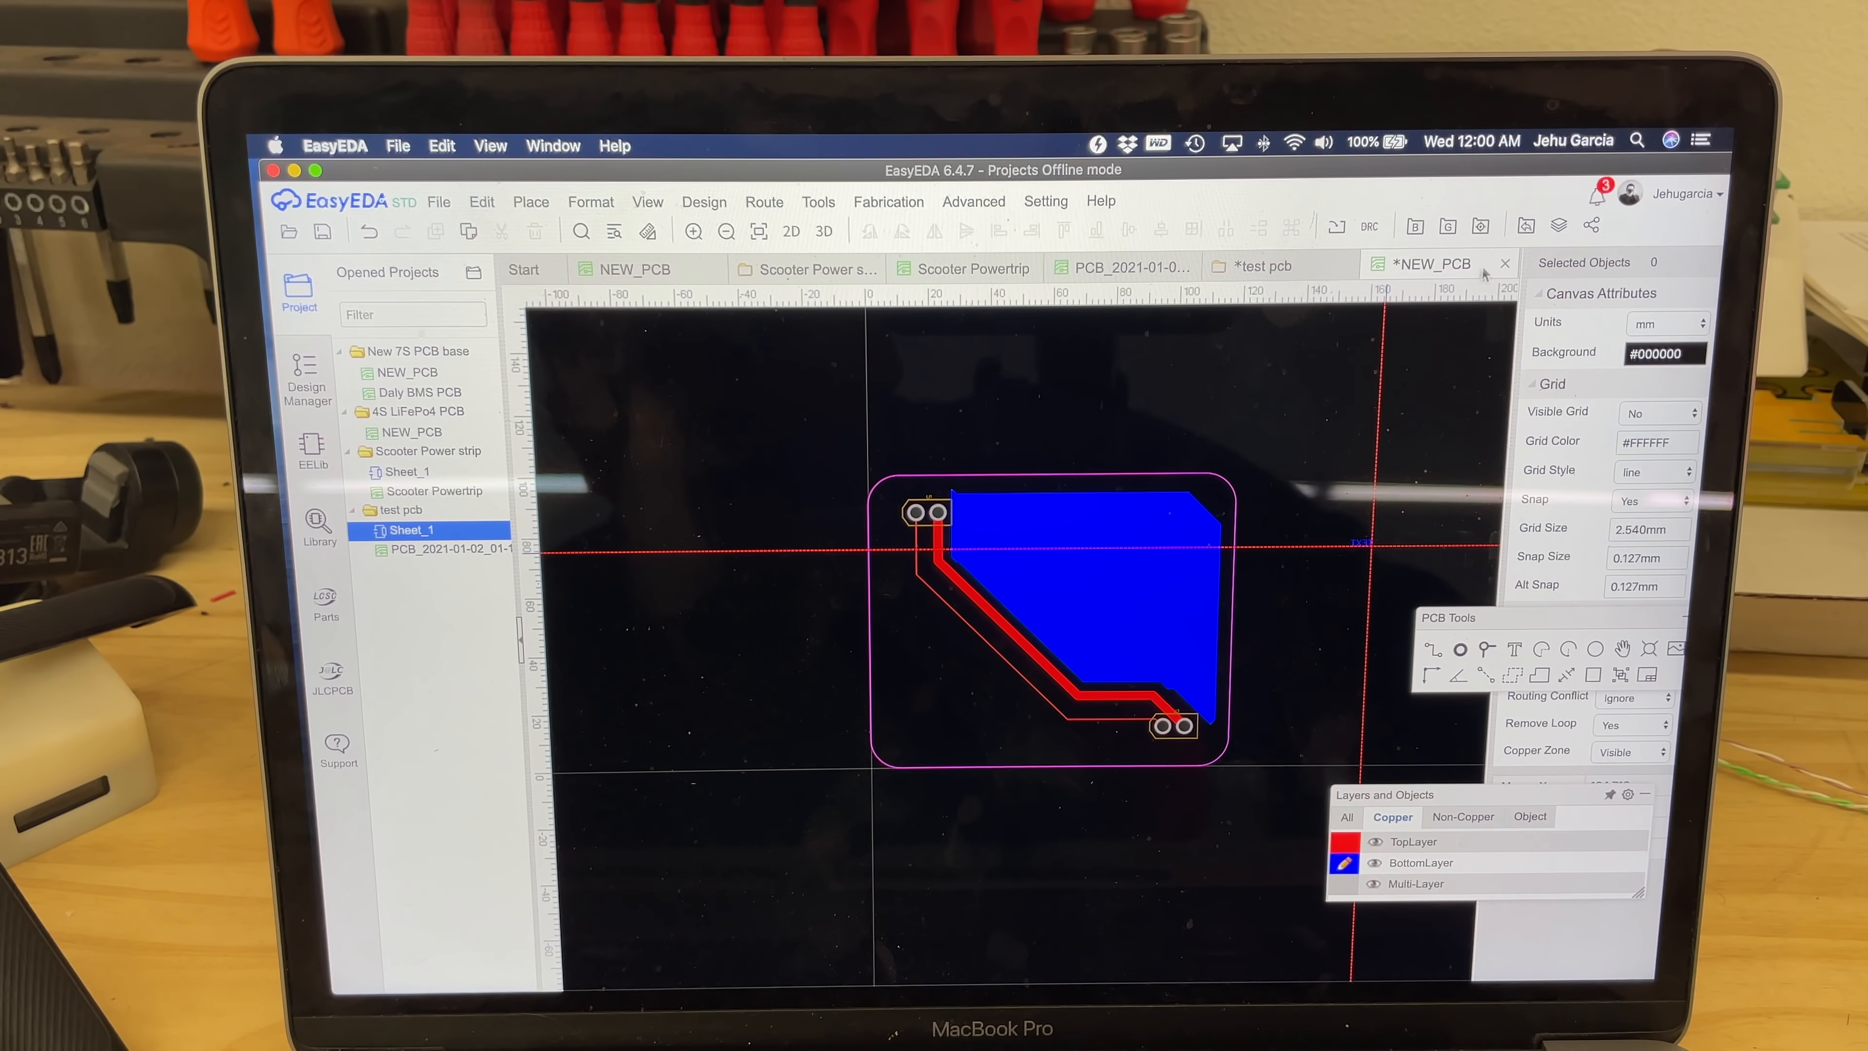
# - Close the *NEW_PCB tab and discard its changes with Don't Save
pyautogui.click(1503, 264)
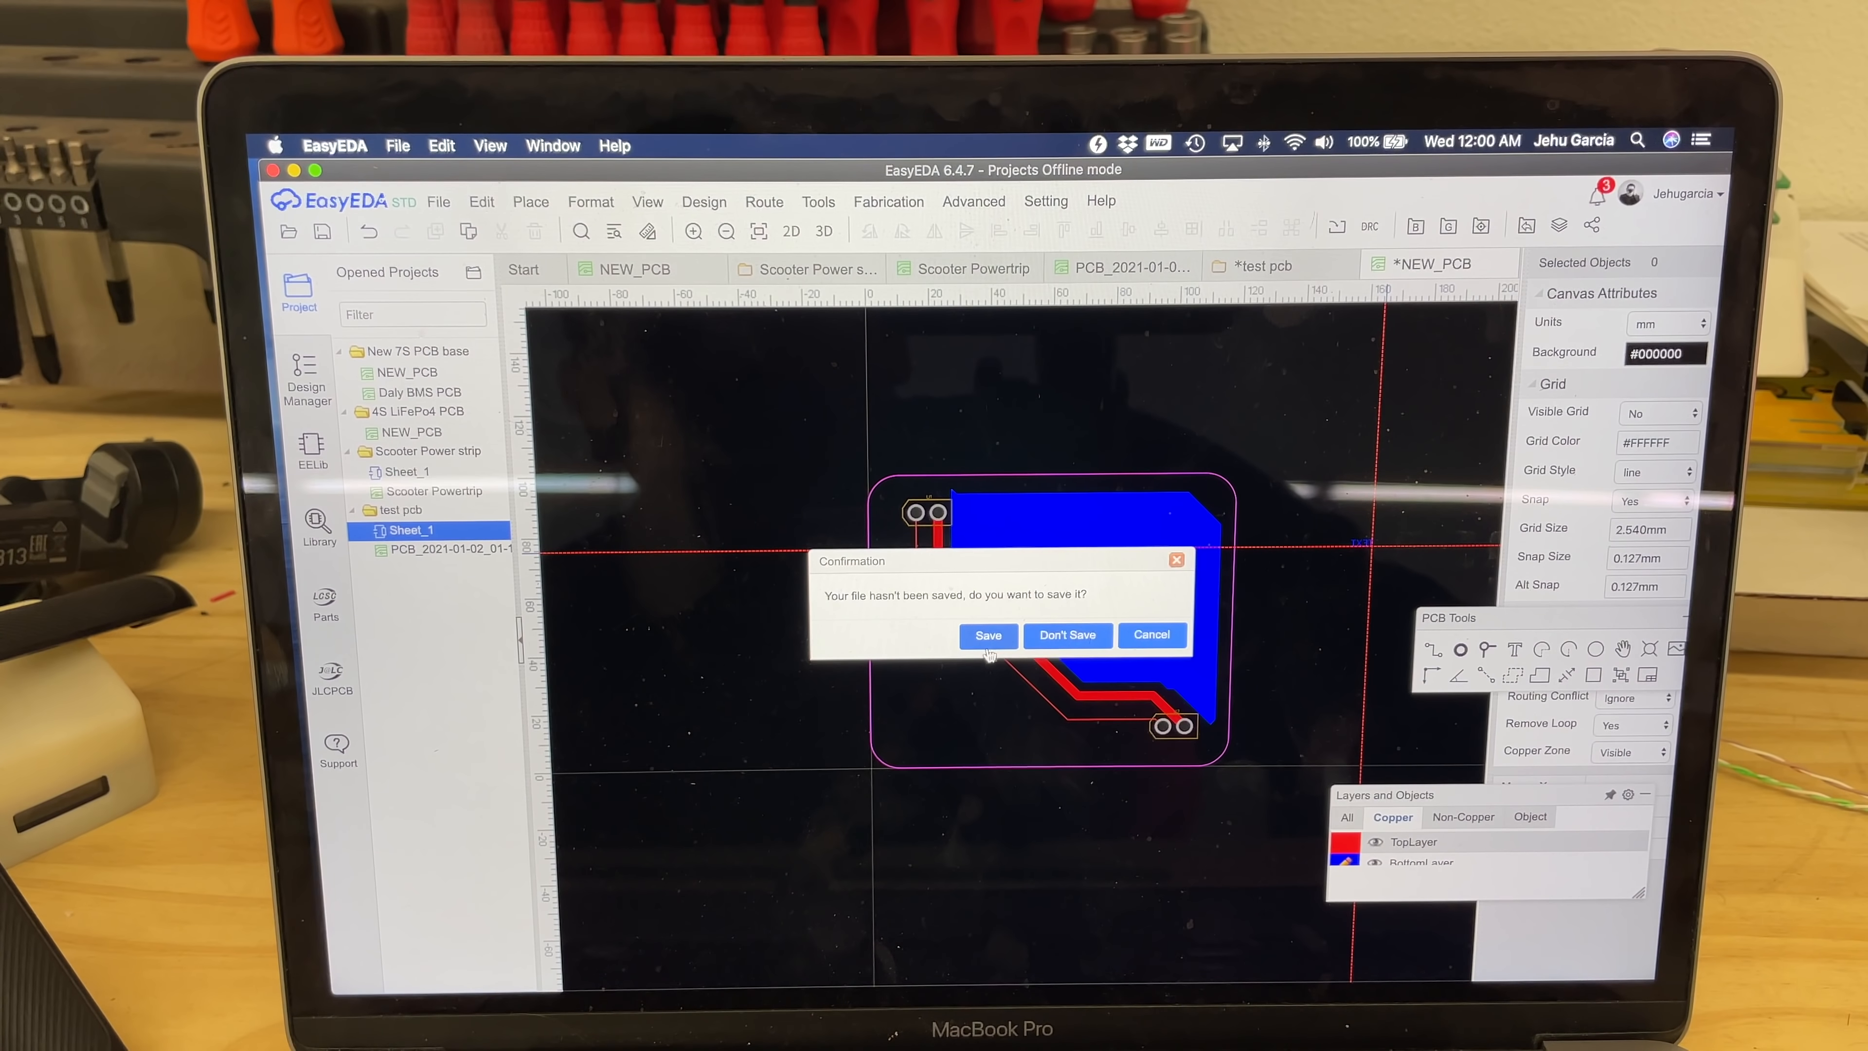
pyautogui.moveTo(1065, 633)
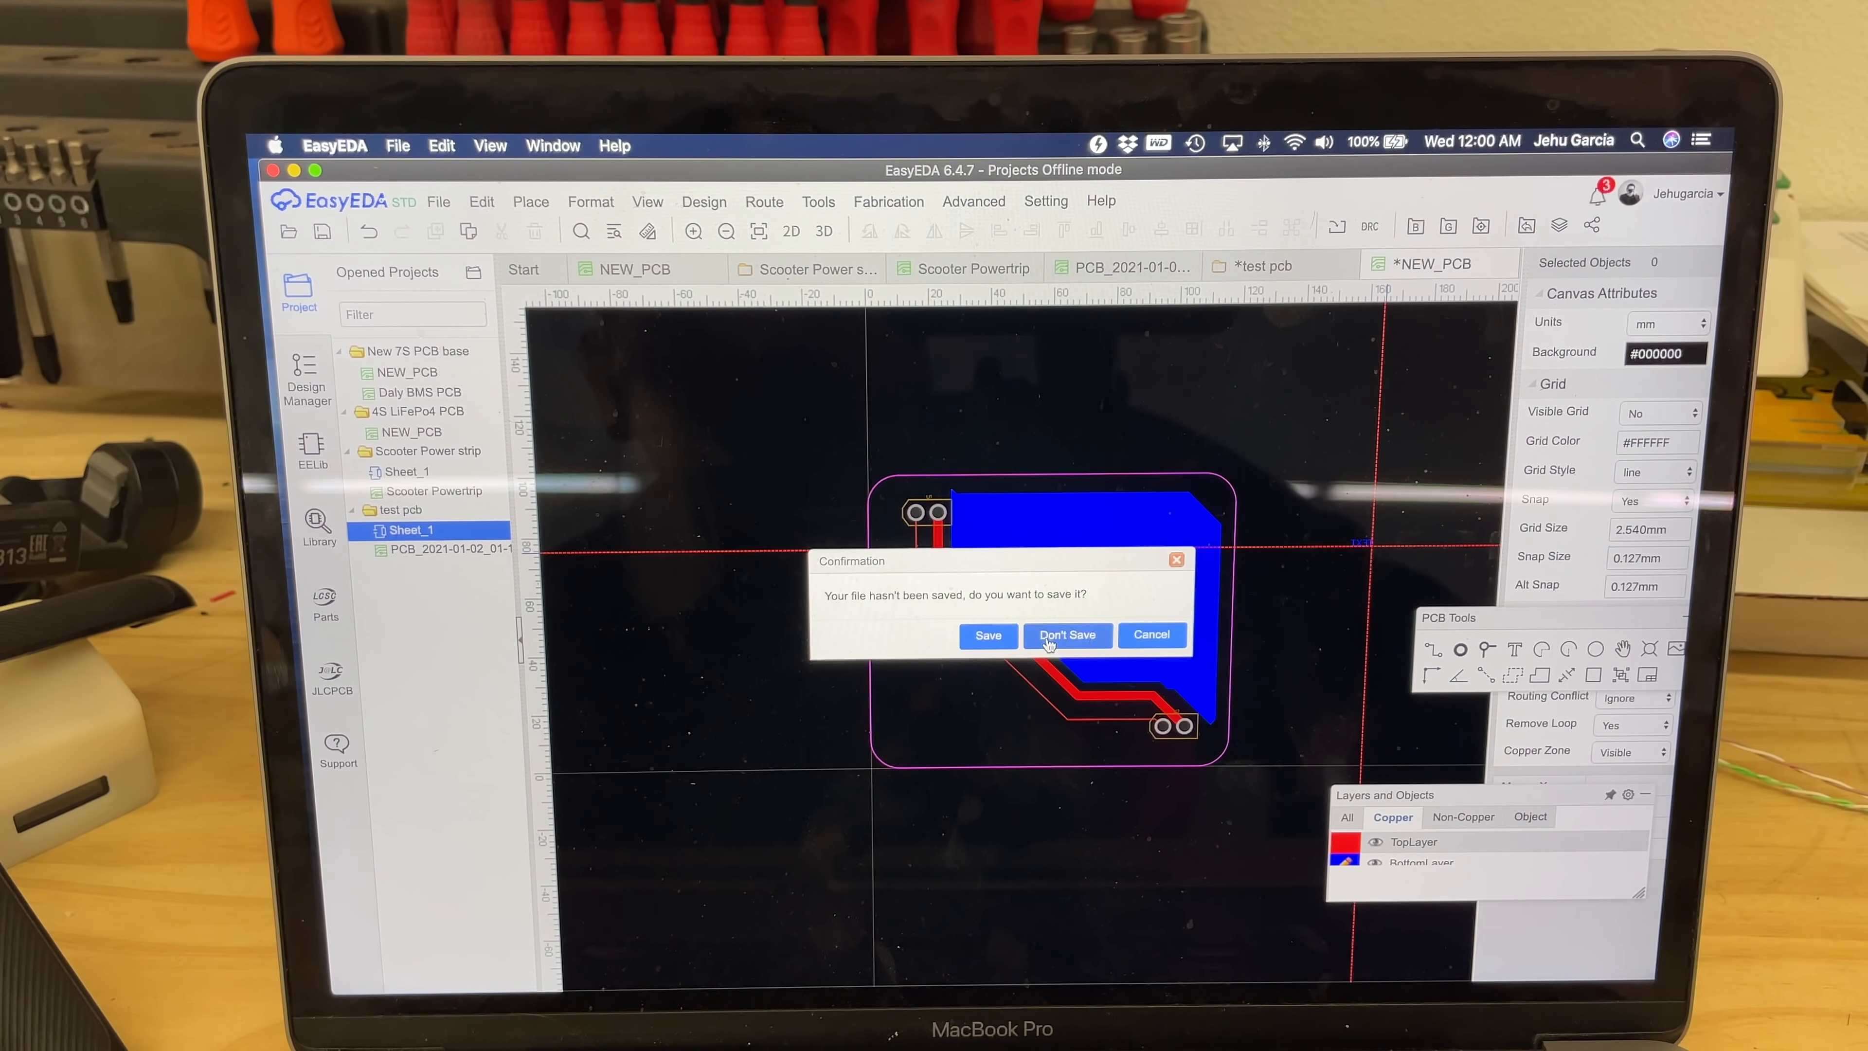
pyautogui.click(1066, 635)
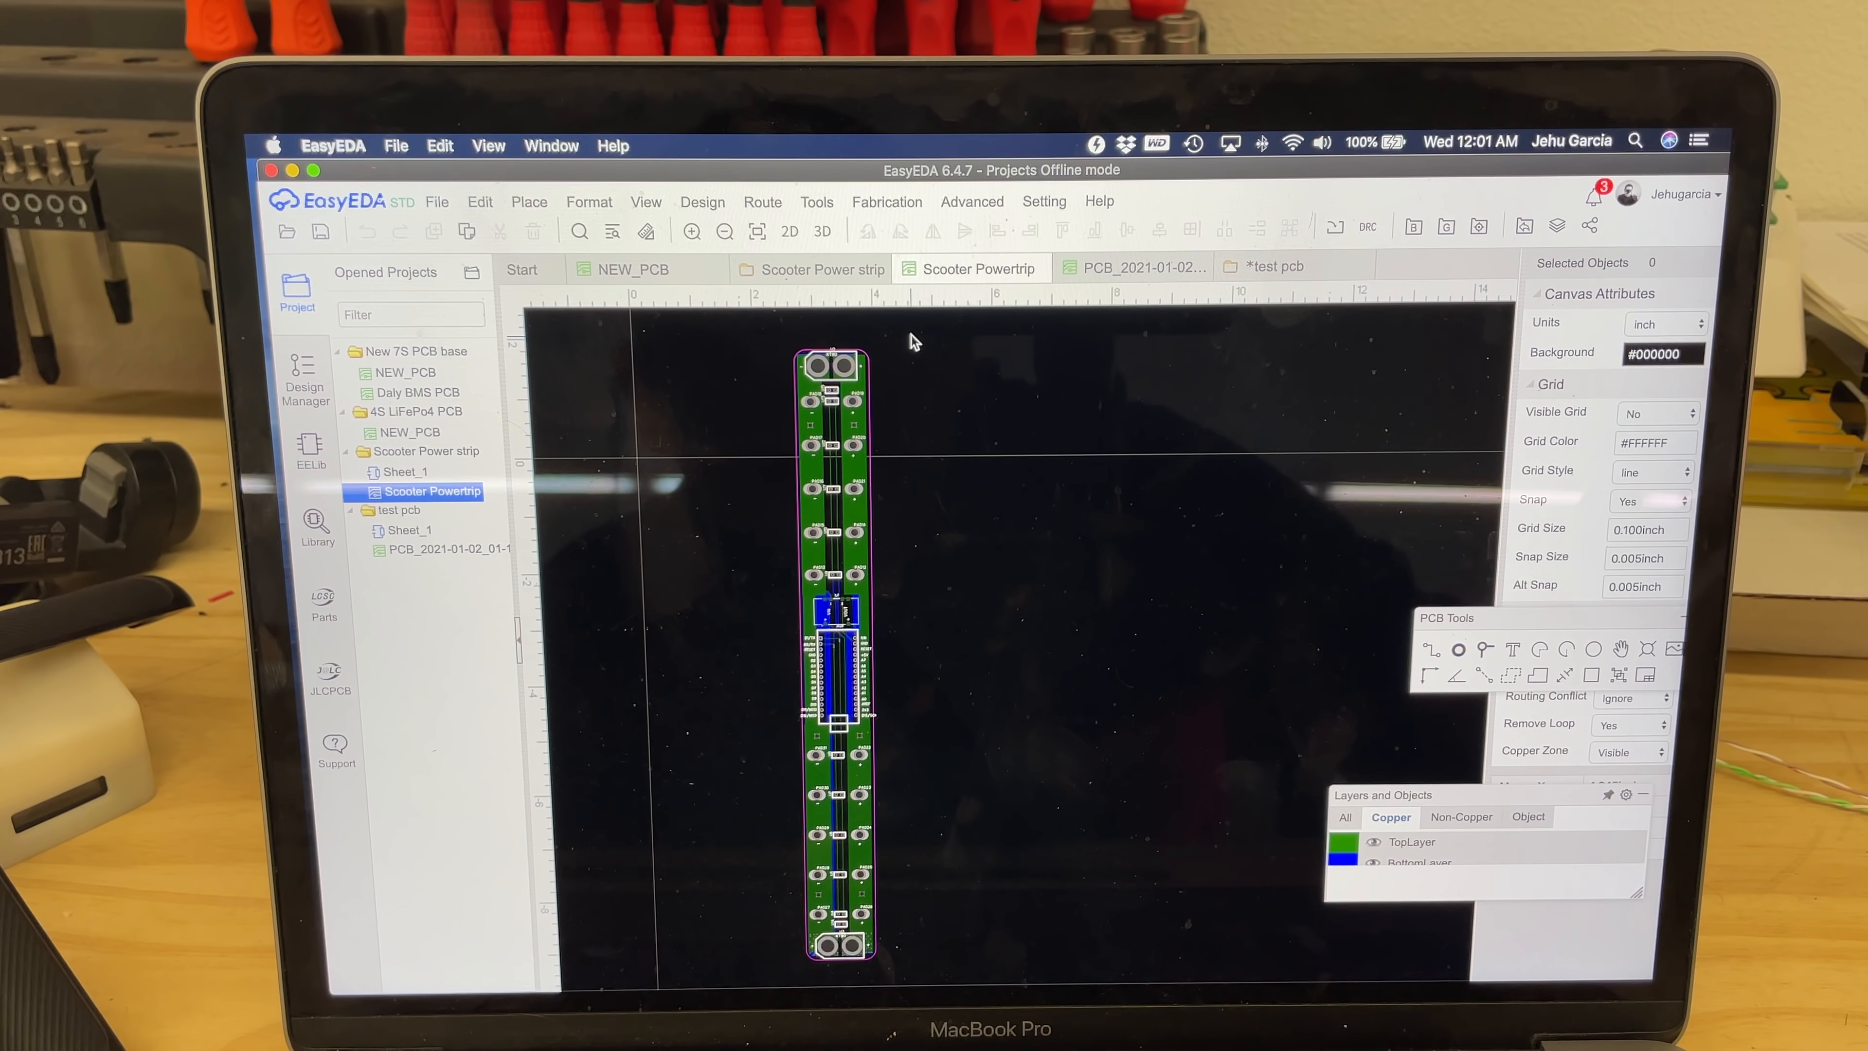
pyautogui.moveTo(929, 411)
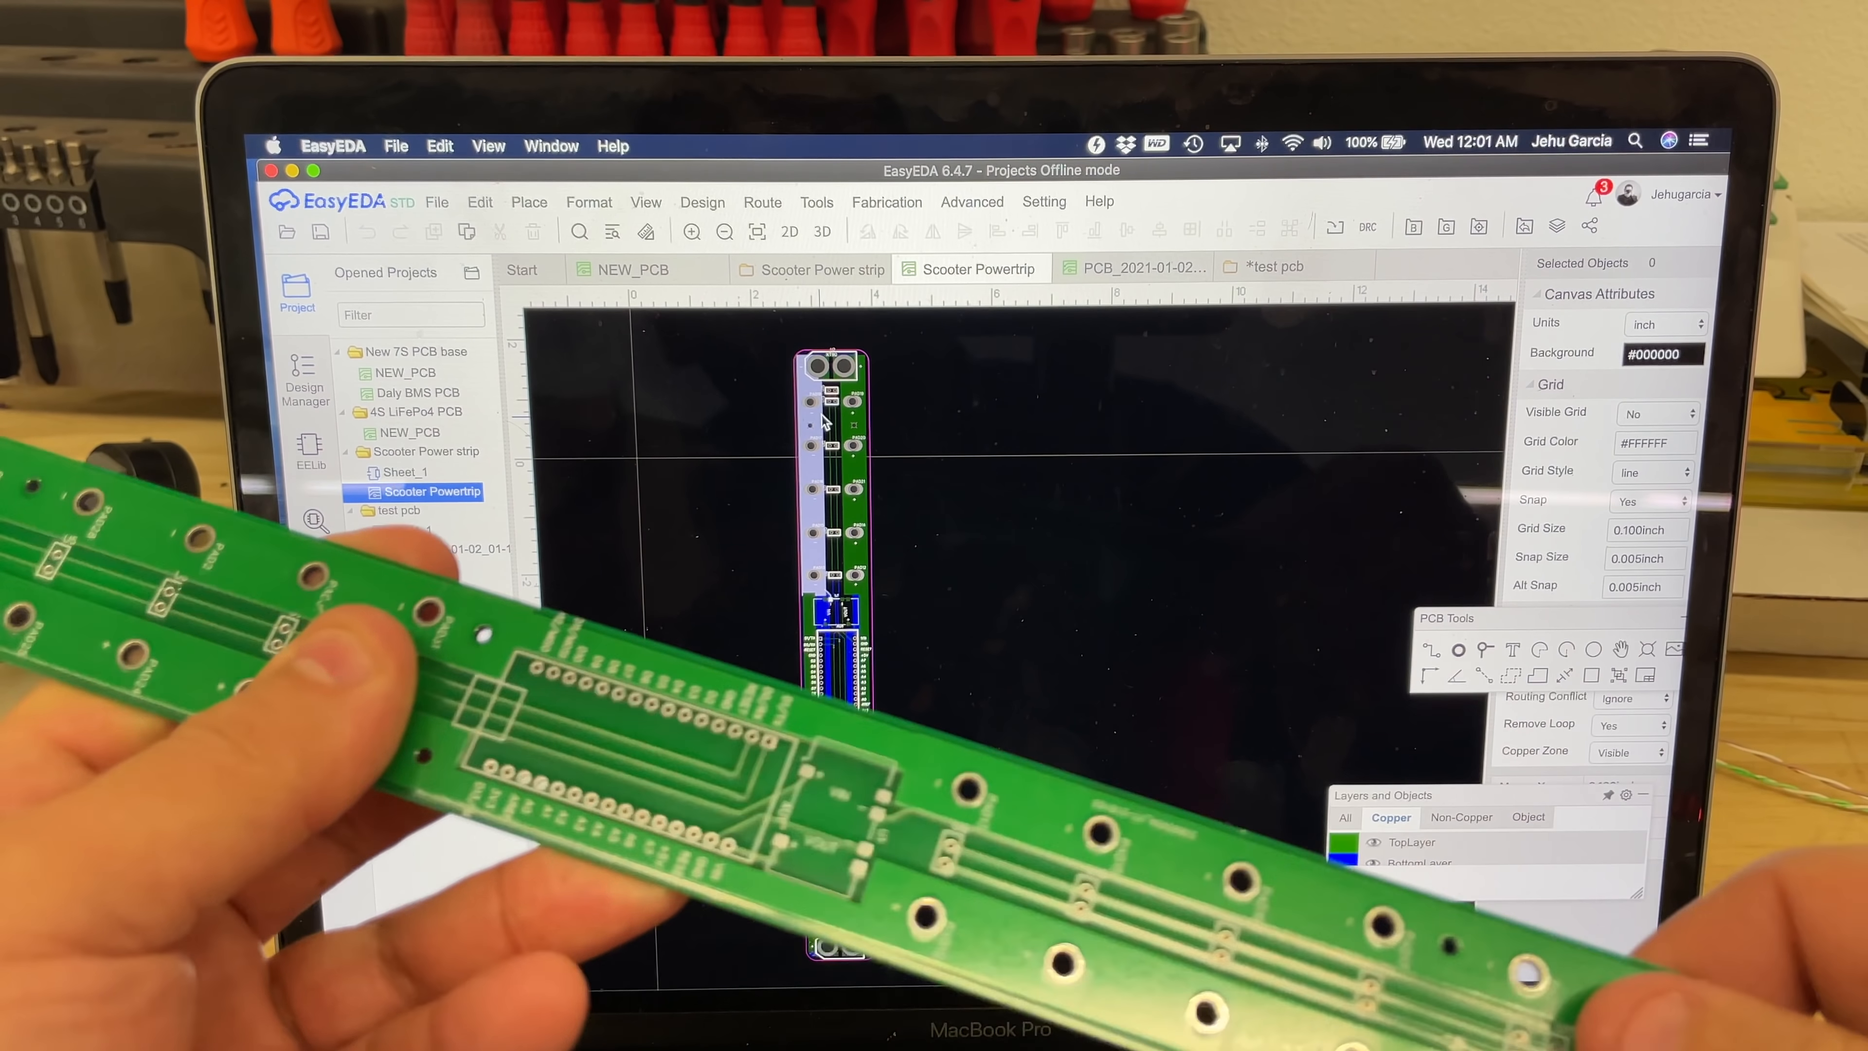
pyautogui.click(355, 510)
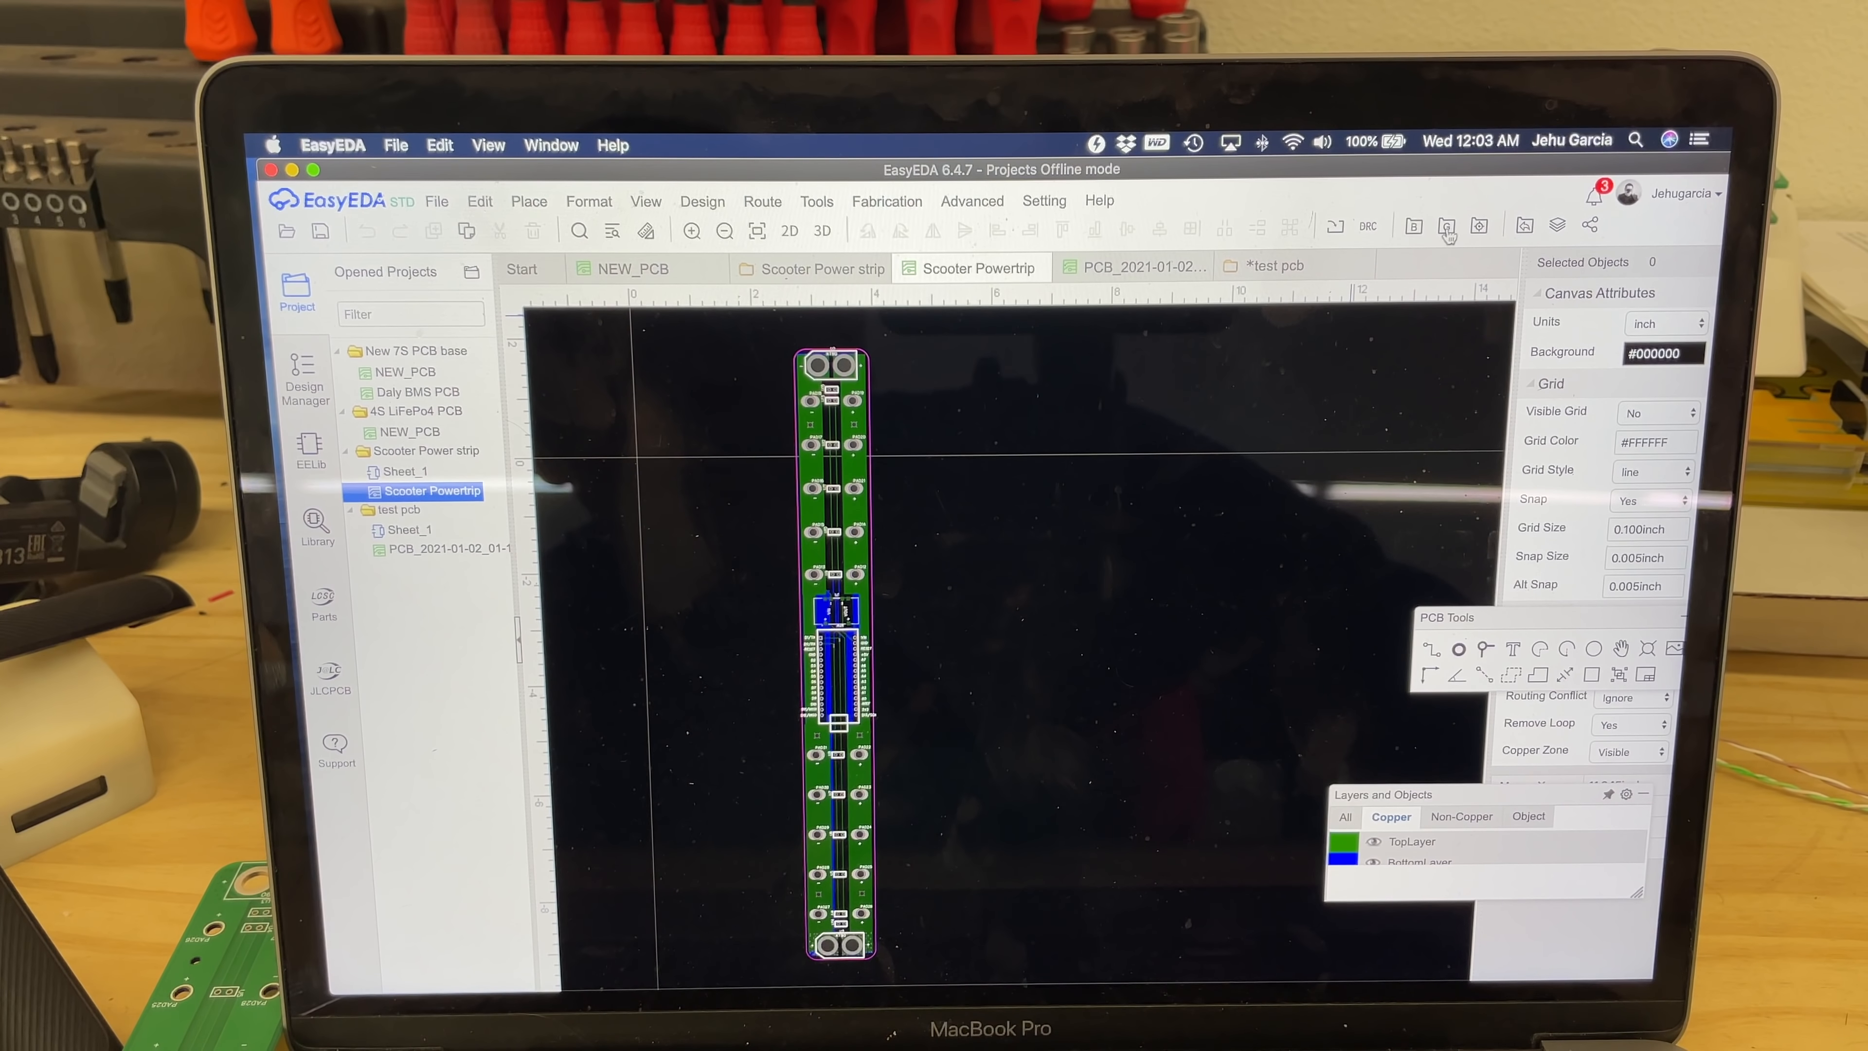
# - Generate the Gerber fabrication output for the board, skipping the DRC check
pyautogui.click(1448, 227)
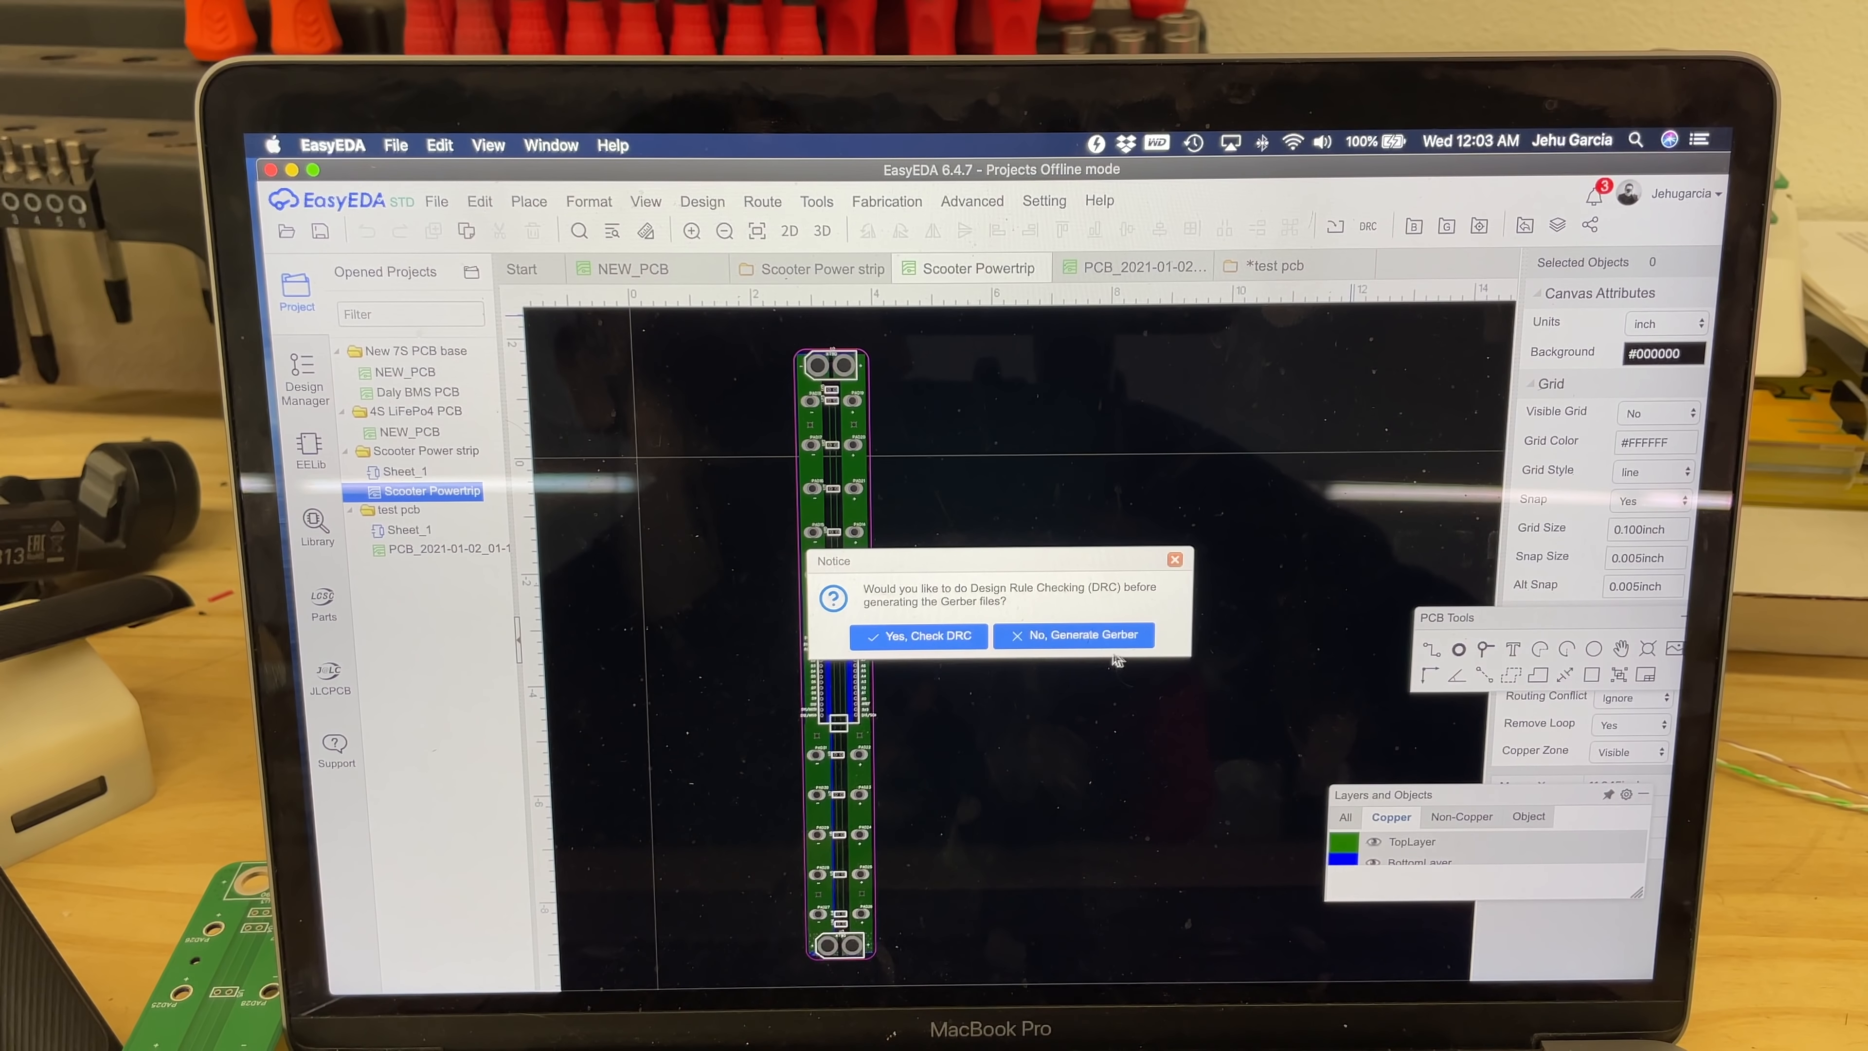
pyautogui.click(1072, 636)
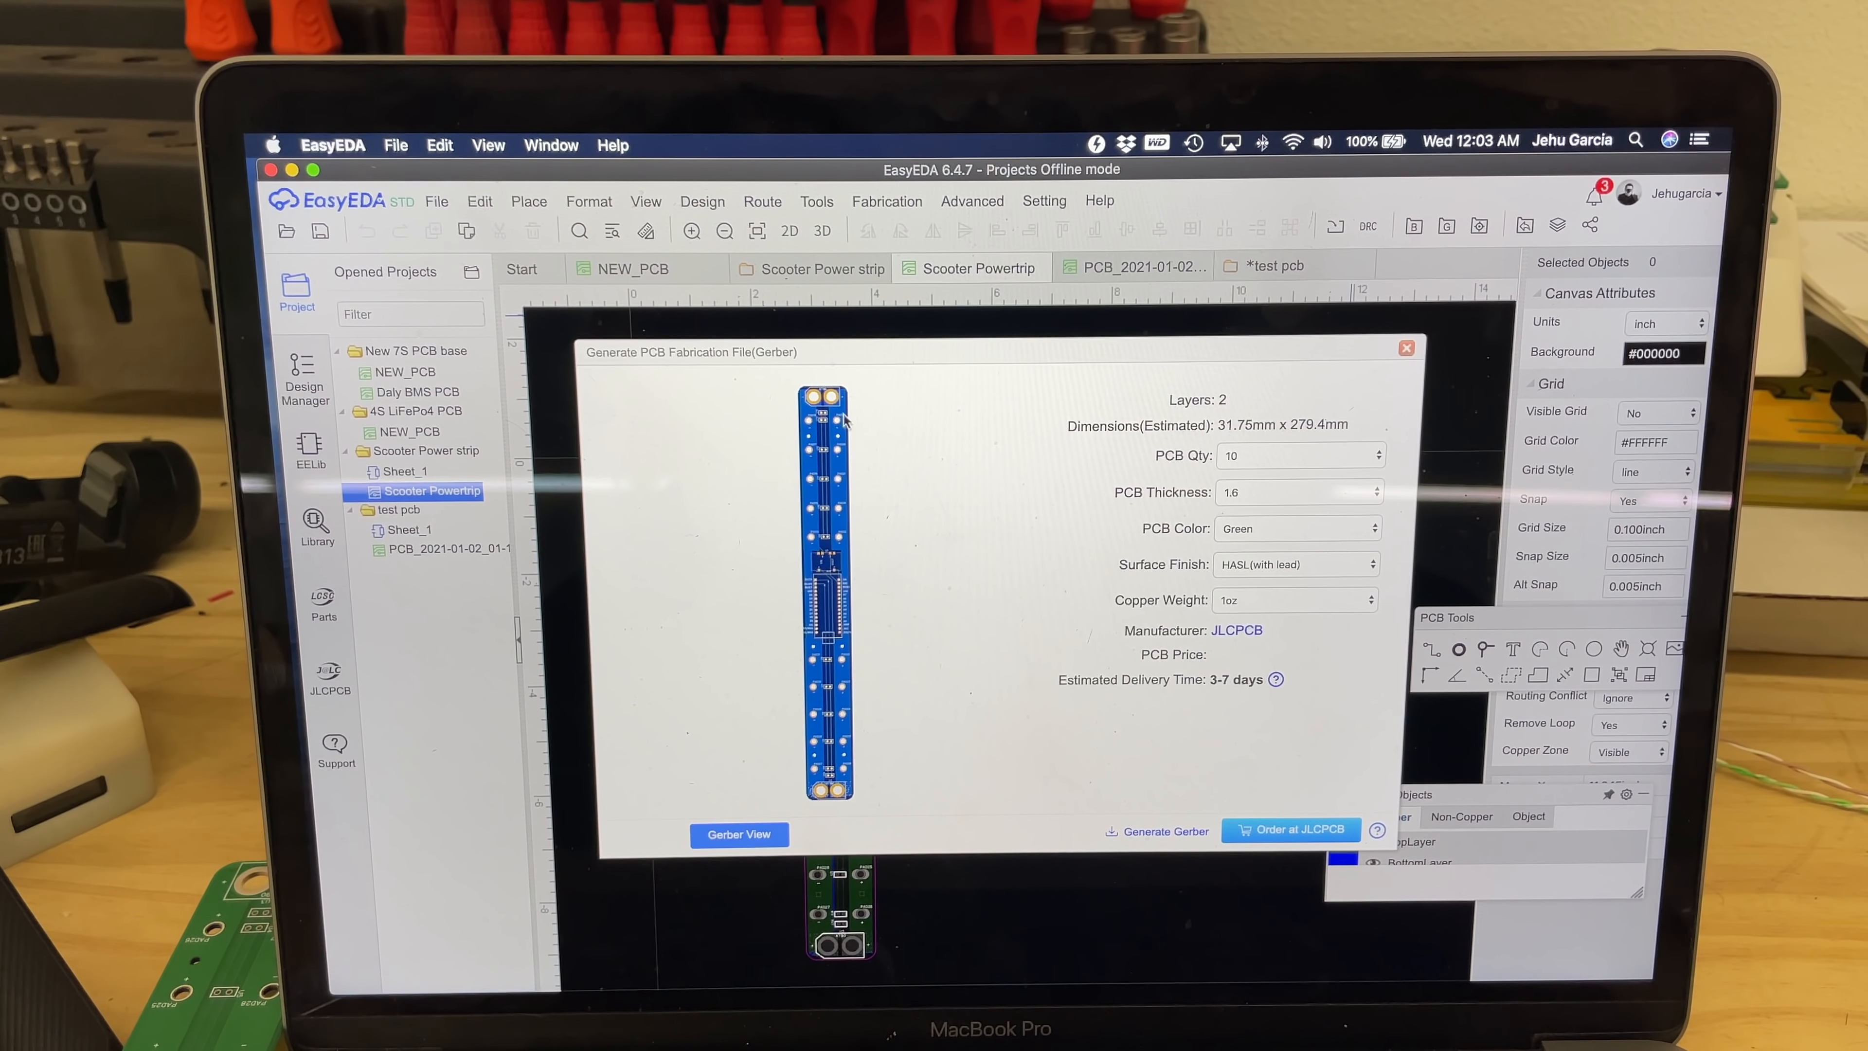
pyautogui.moveTo(1094, 875)
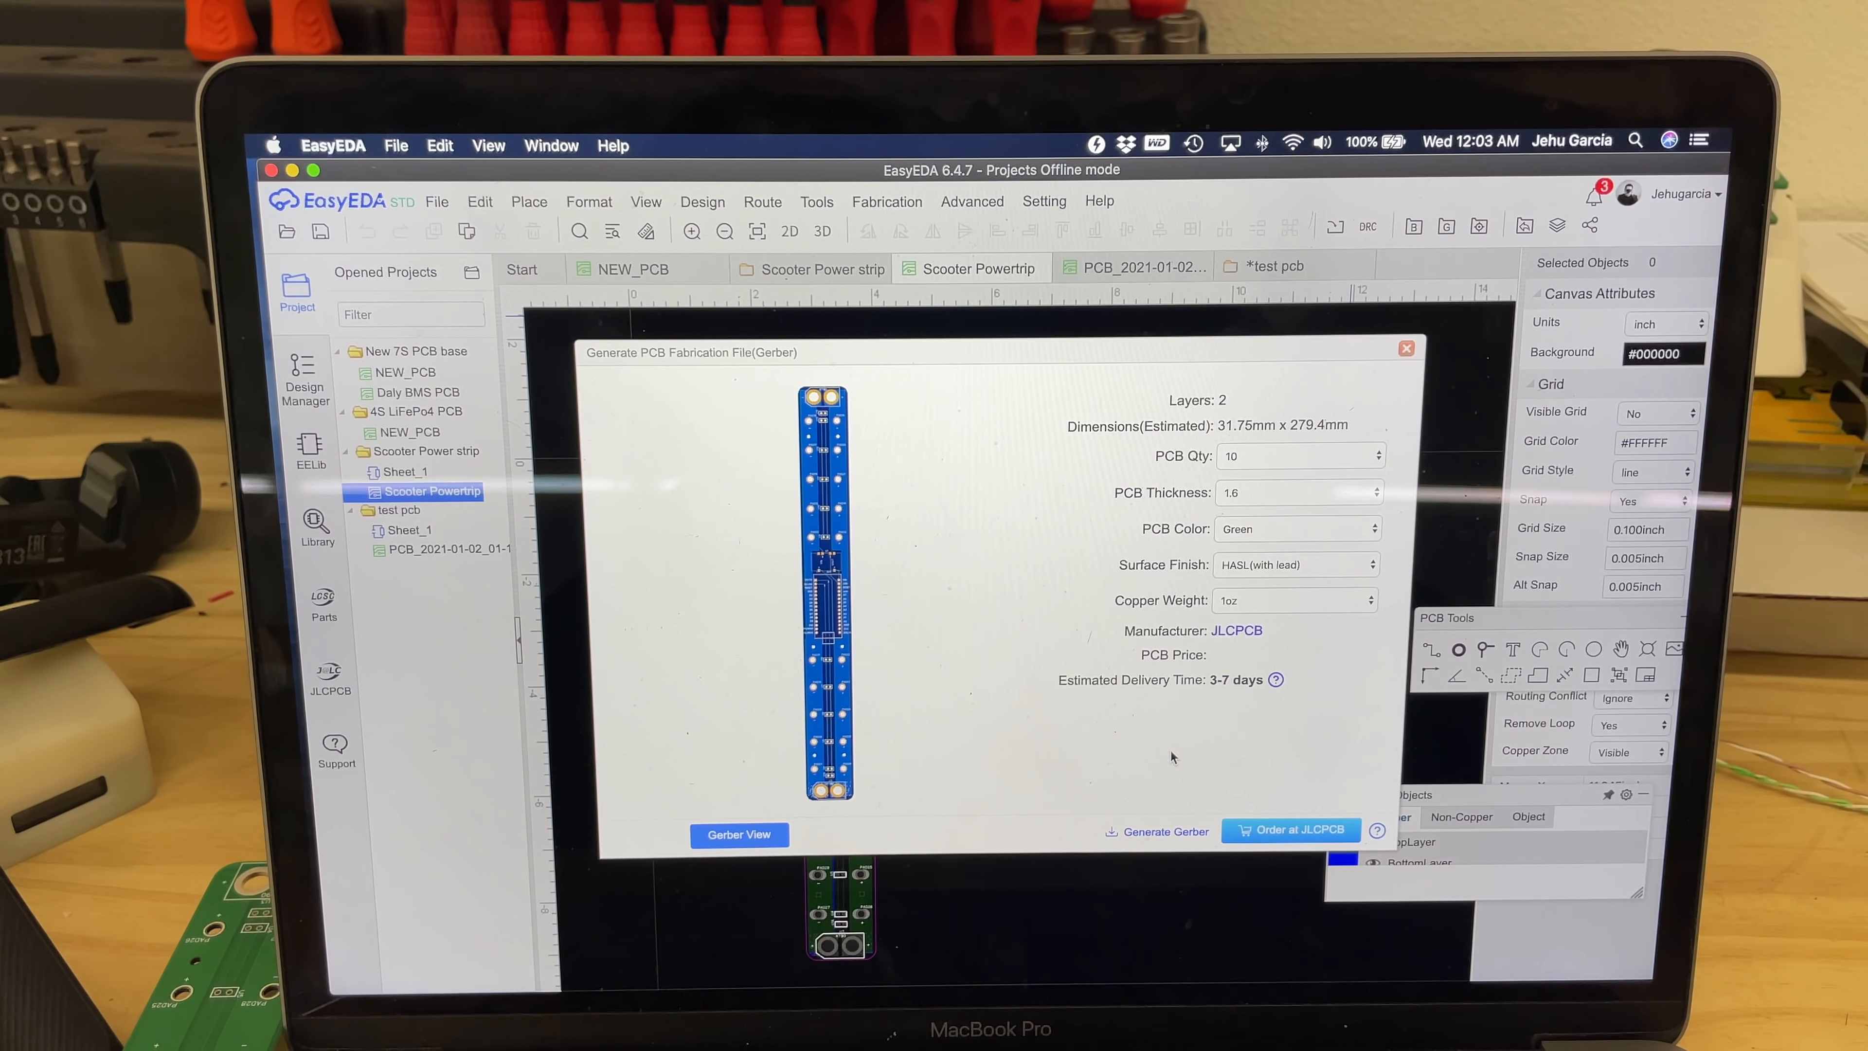
pyautogui.moveTo(1490, 965)
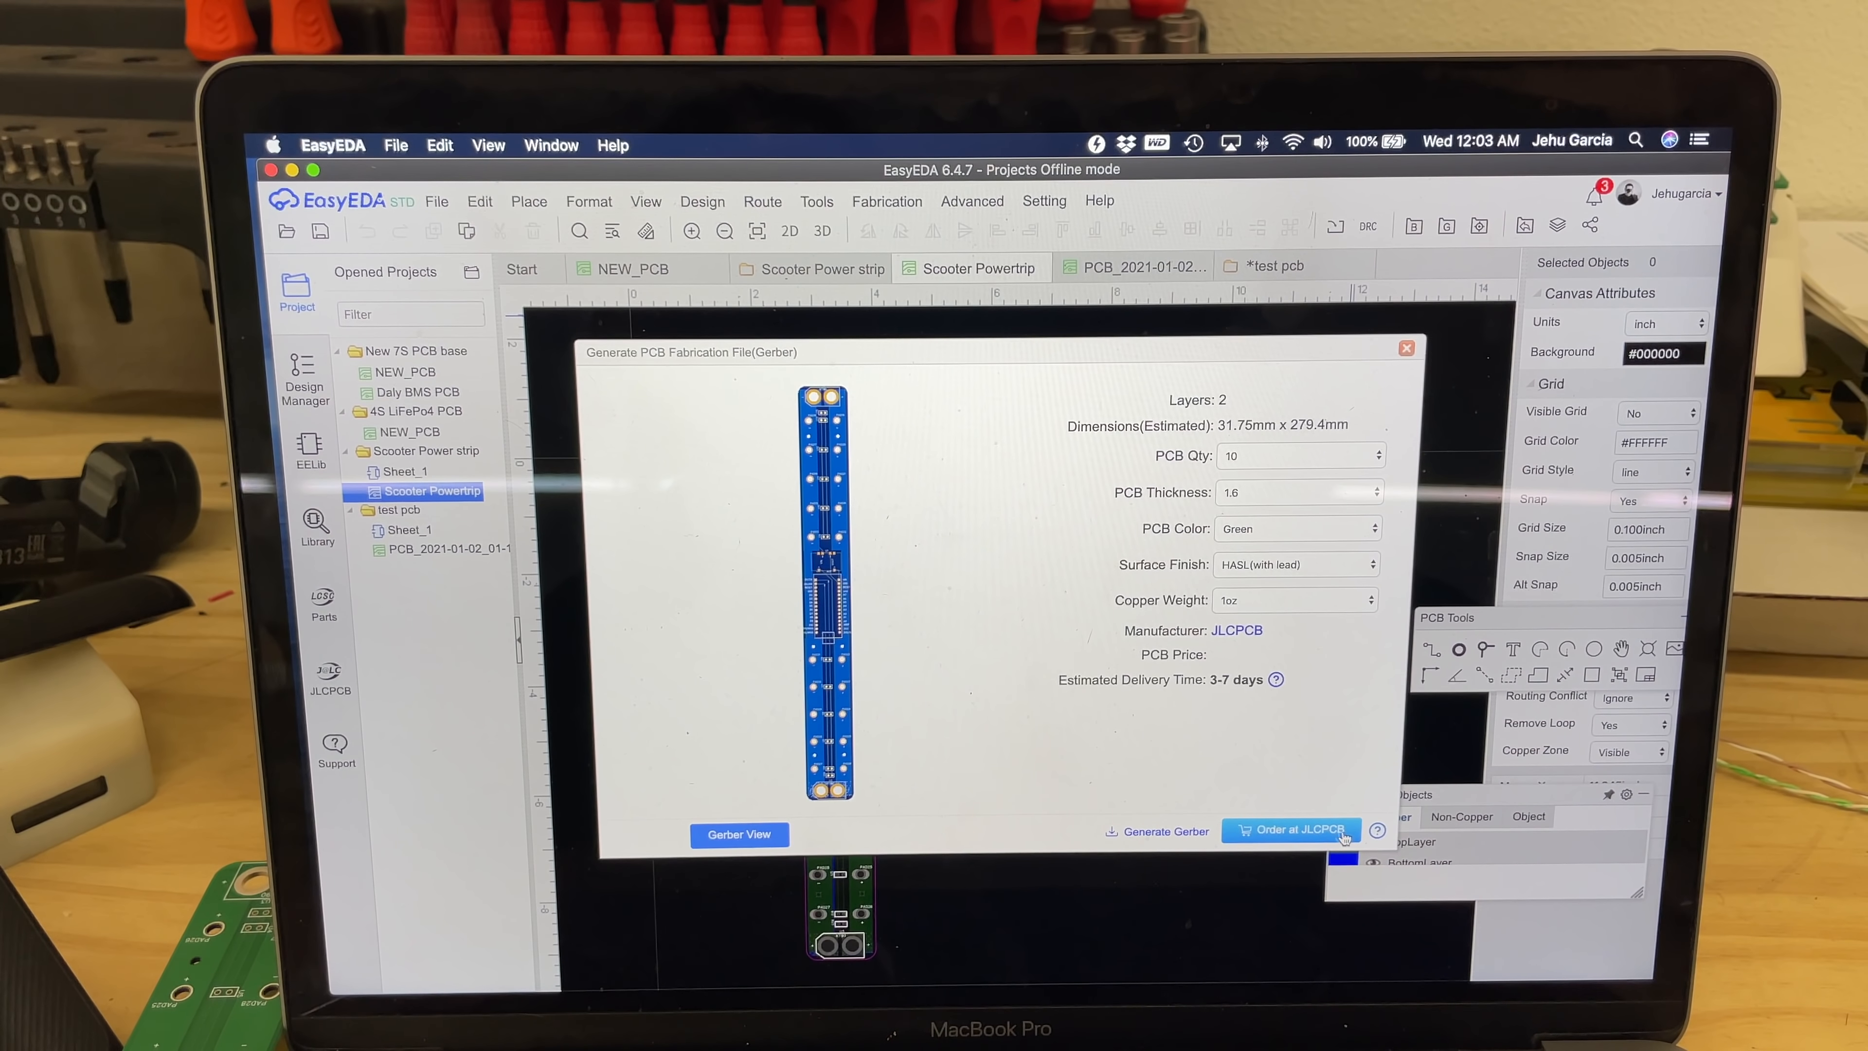
pyautogui.moveTo(1203, 792)
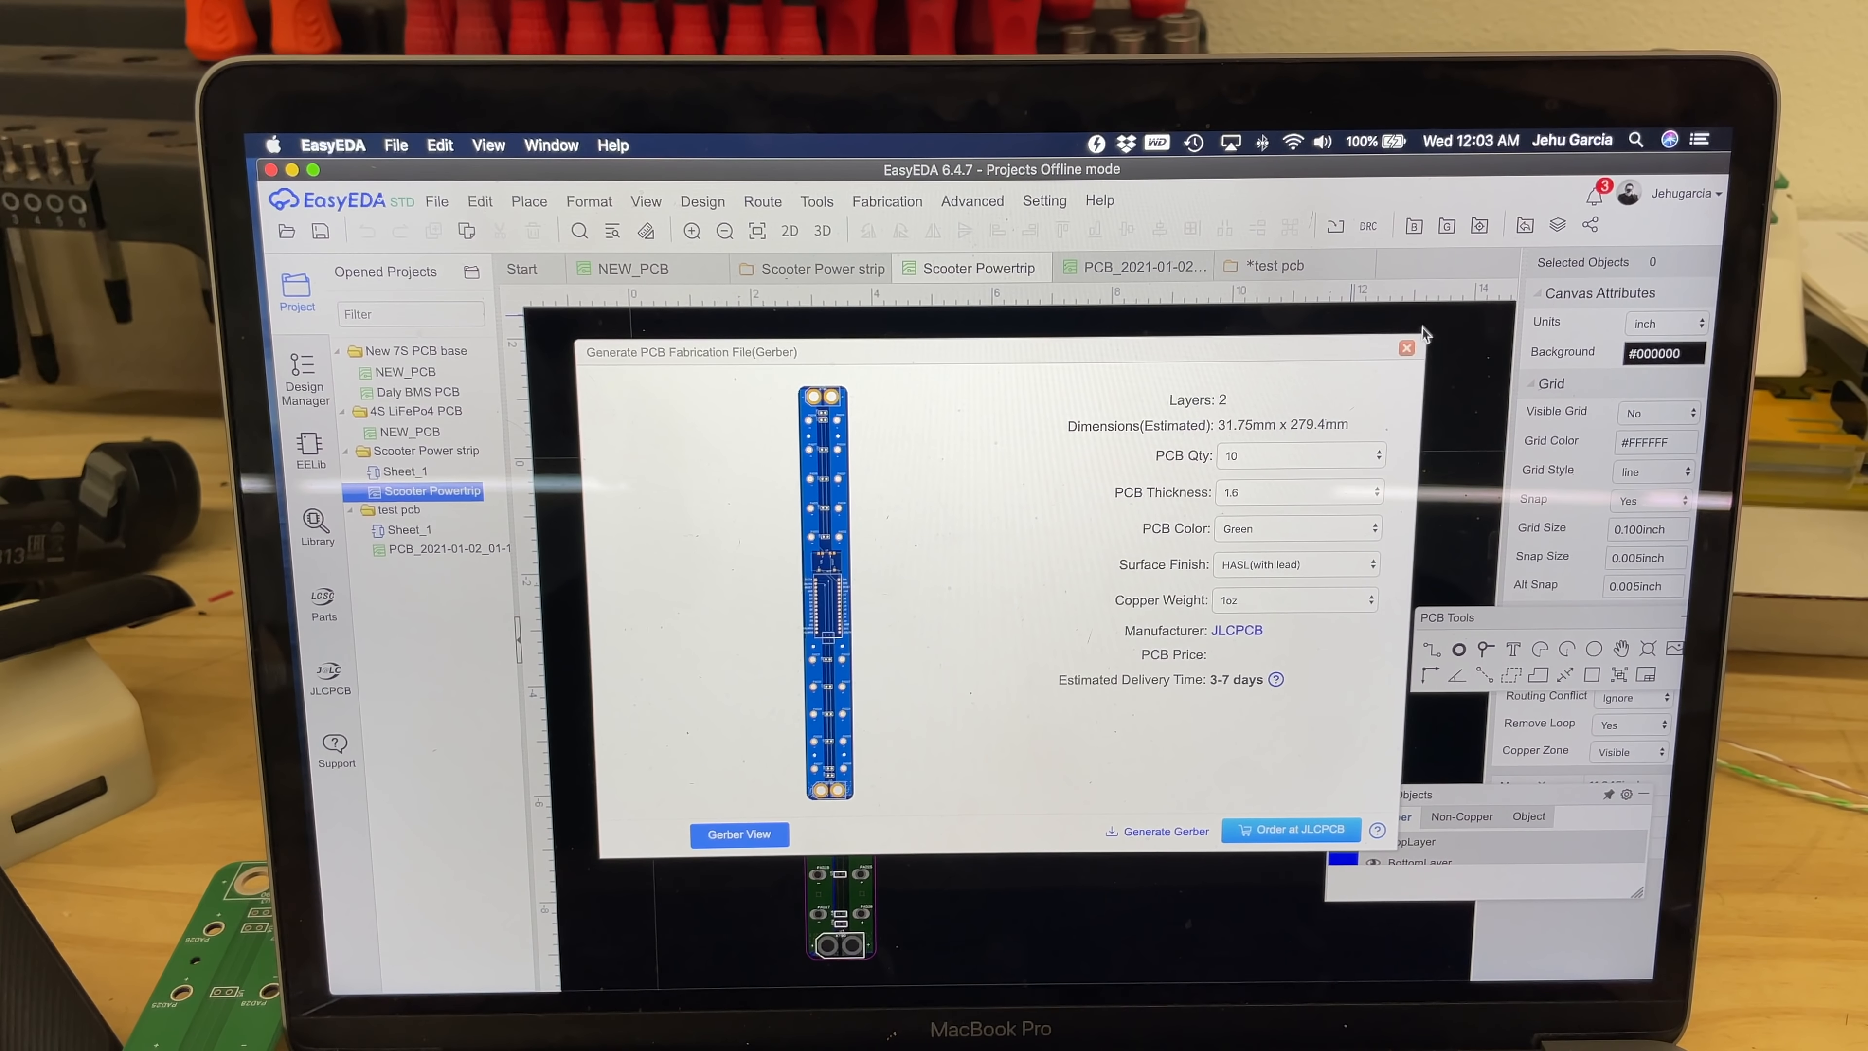
# - Close the Generate PCB Fabrication File dialog and dismiss the Tools menu
pyautogui.click(816, 201)
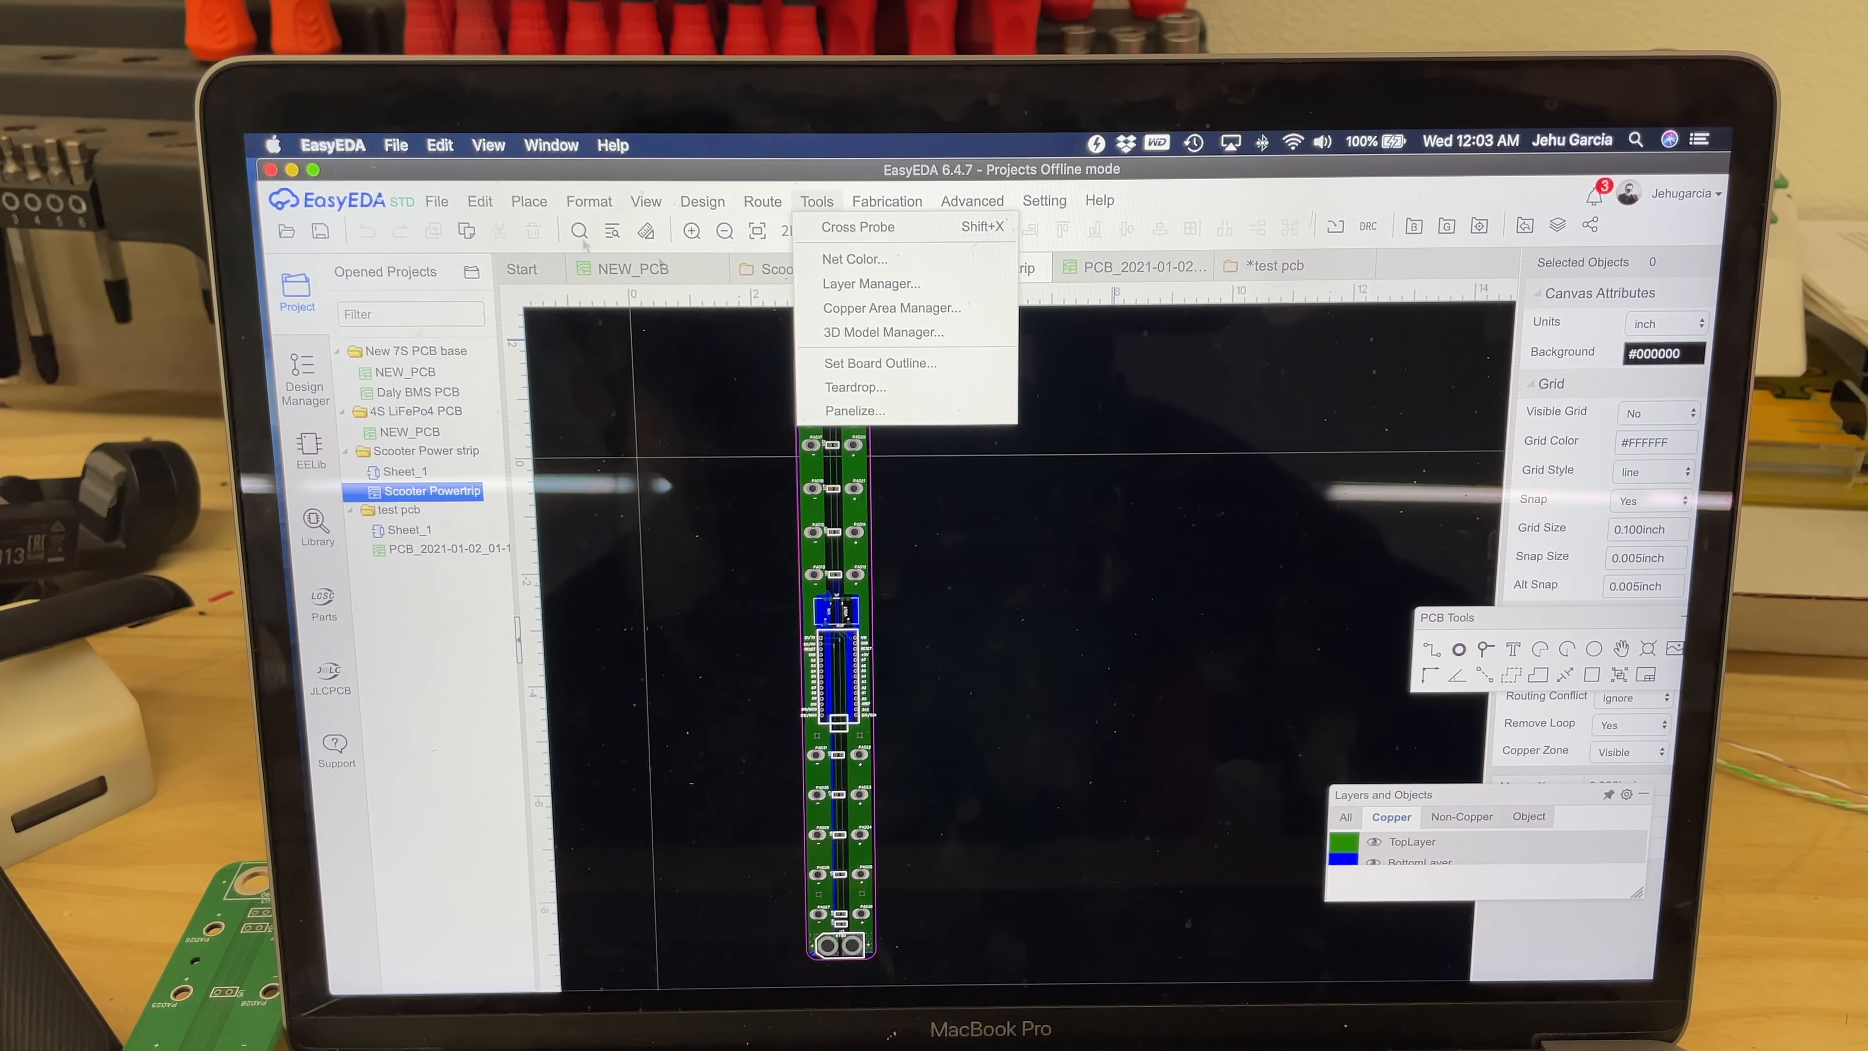
pyautogui.click(1035, 513)
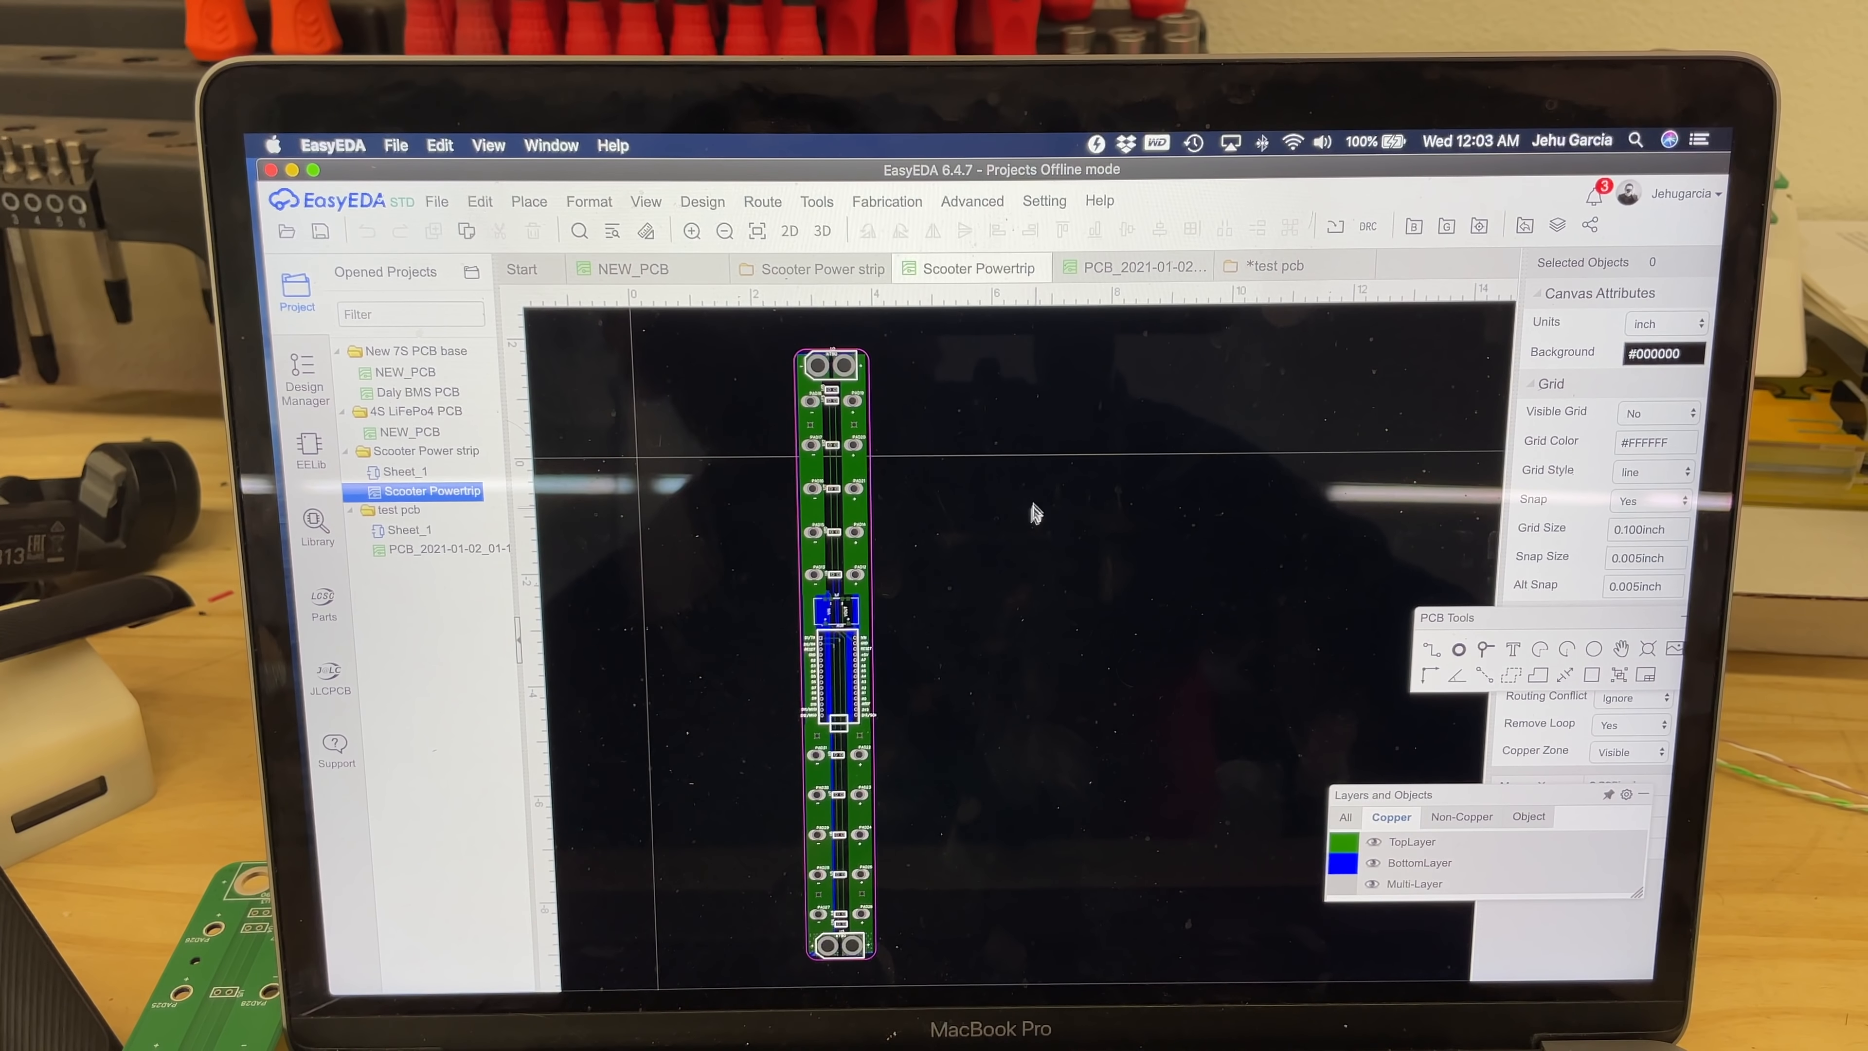
pyautogui.click(821, 230)
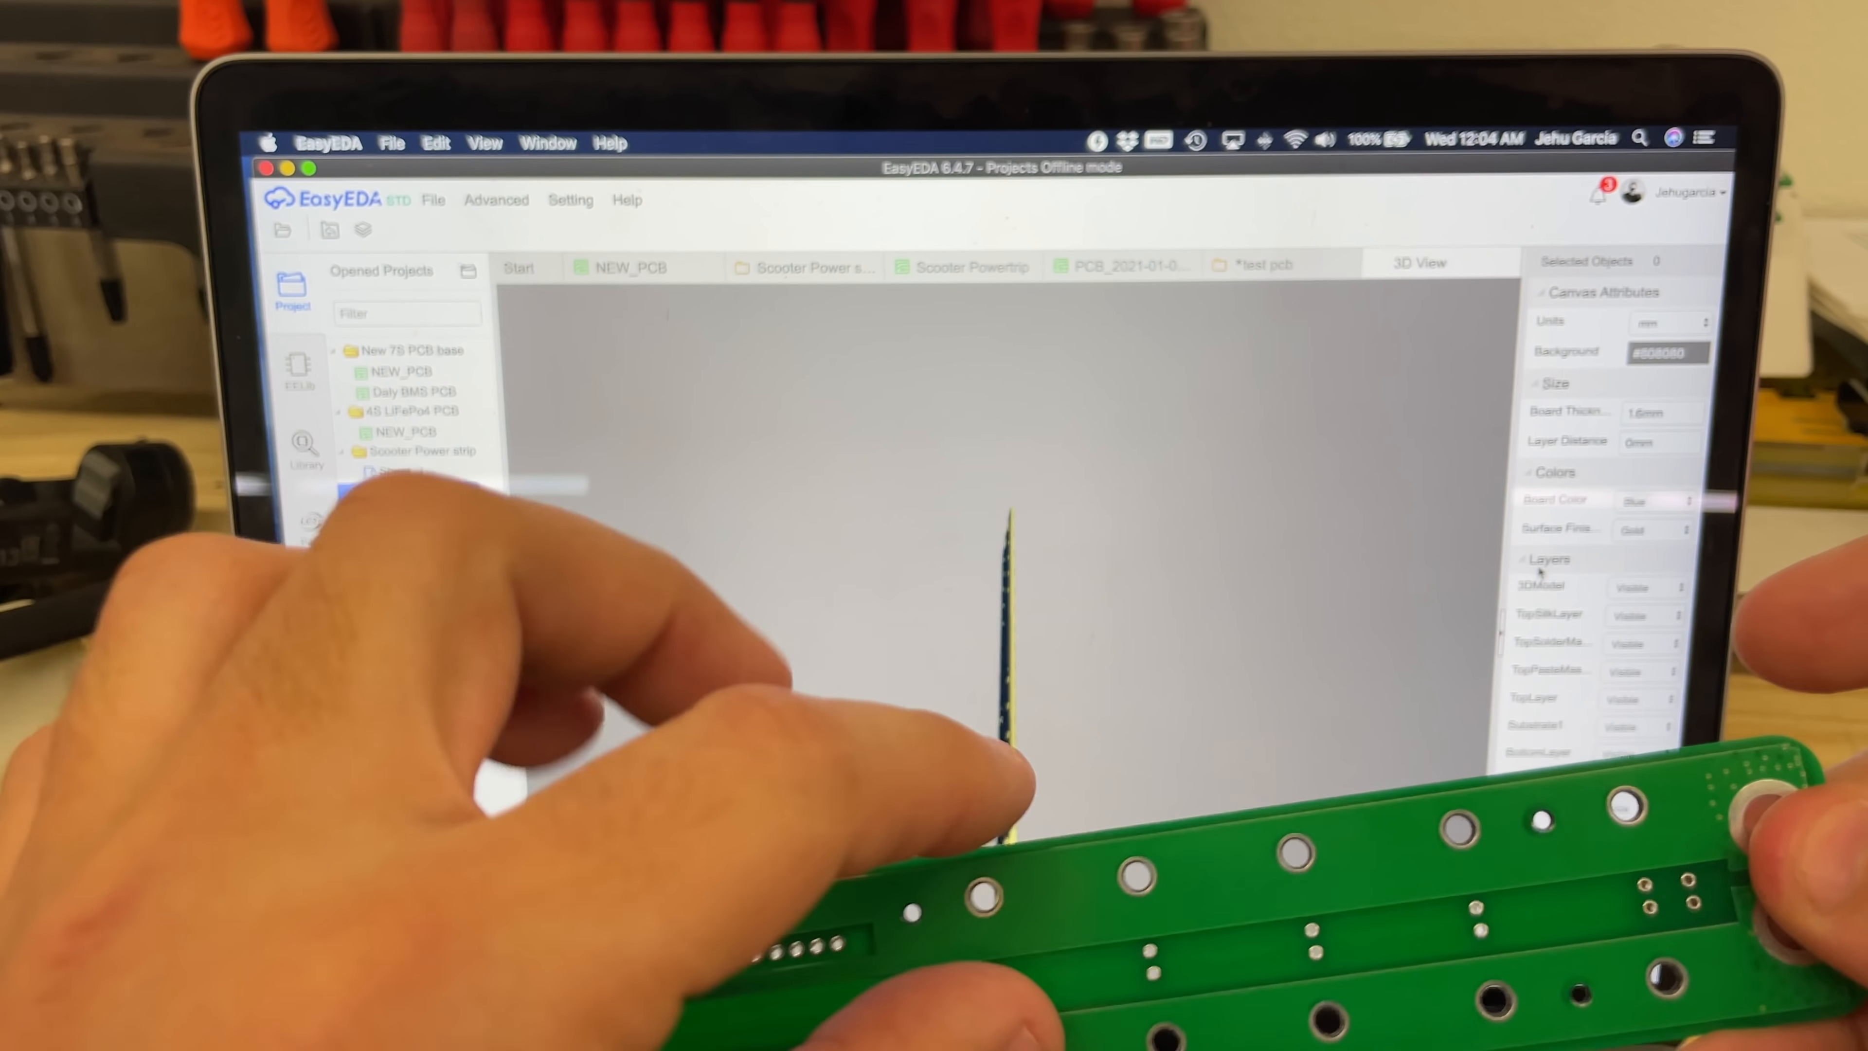
# - Switch to the 3D View tab of the Scooter Powertrip board
pyautogui.click(429, 490)
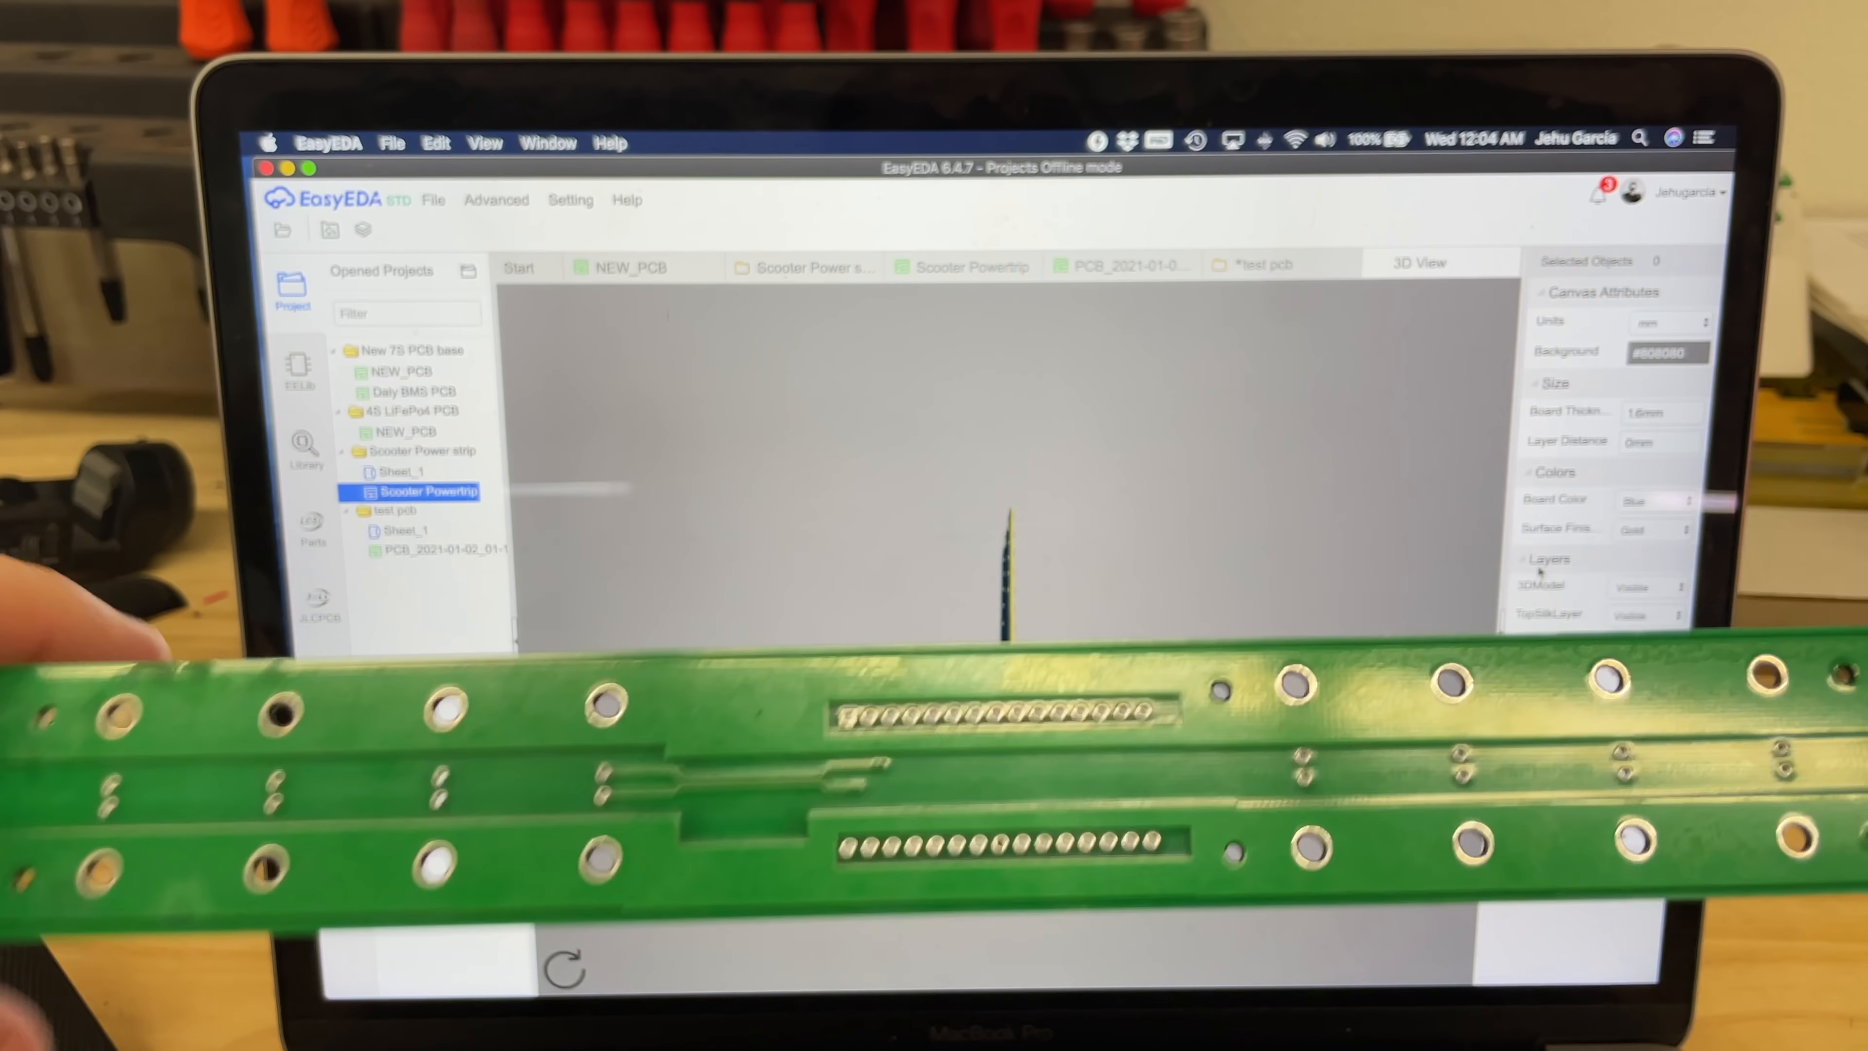